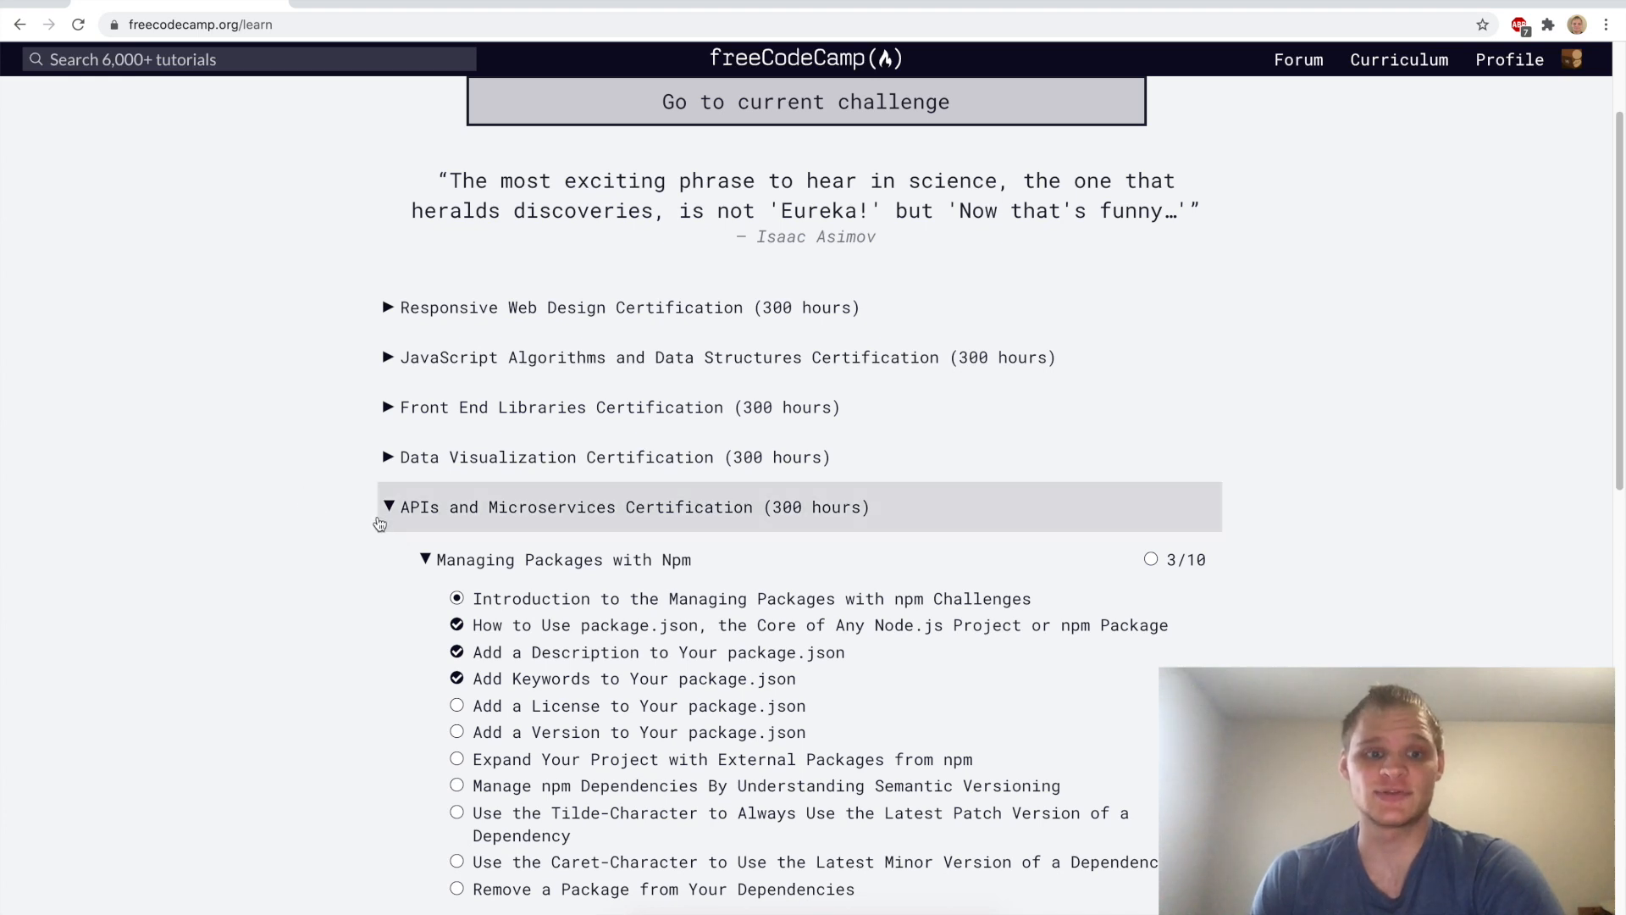
mouse_move(618, 523)
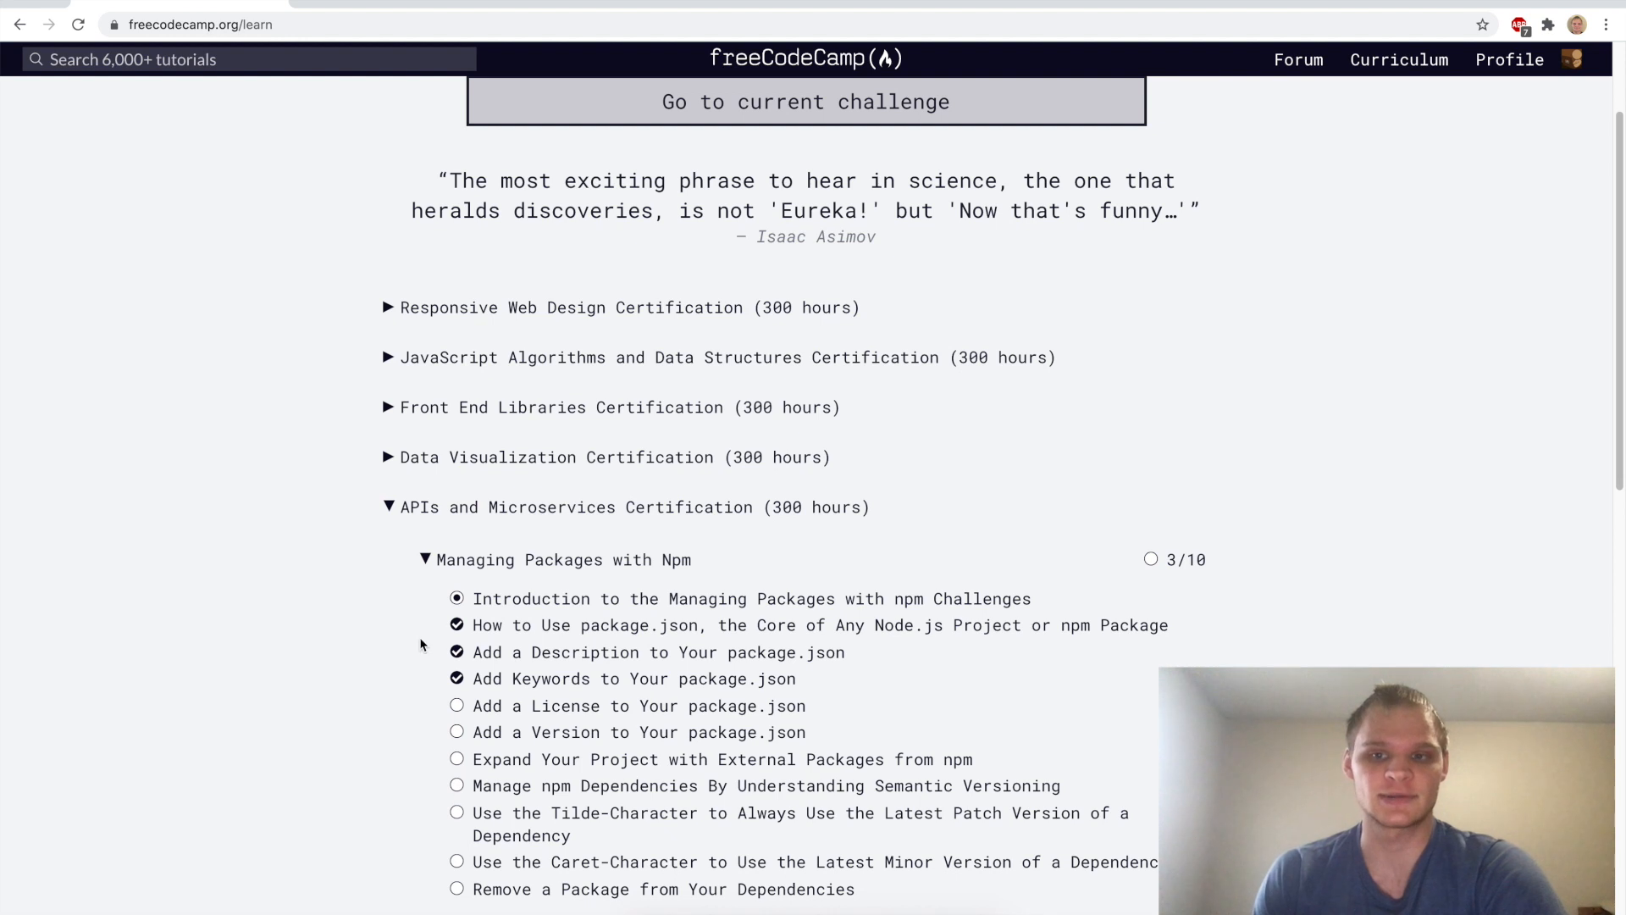
Scroll through the npm introduction and highlight the term package.json
scroll("down", 3)
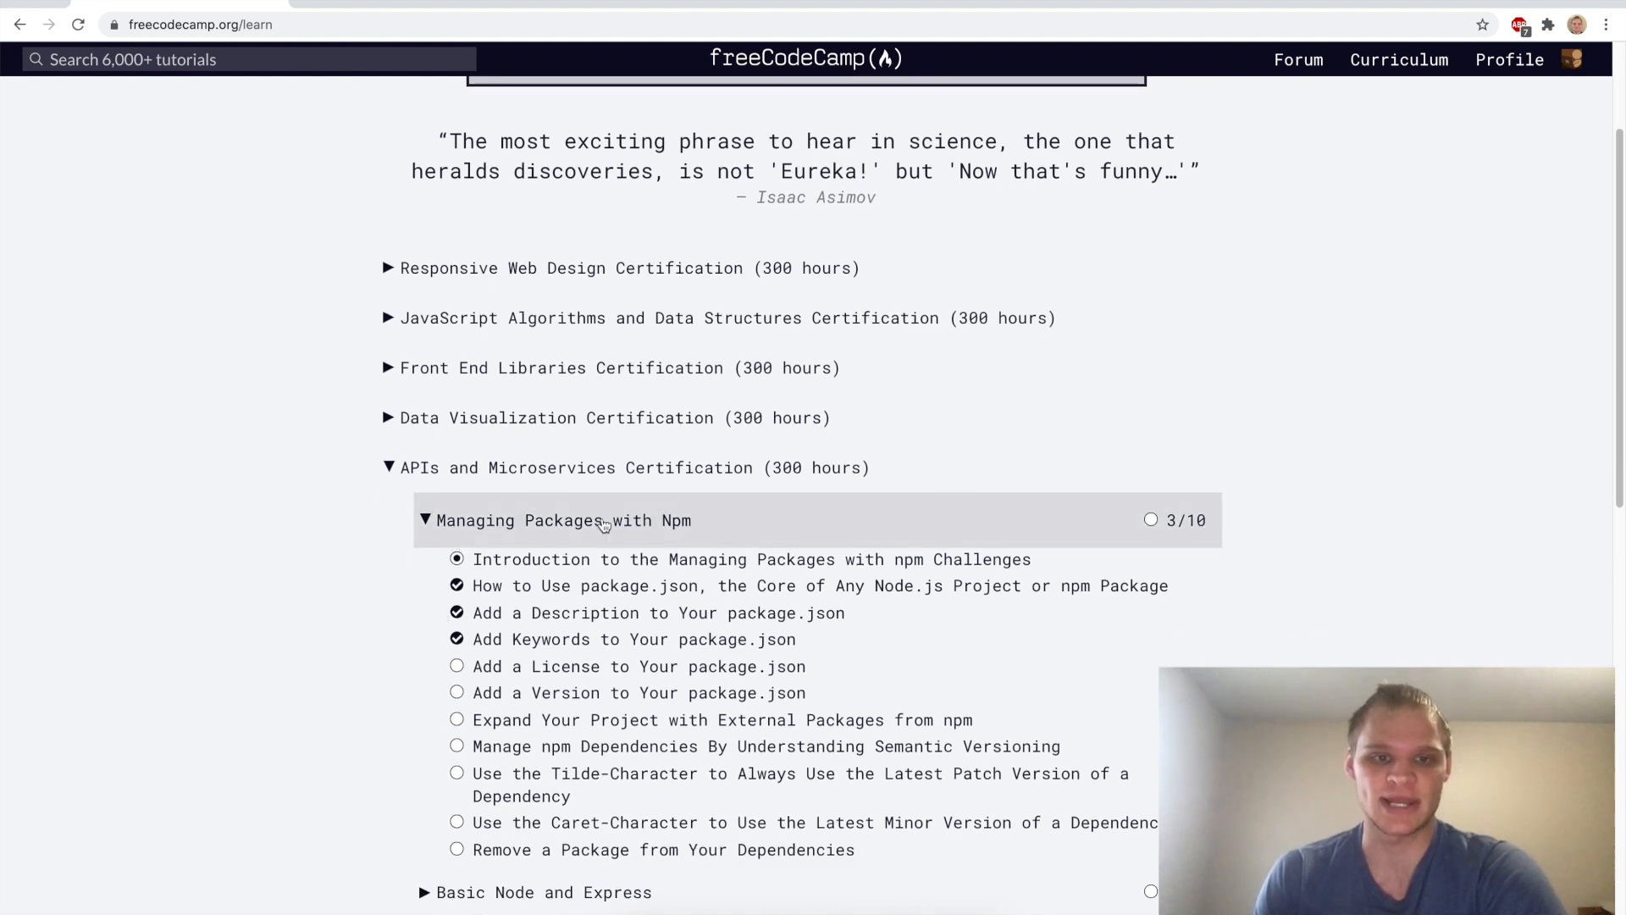
scroll("down", 3)
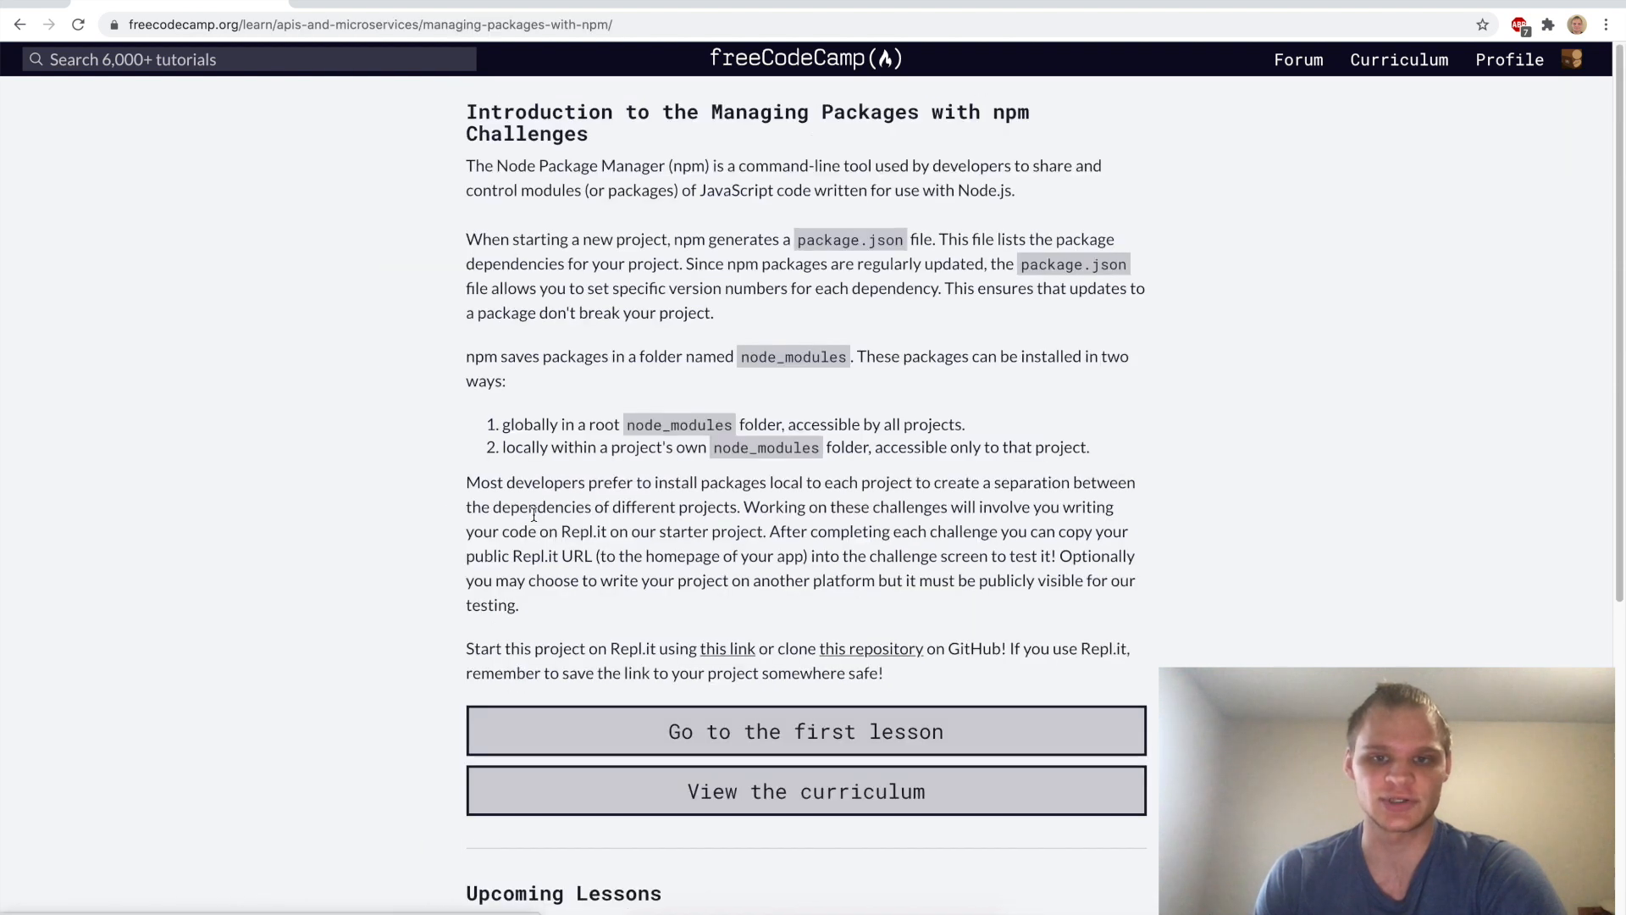
mouse_move(773, 236)
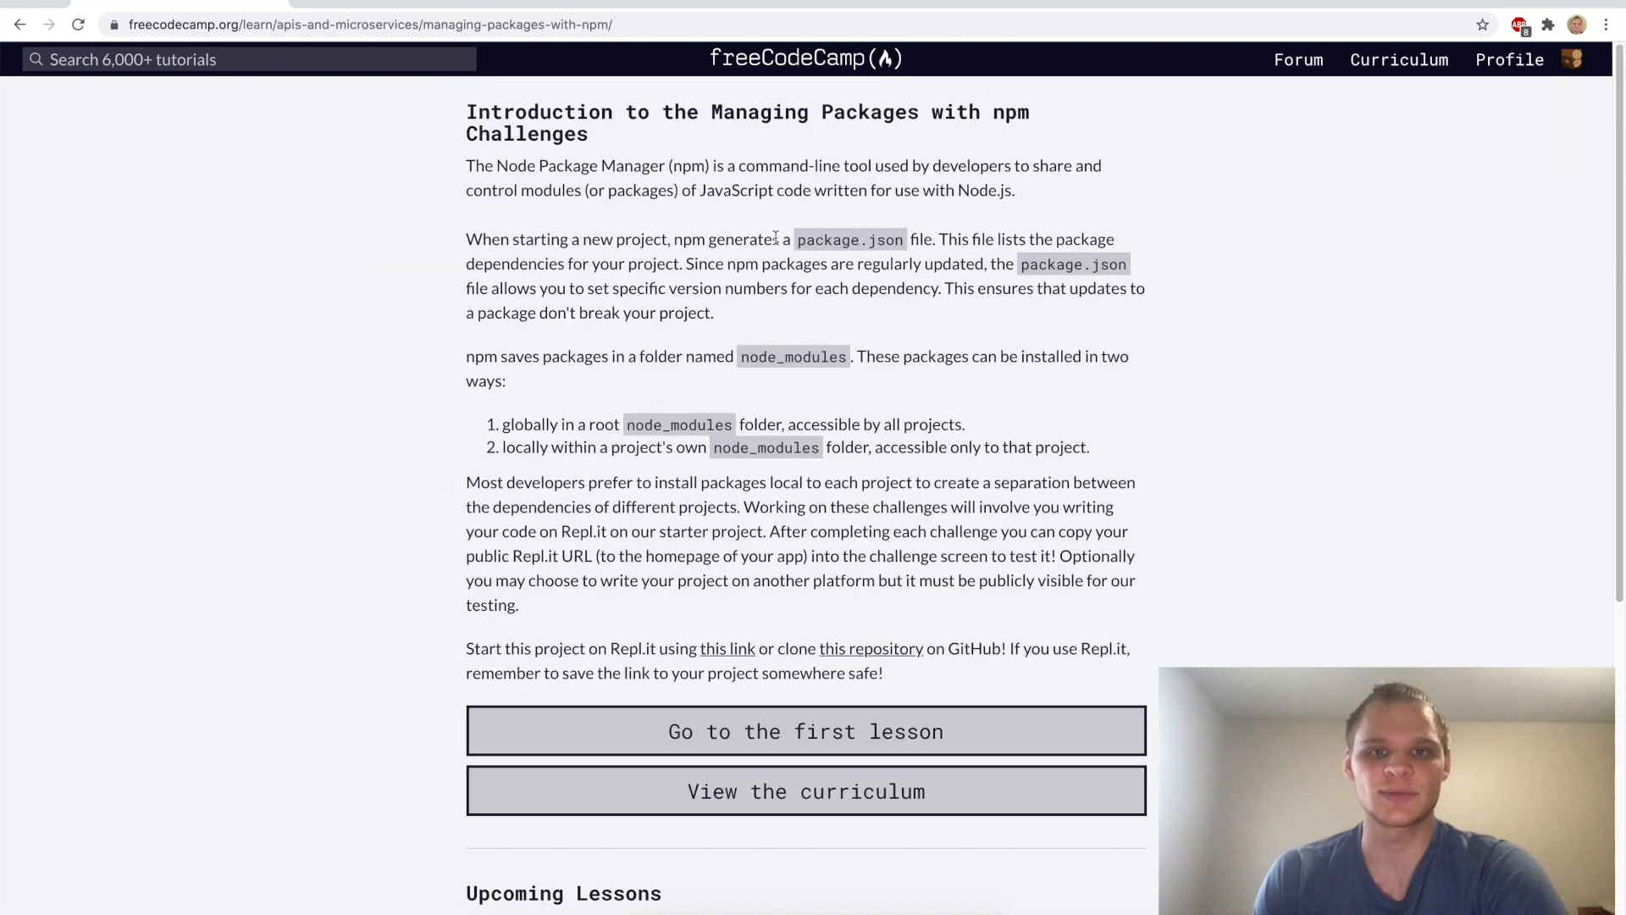
double_click(849, 239)
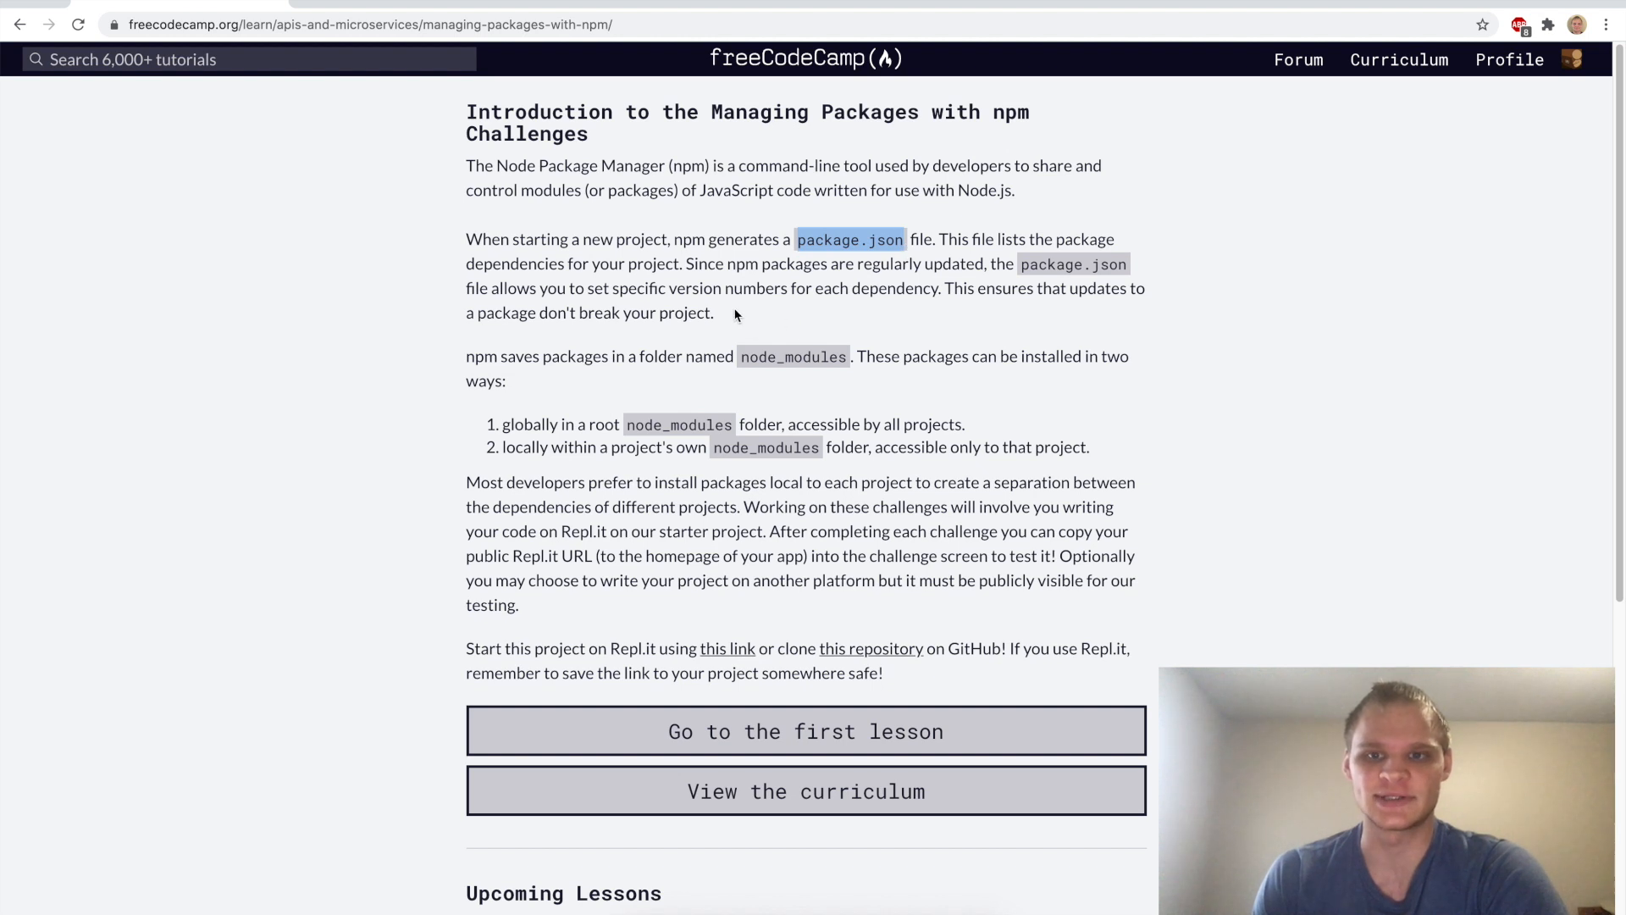
mouse_move(772, 304)
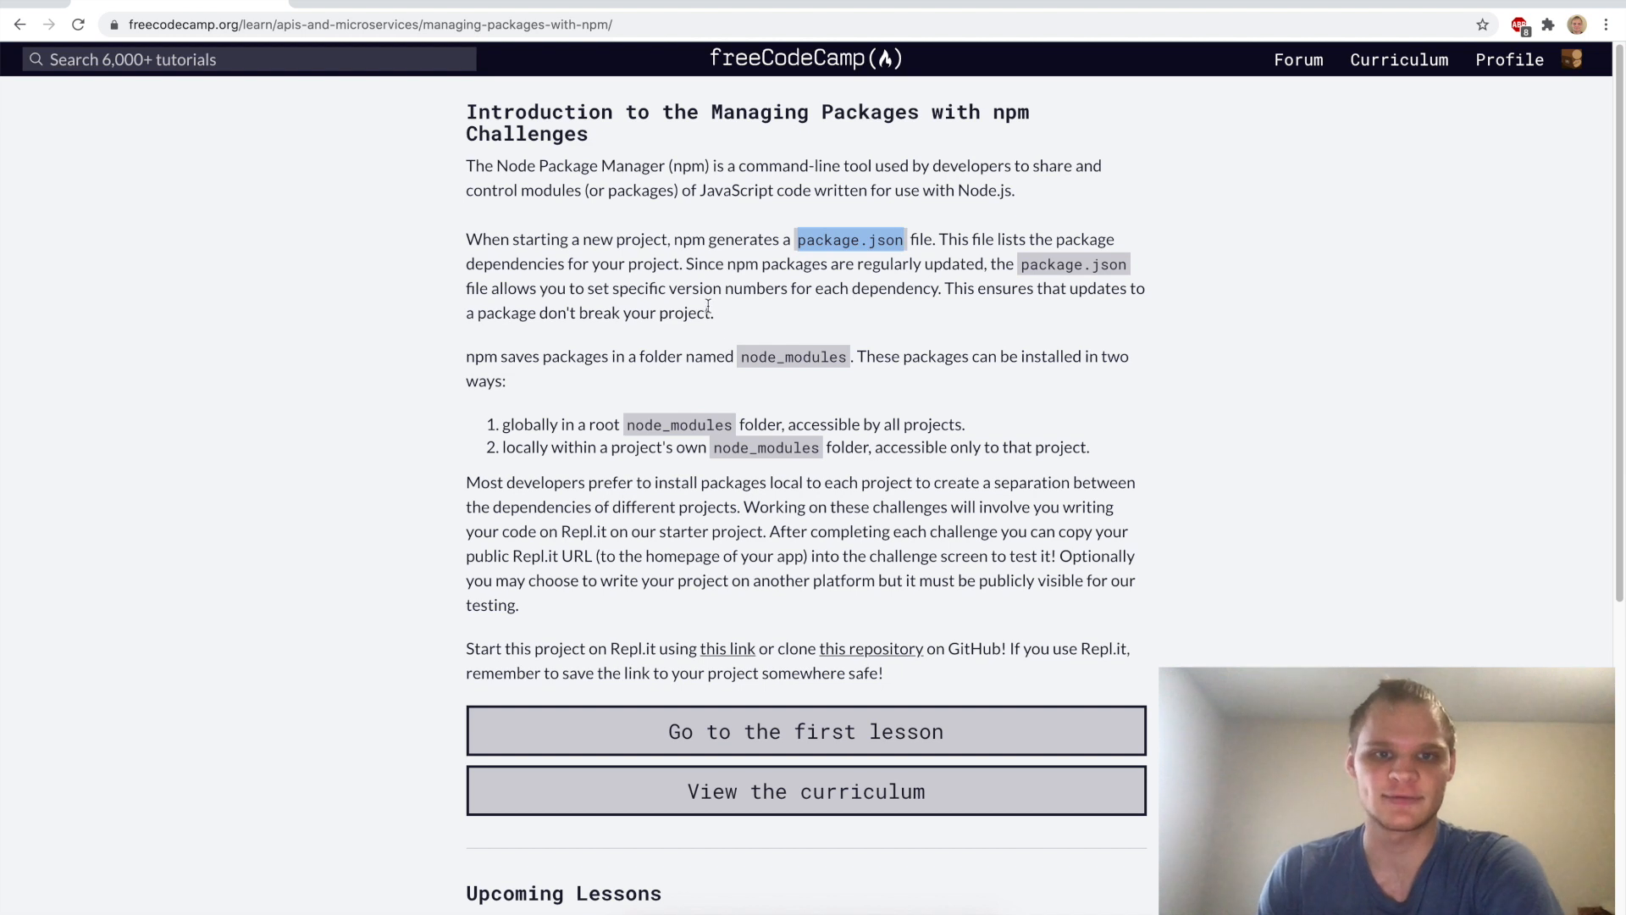
mouse_move(742, 356)
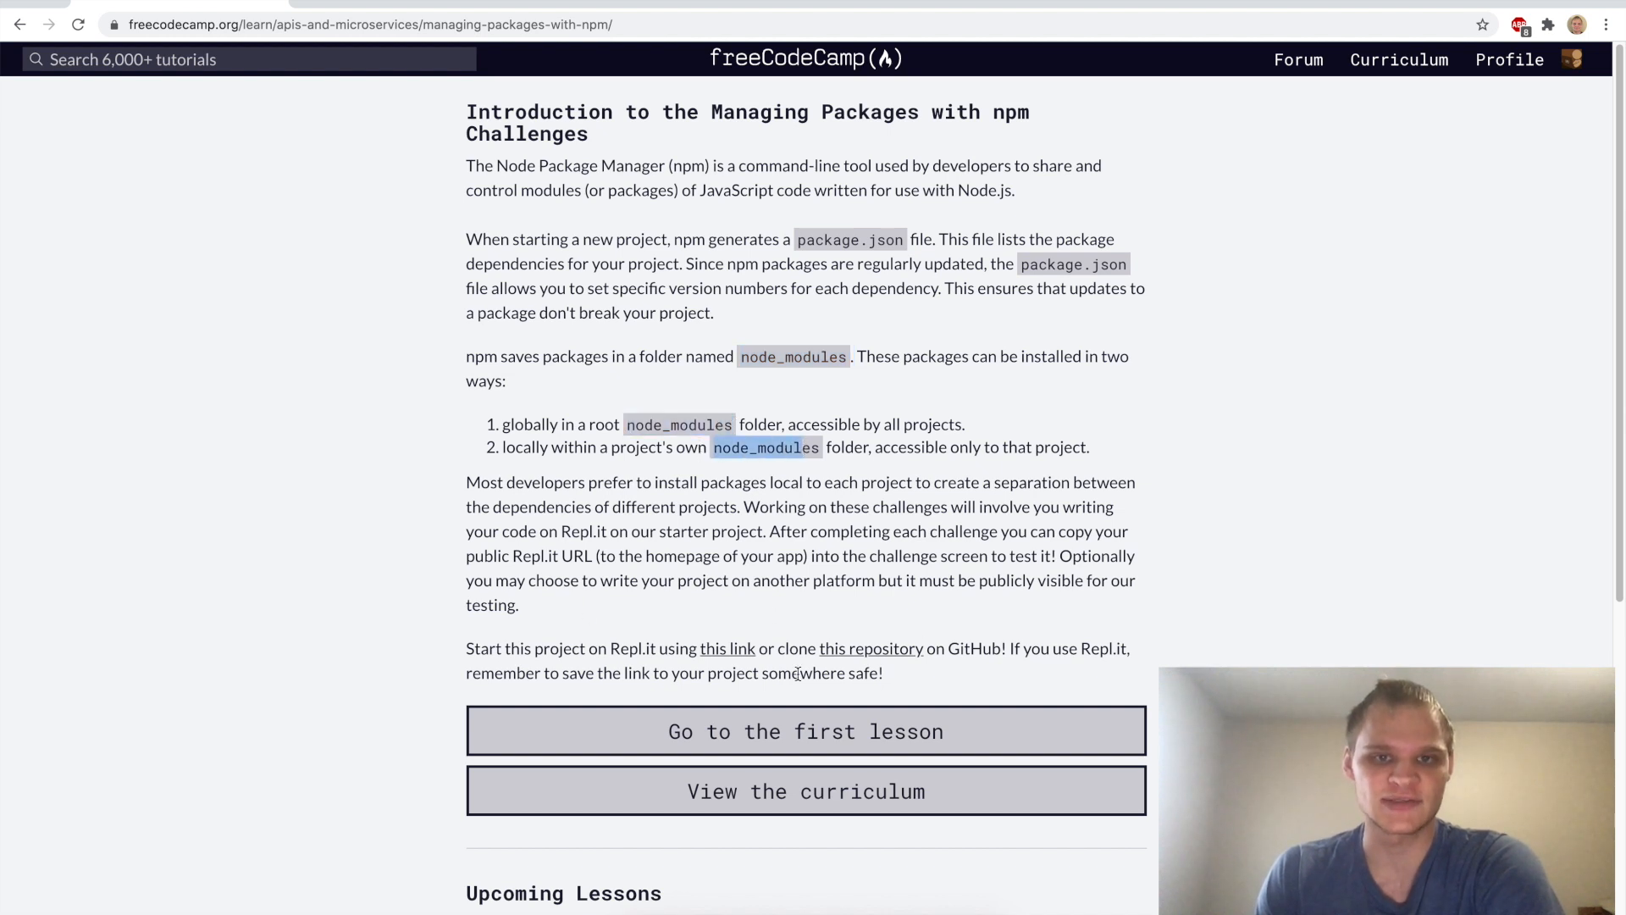
mouse_move(521, 563)
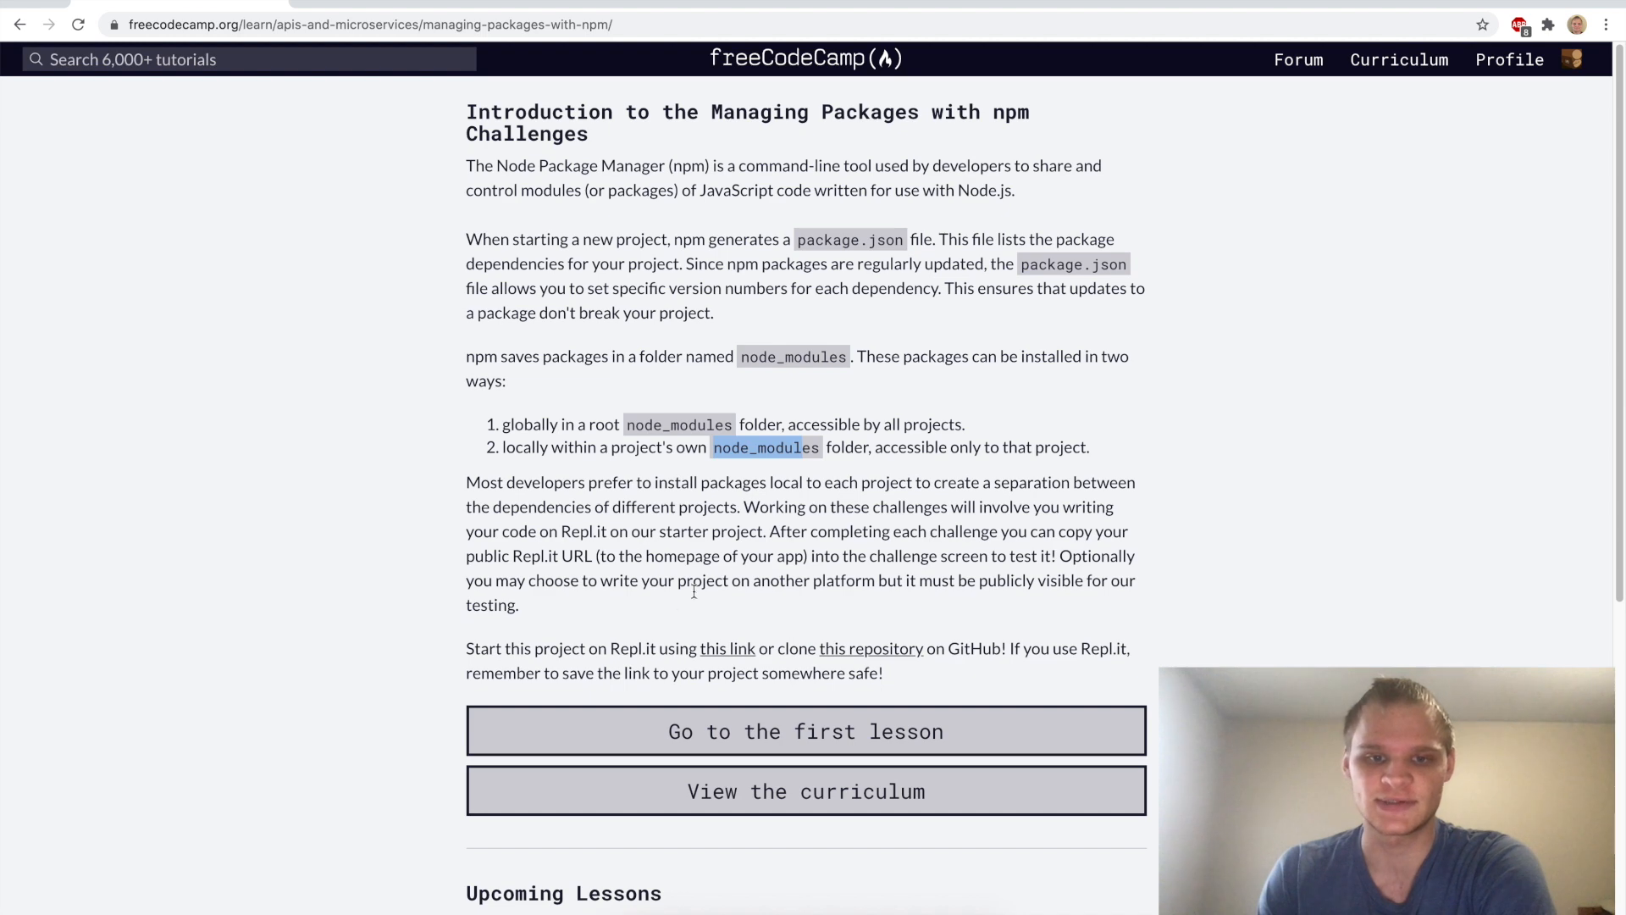
mouse_move(726, 648)
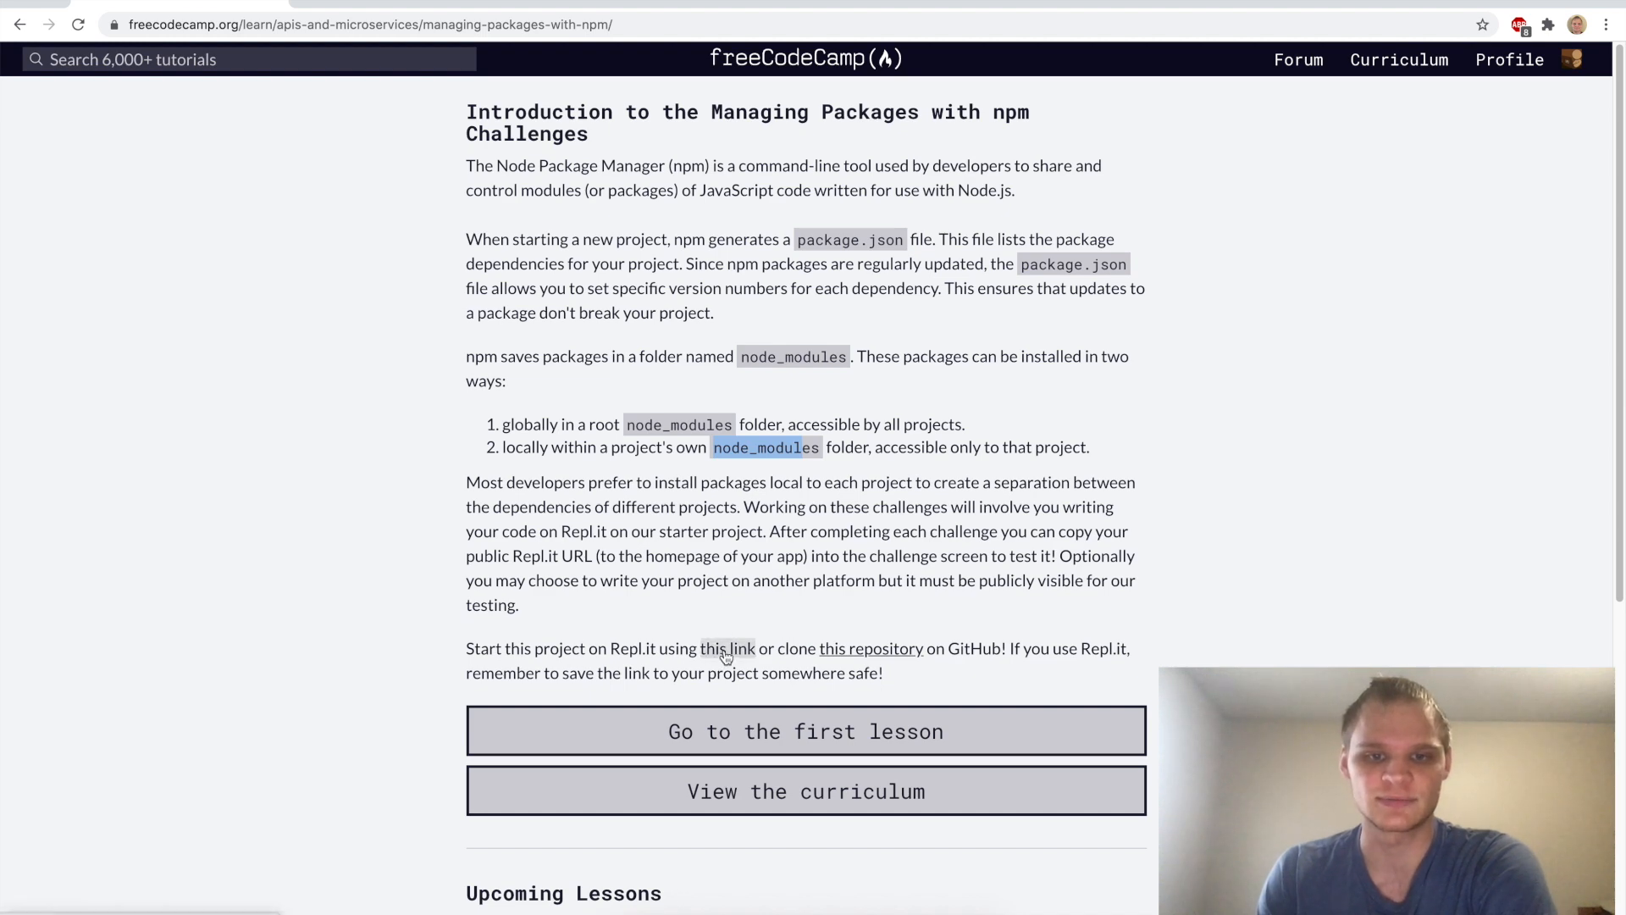
left_click(726, 648)
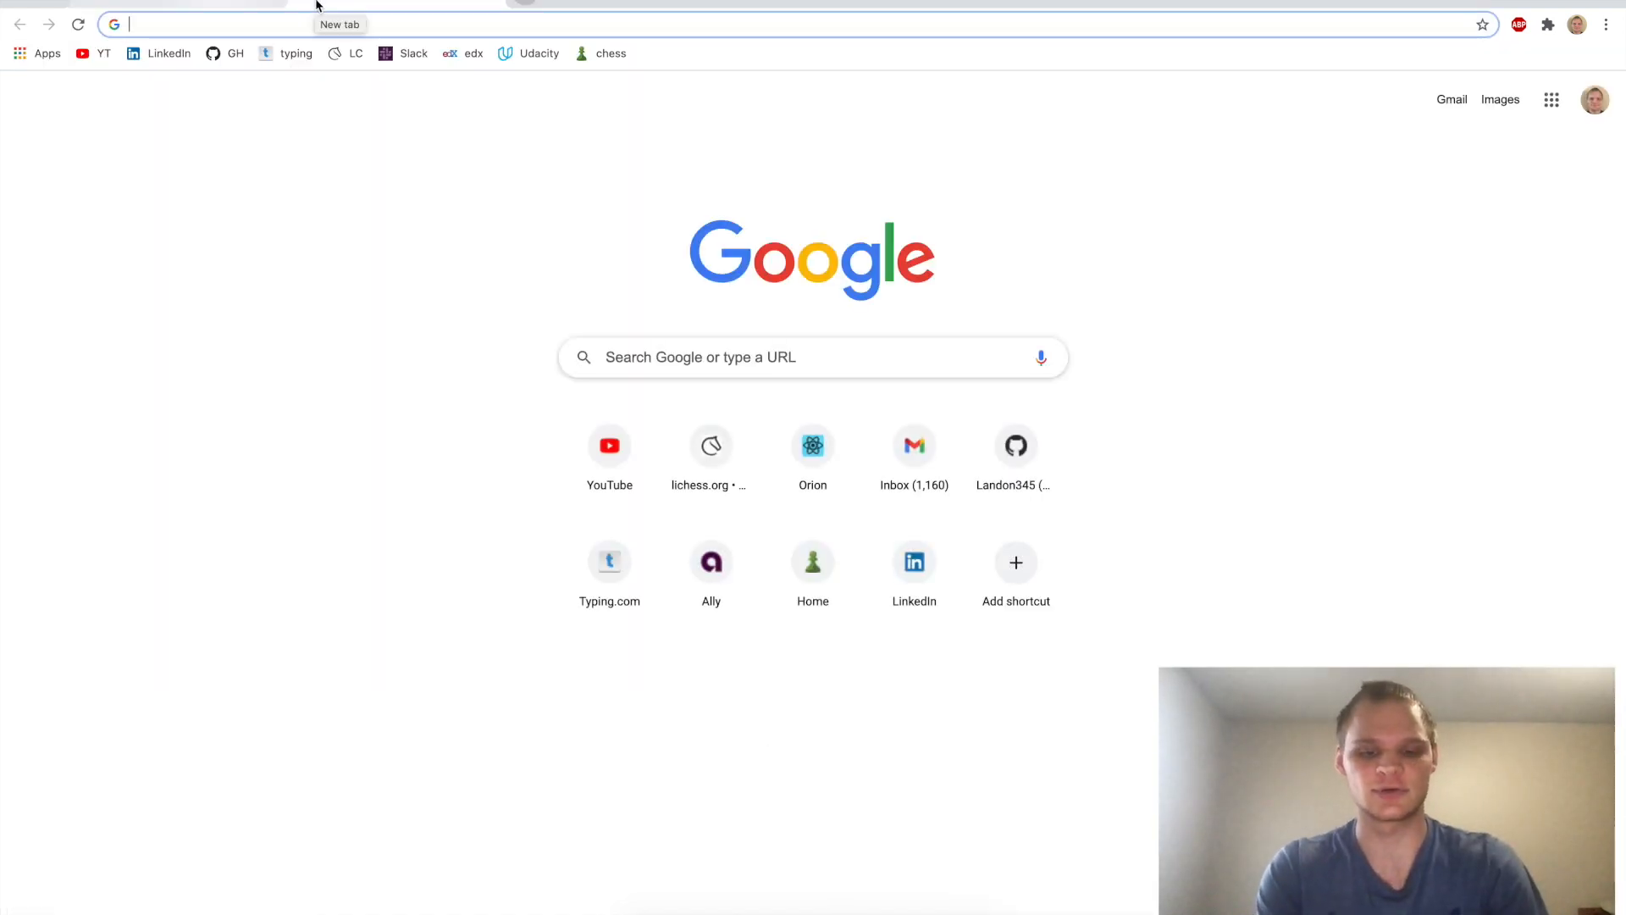
type("freecodecamp.org/learn/apis-and-microservices/managing-packages-with-npm/")
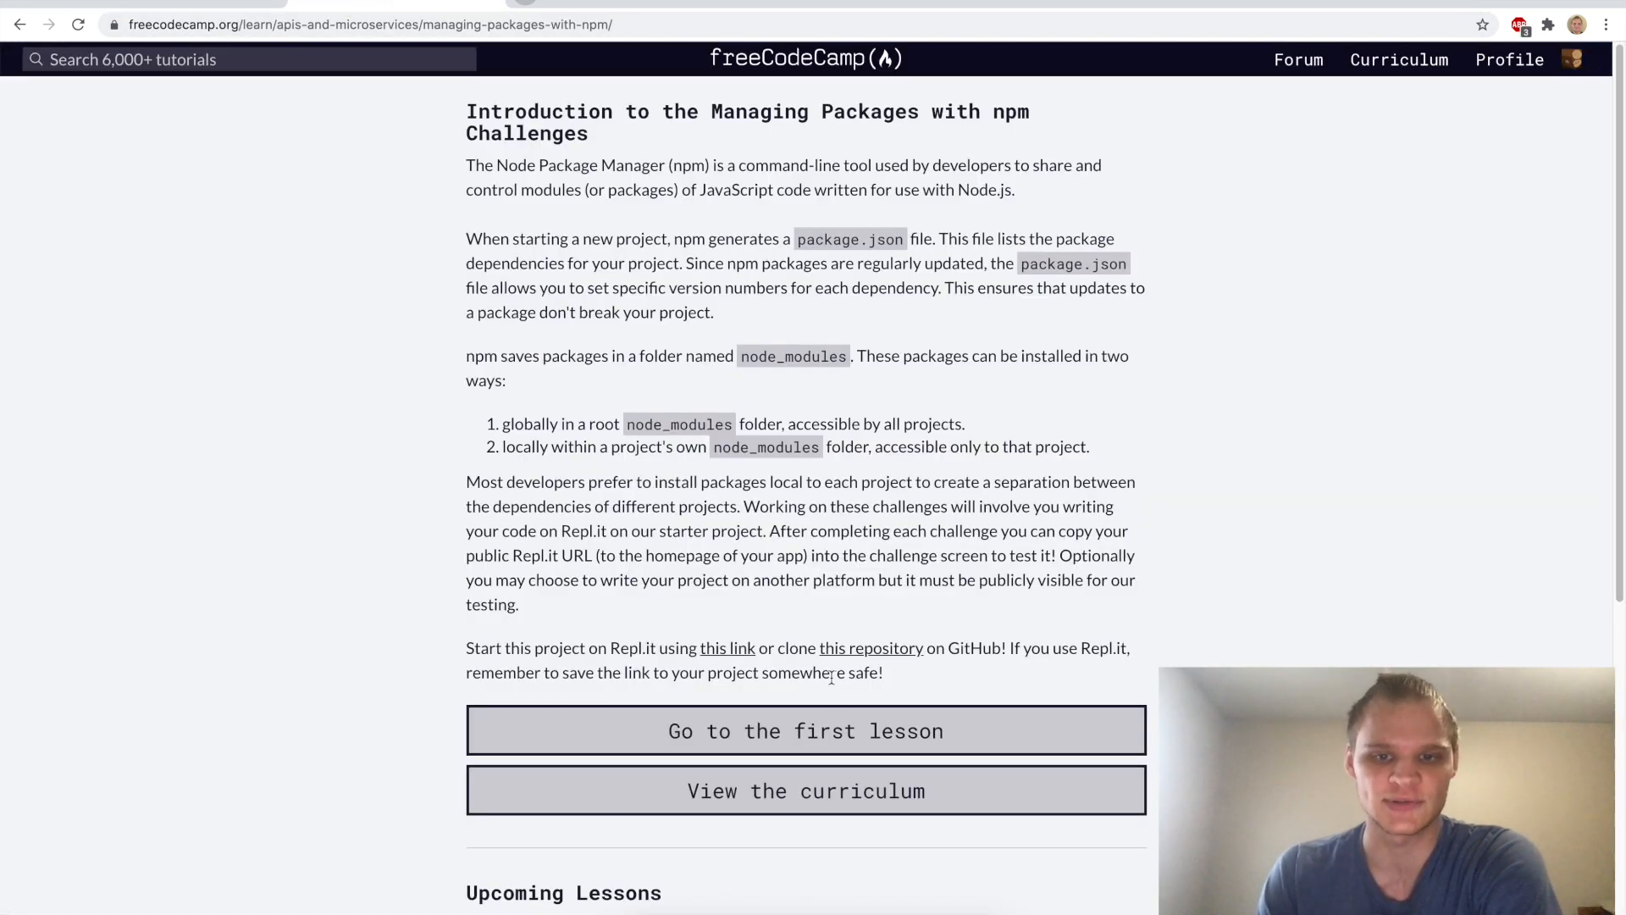
Add "author": "Jane Doe" to the top of the Repl.it package.json and run the project
left_click(806, 730)
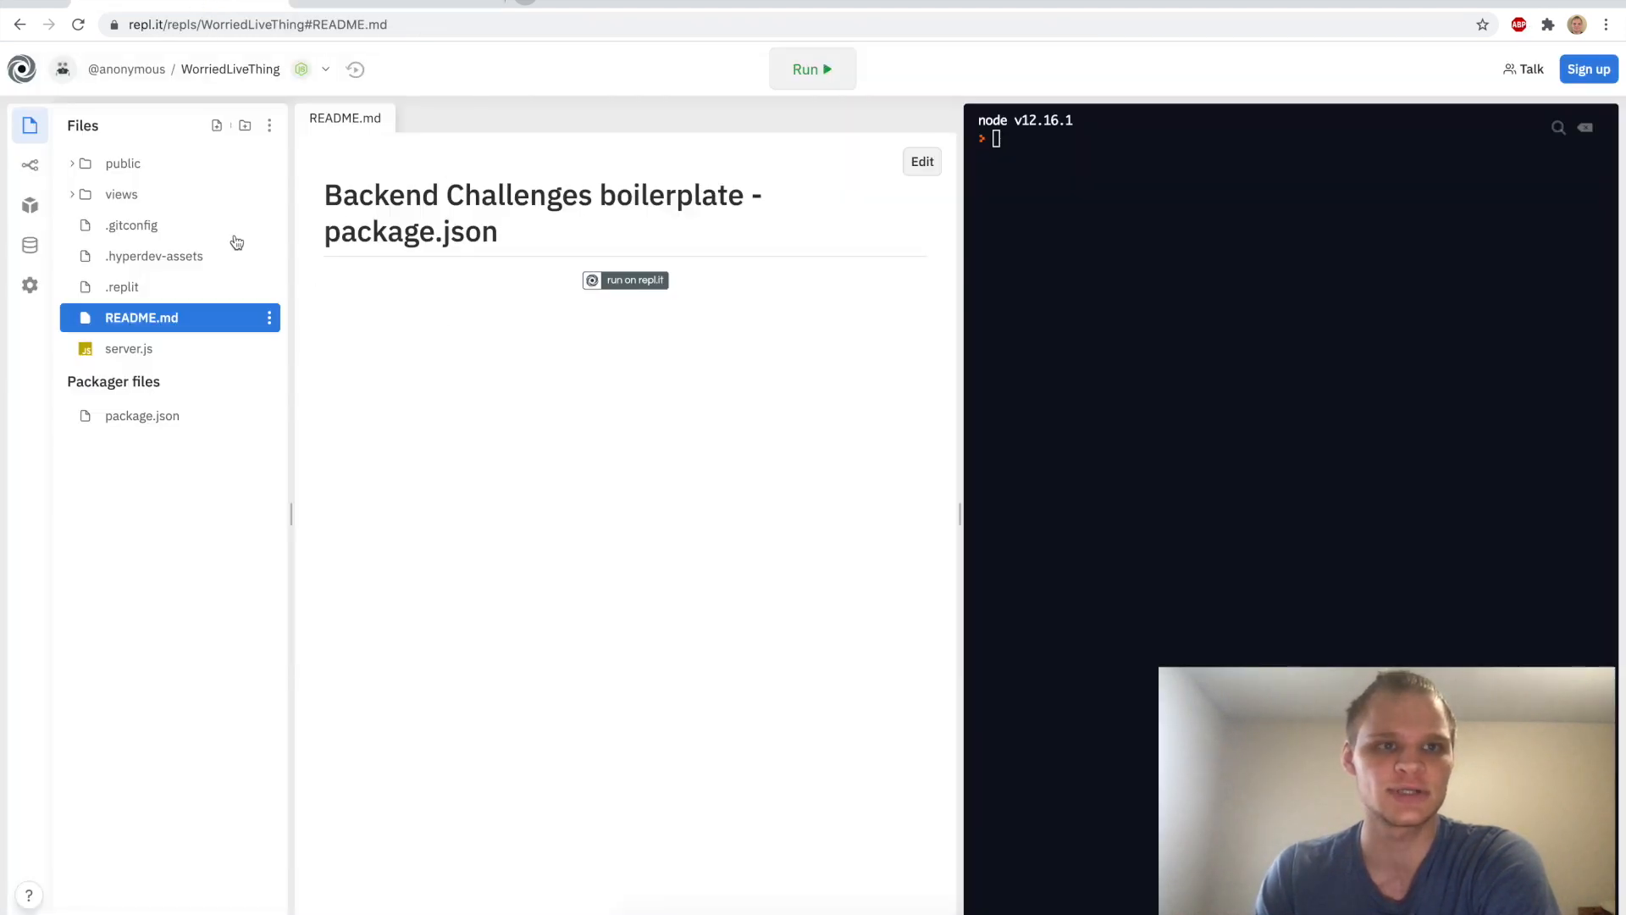
mouse_move(142, 416)
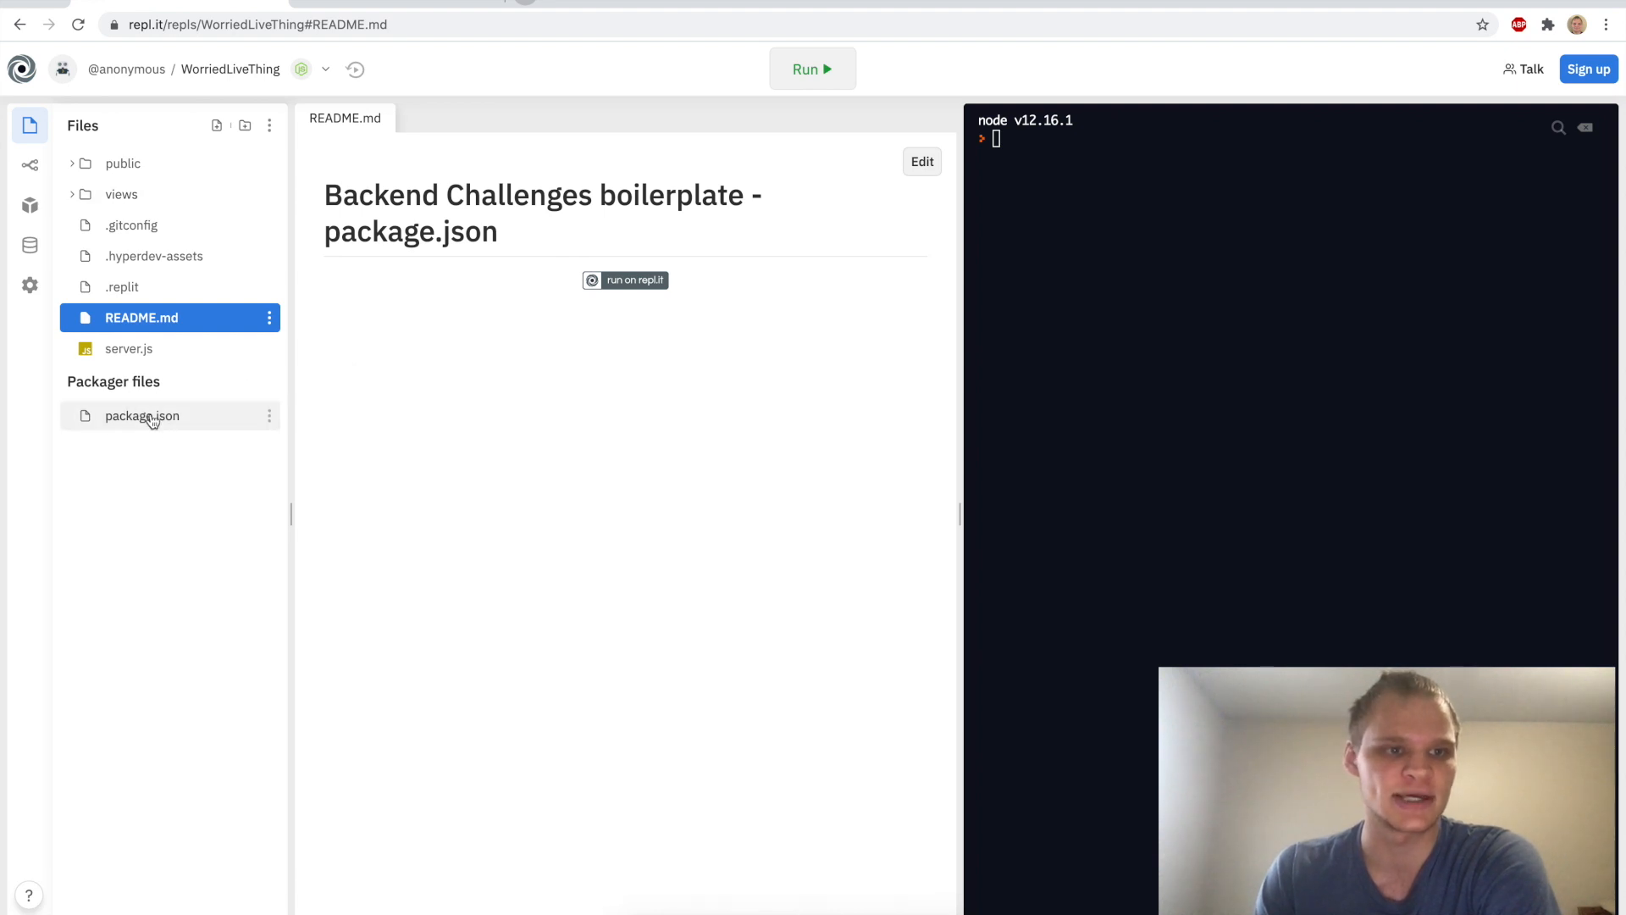
left_click(143, 416)
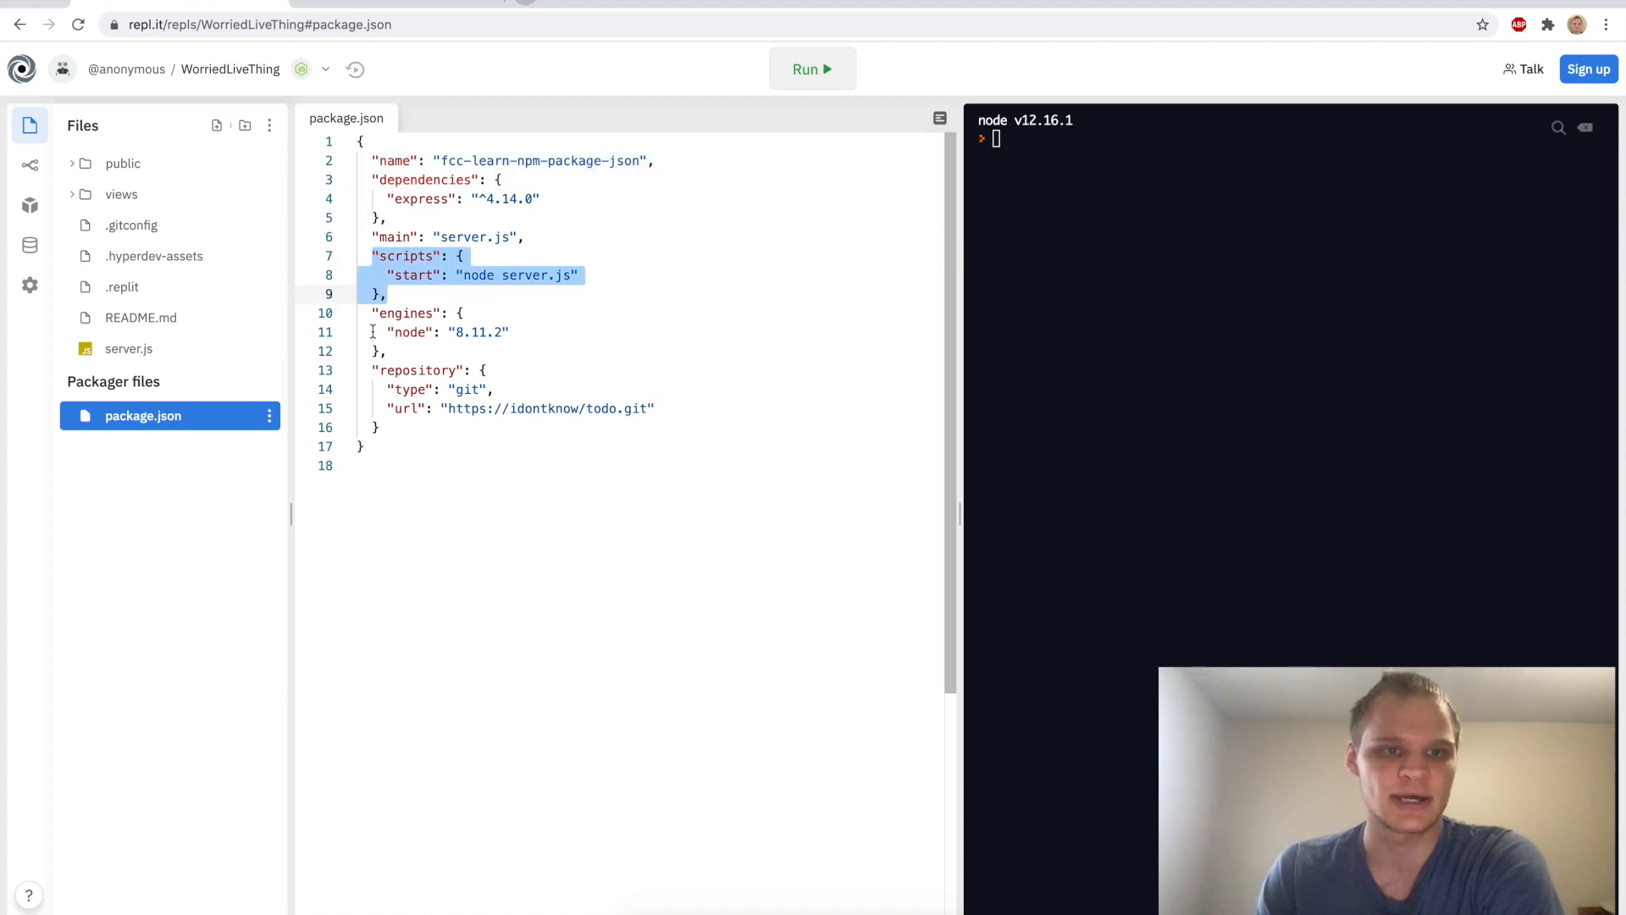
double_click(408, 313)
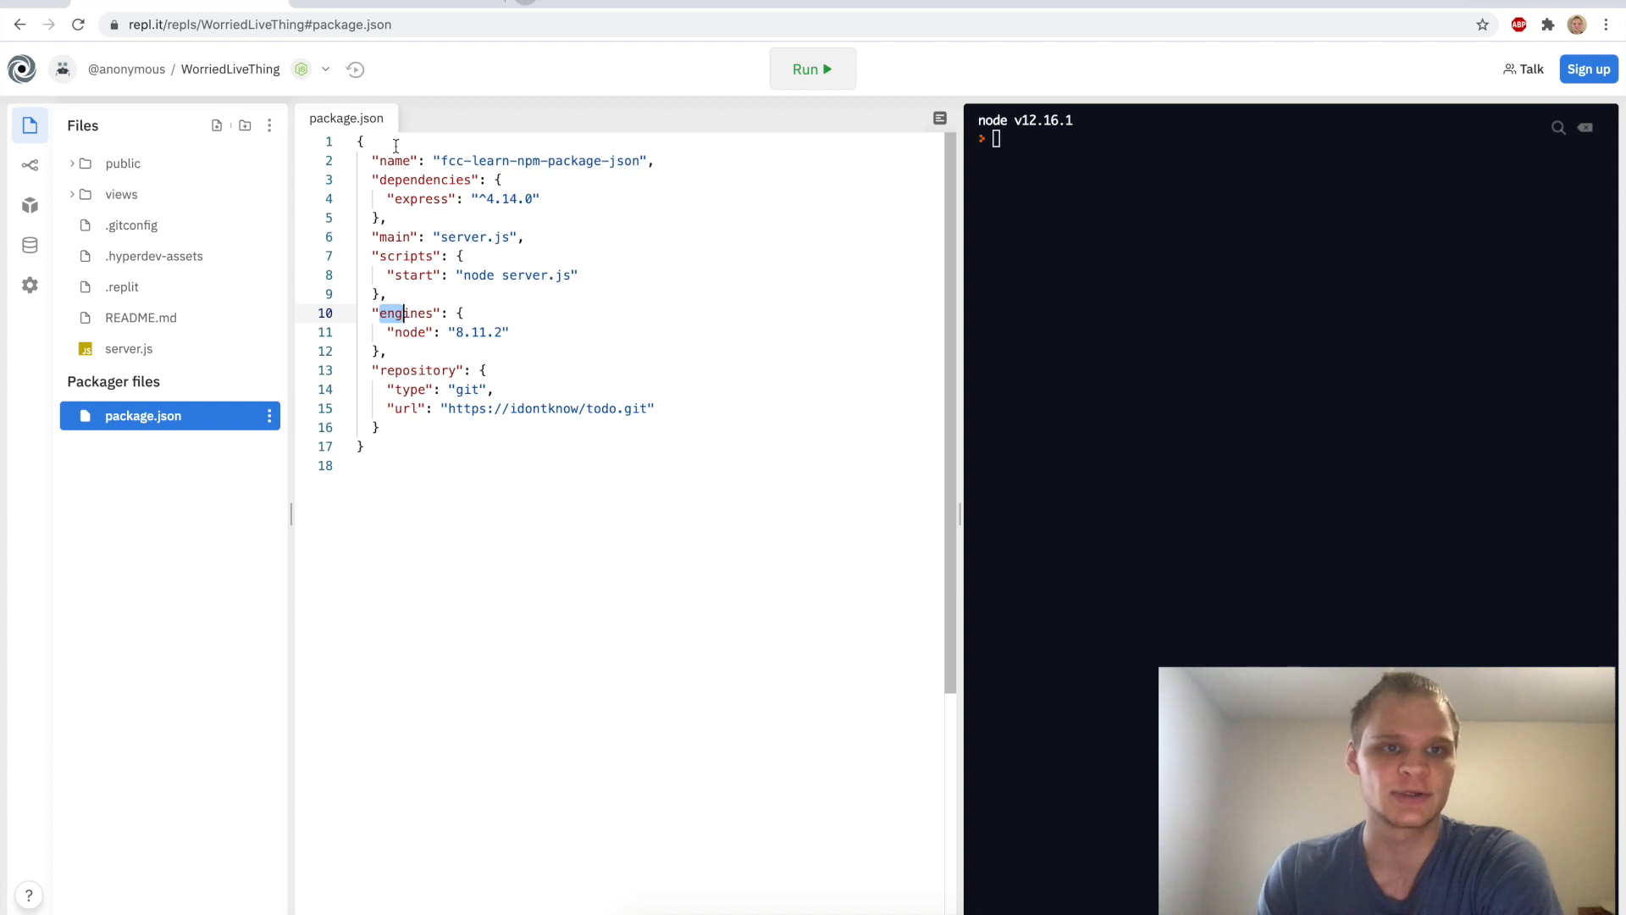
mouse_move(364, 9)
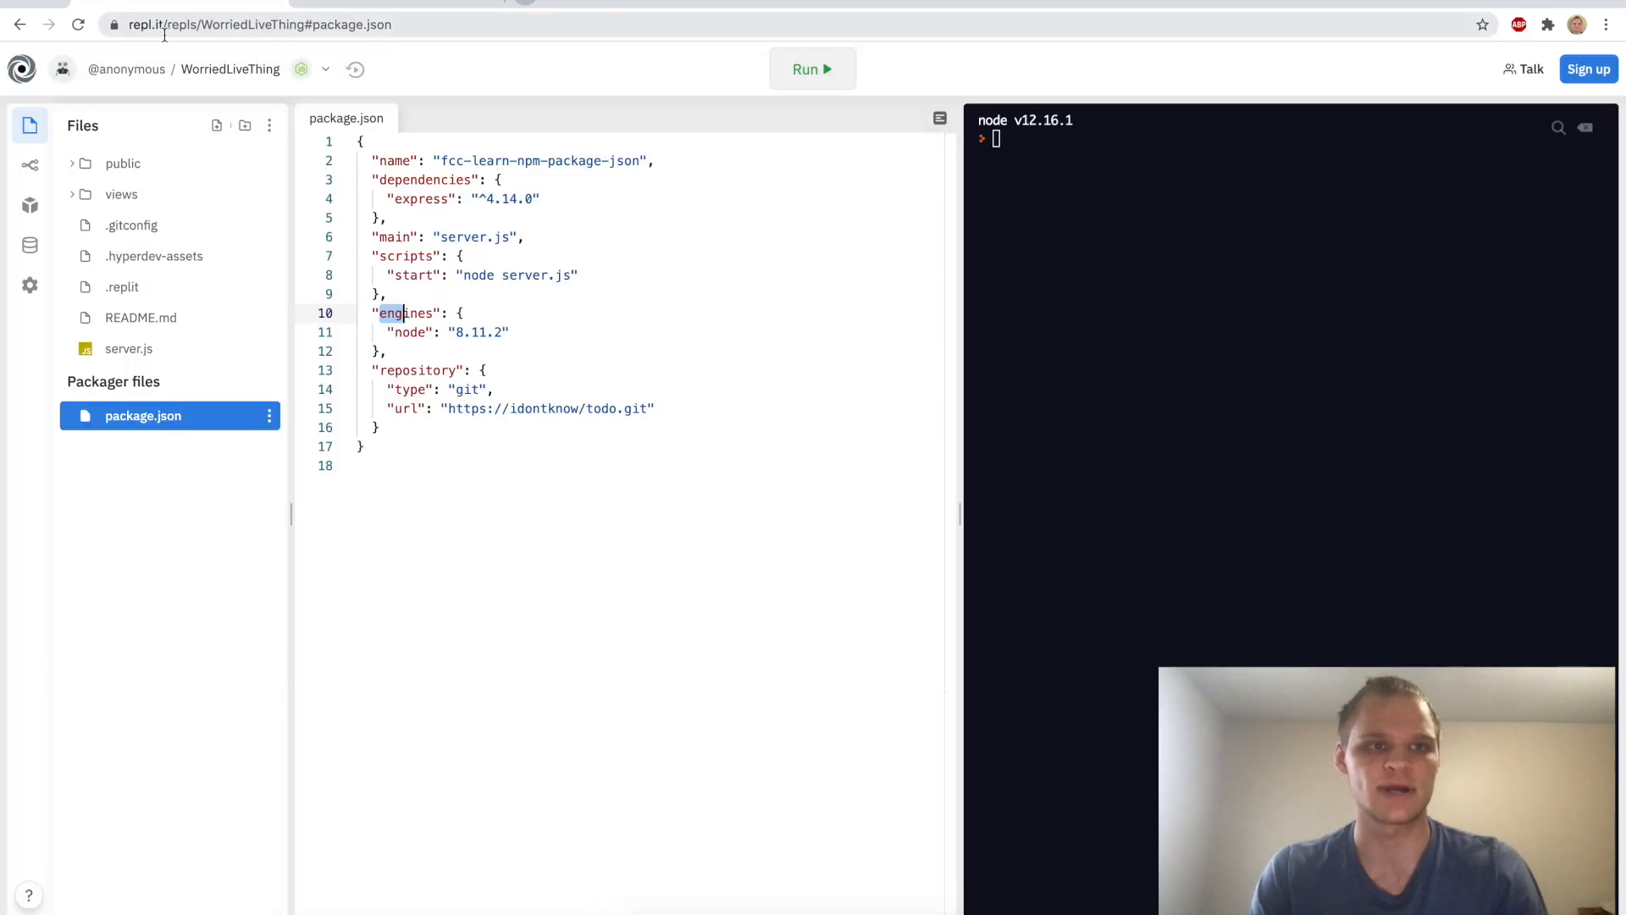
key("Enter")
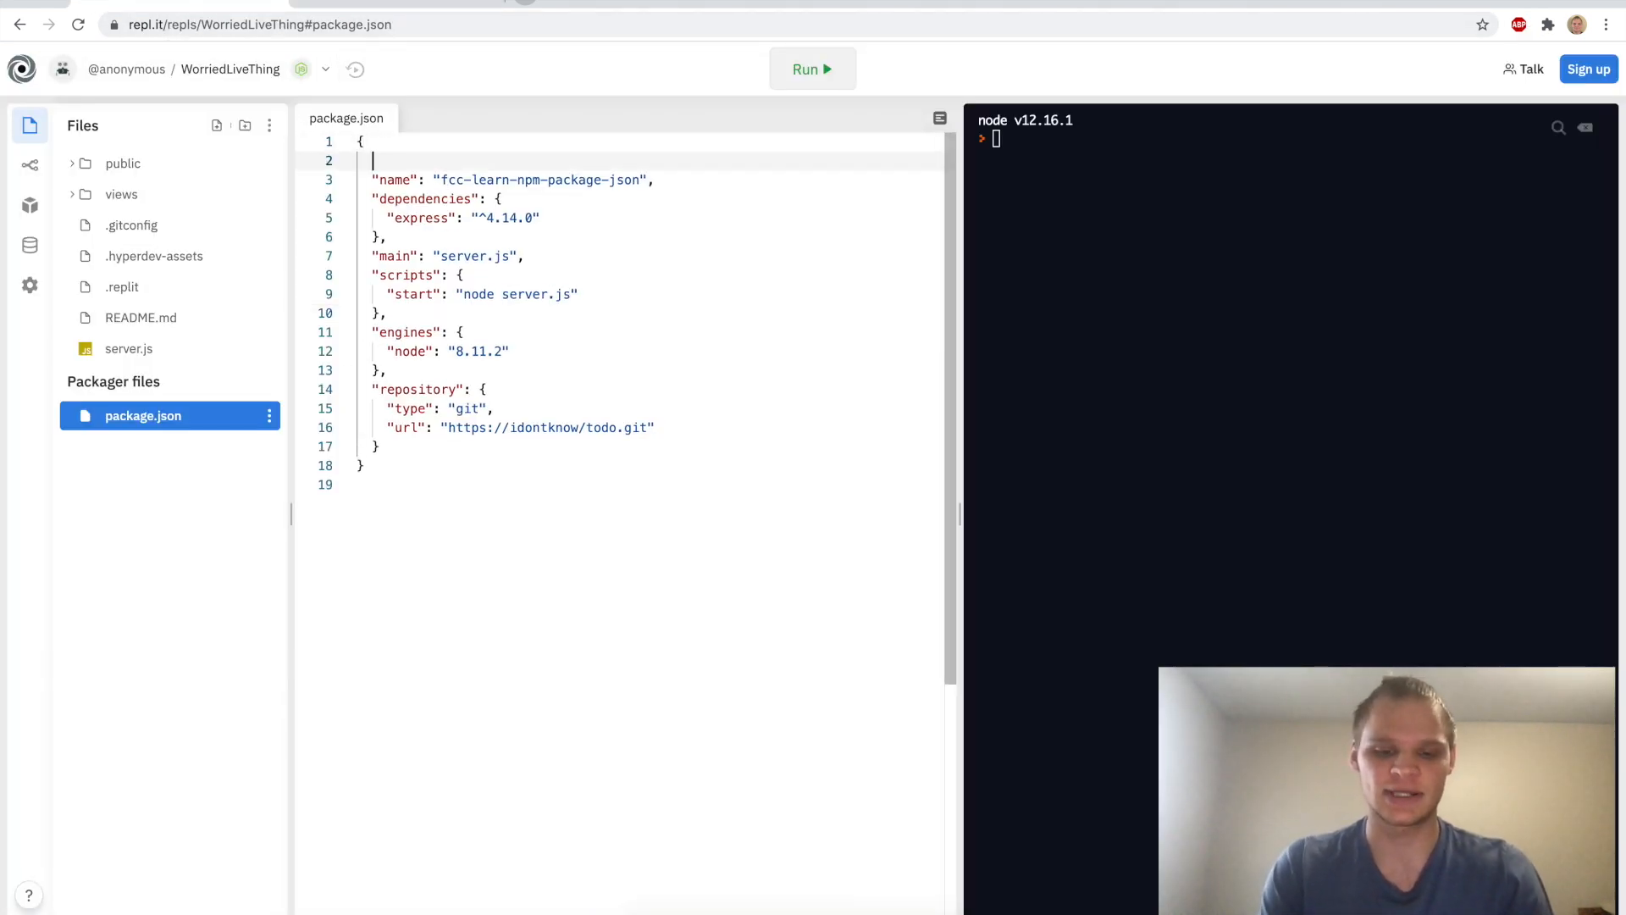
type("\"author\": \"Jane Doe\",")
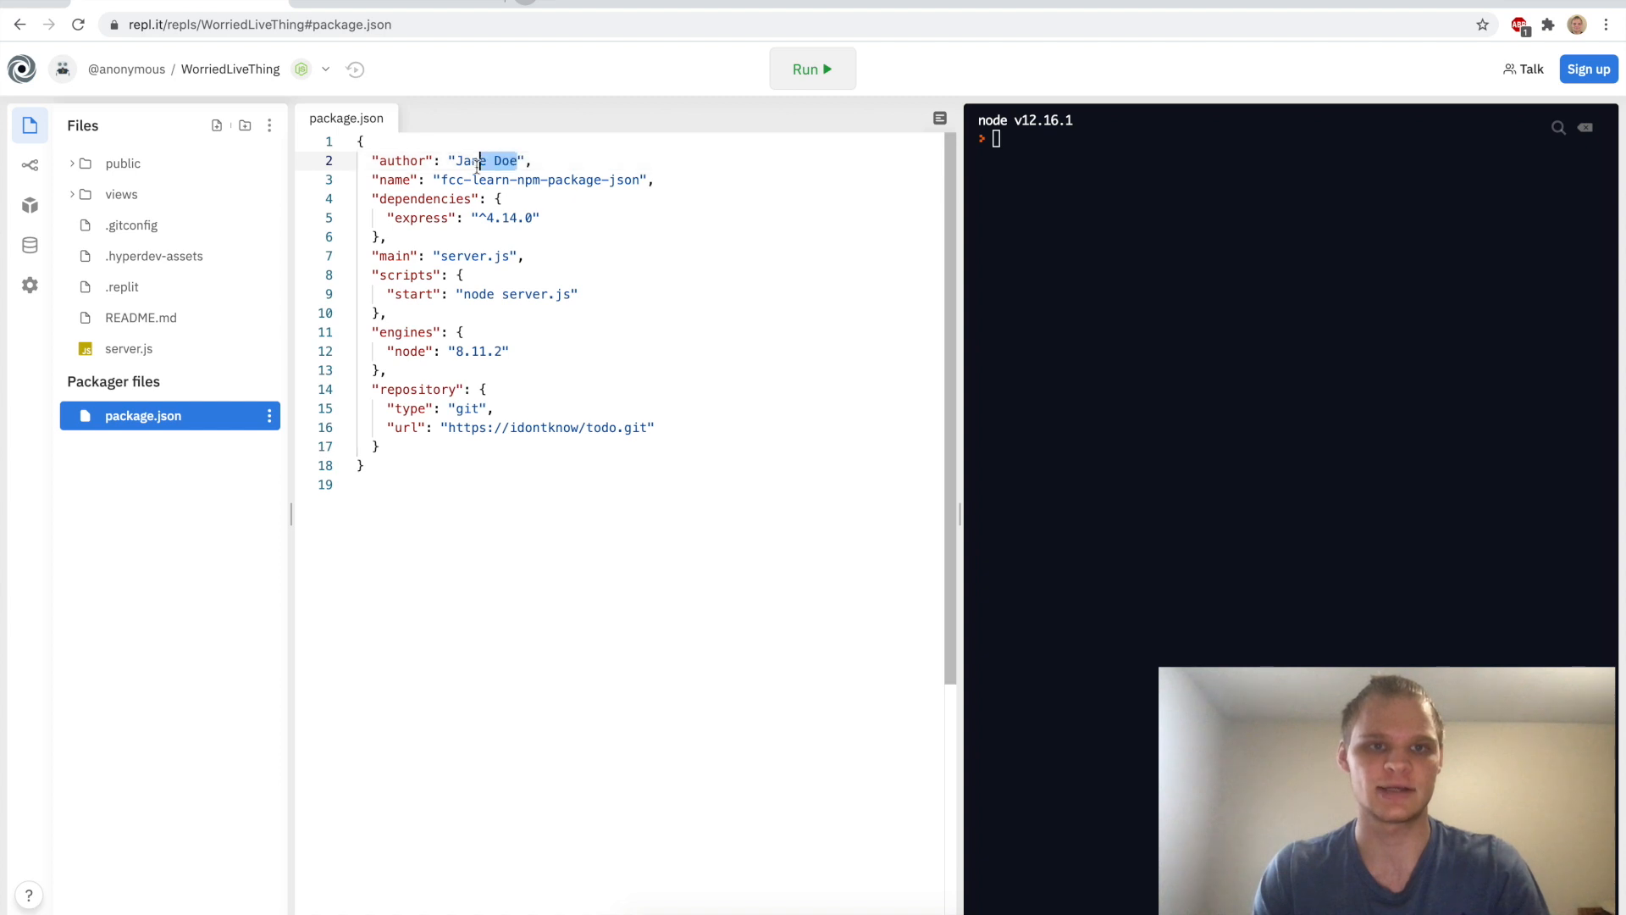
left_click(812, 69)
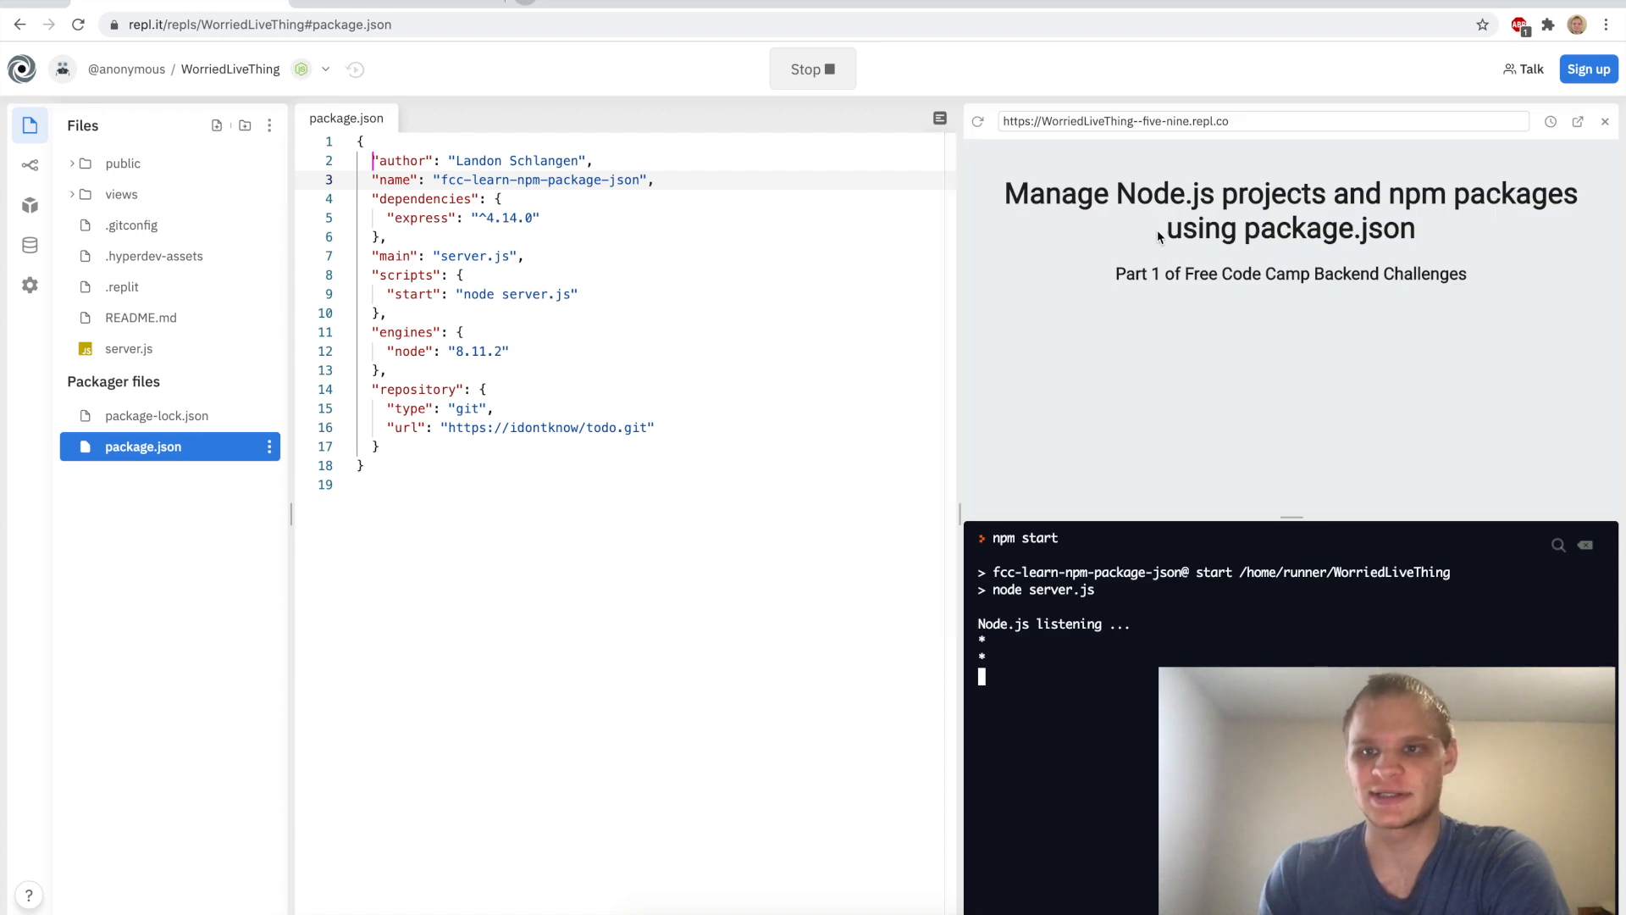
mouse_move(1239, 143)
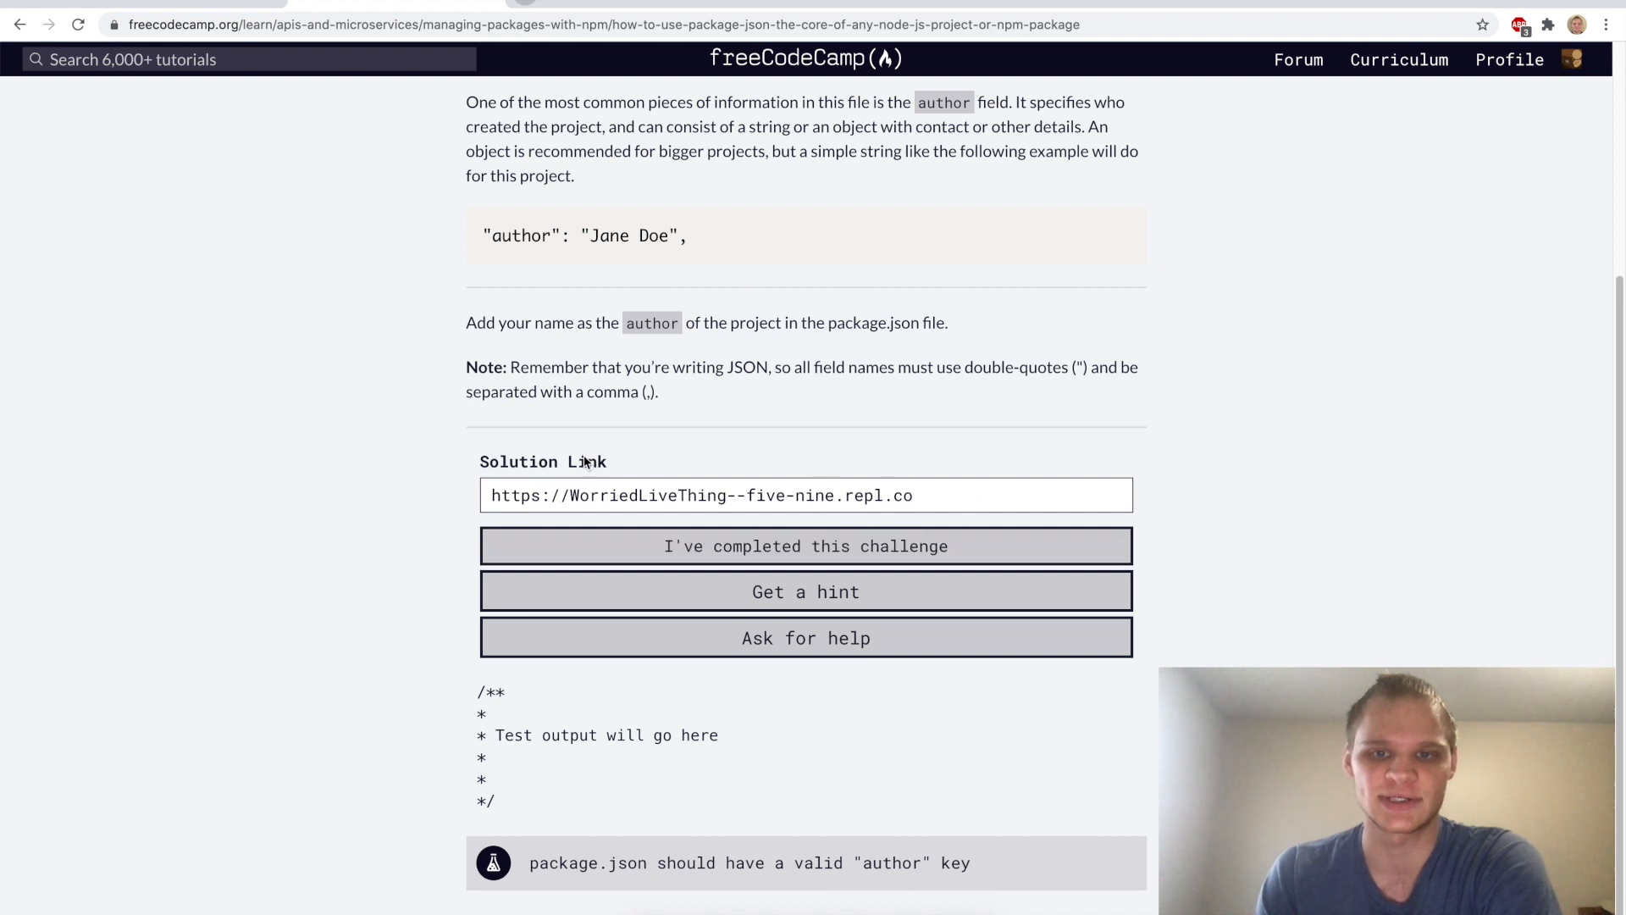
mouse_move(638, 879)
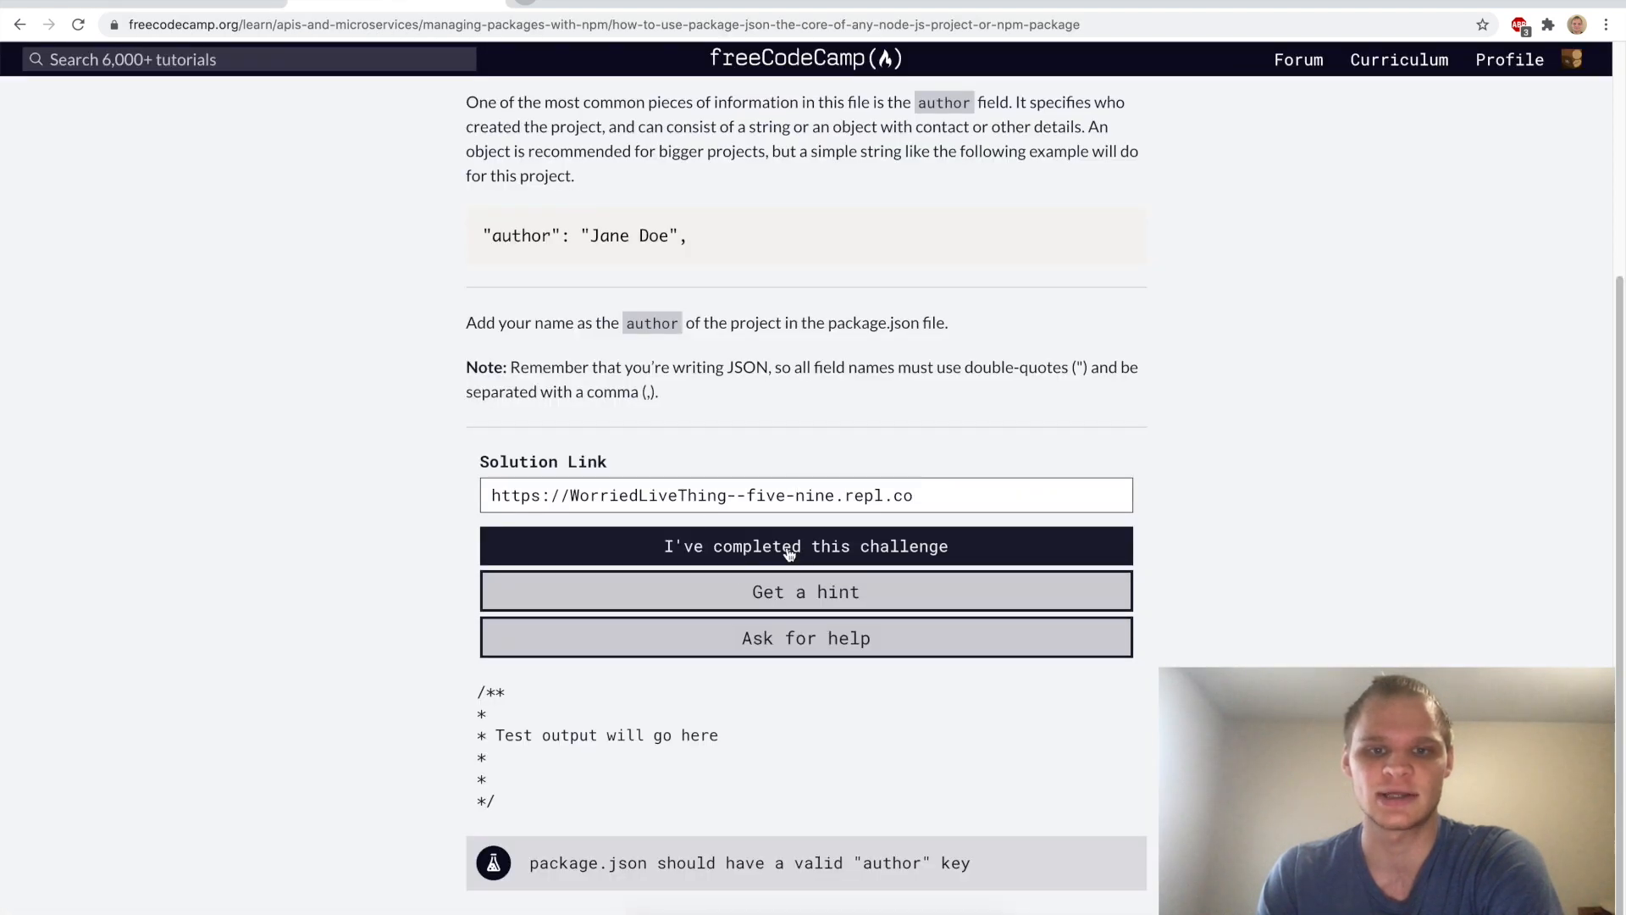
Pass the author challenge's tests and submit to reach the description challenge
left_click(804, 546)
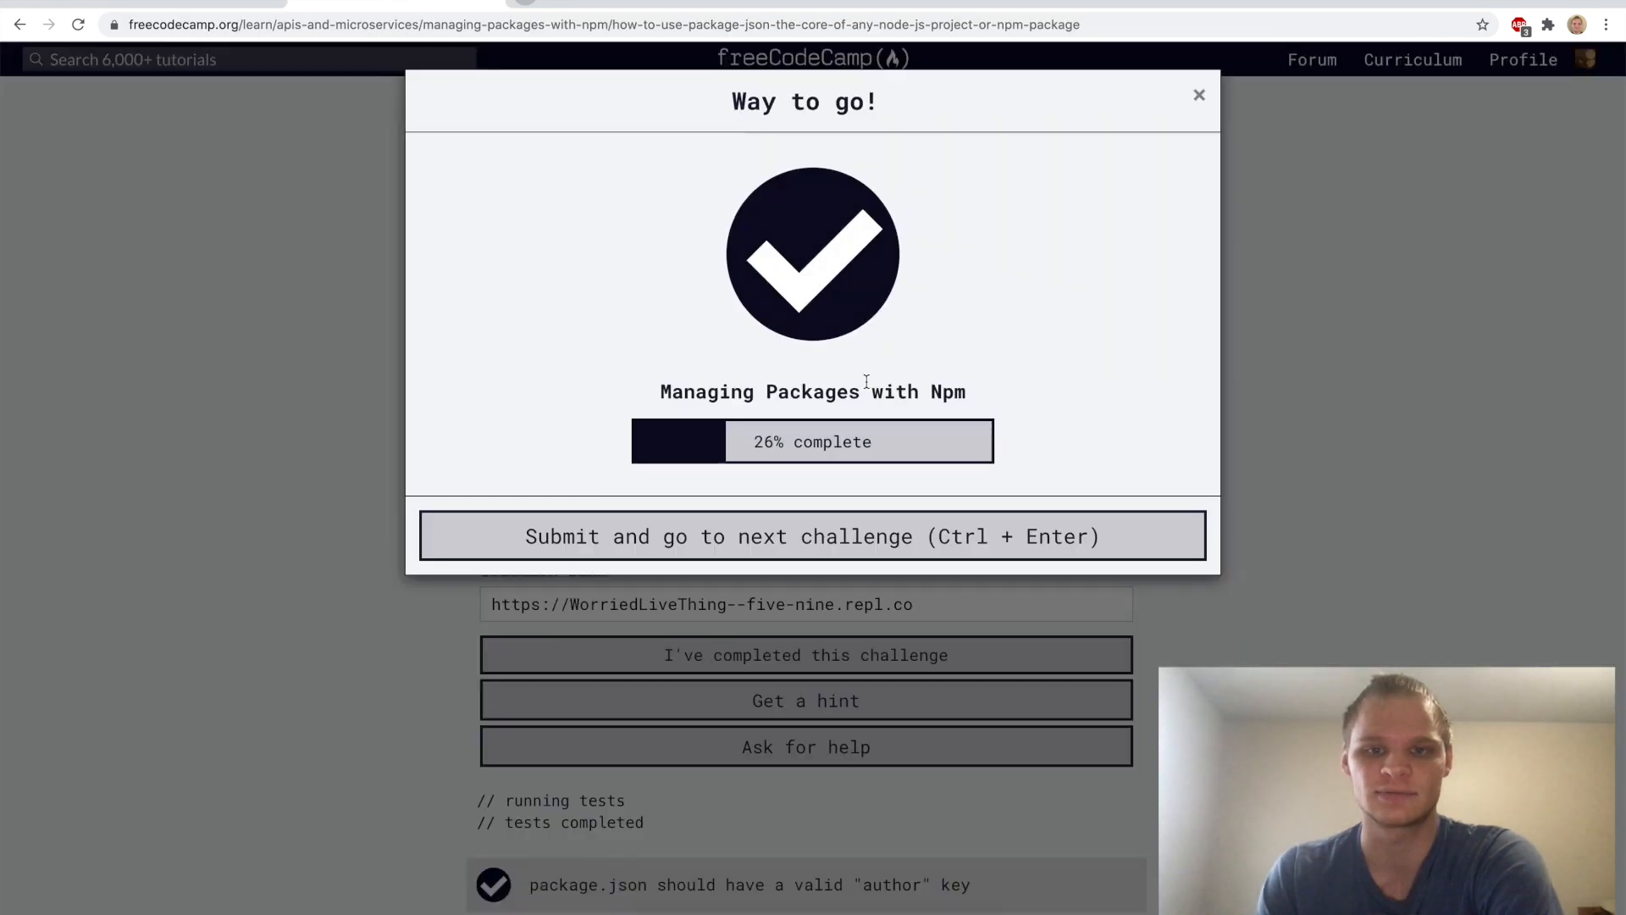
left_click(812, 535)
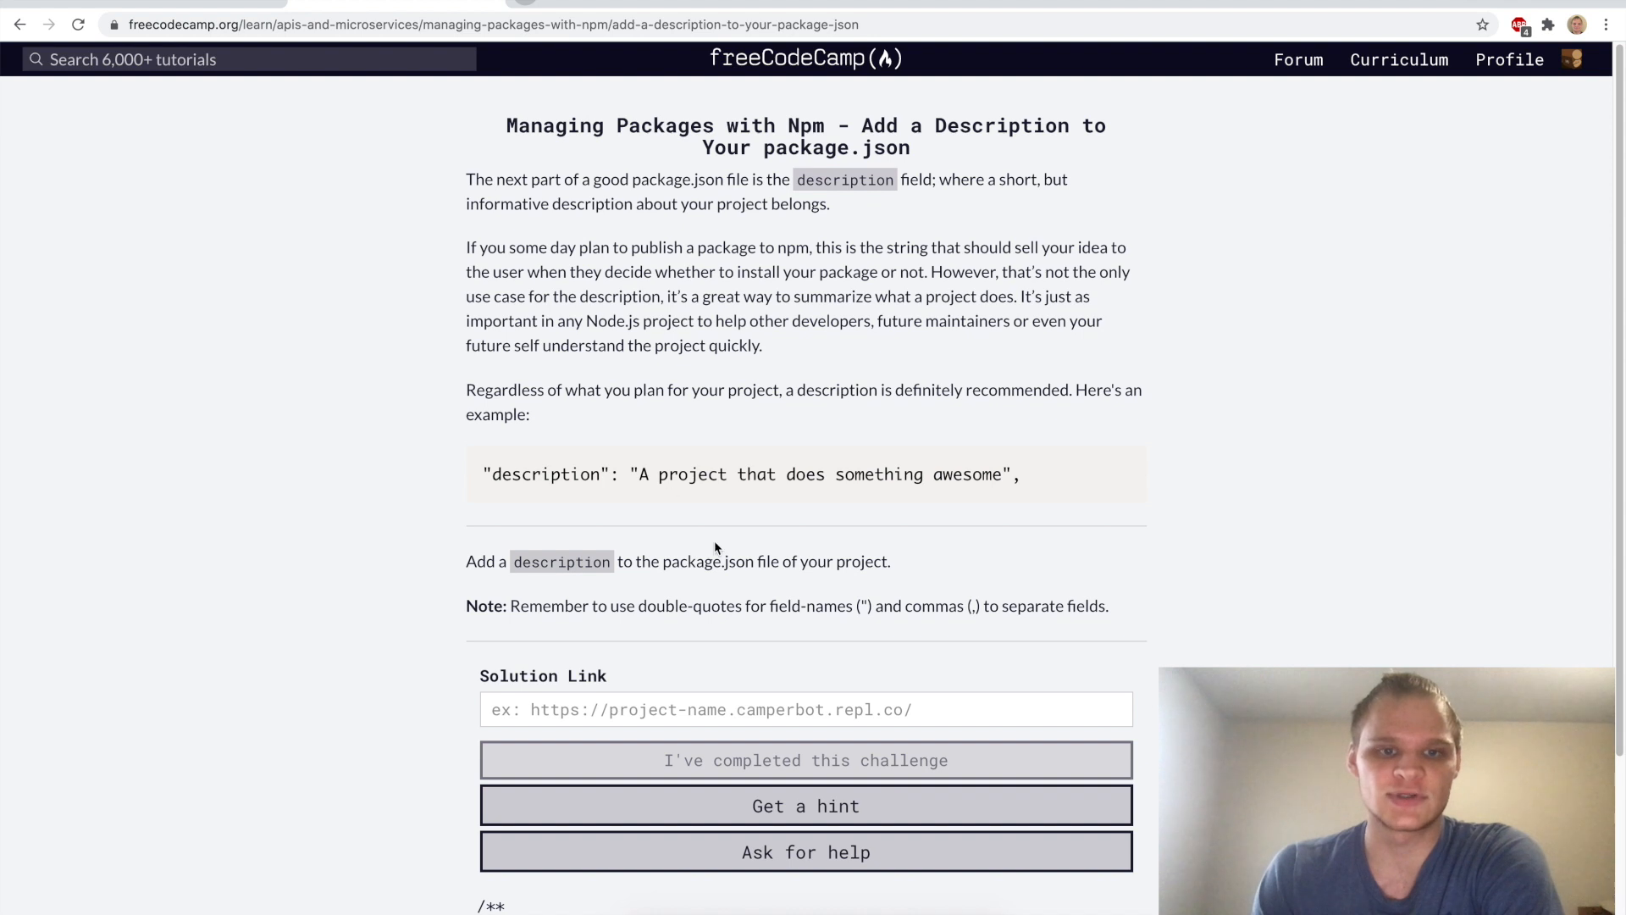
Add the description "A project that does something awesome", pass the tests, and submit
left_click_drag(483, 475, 1020, 474)
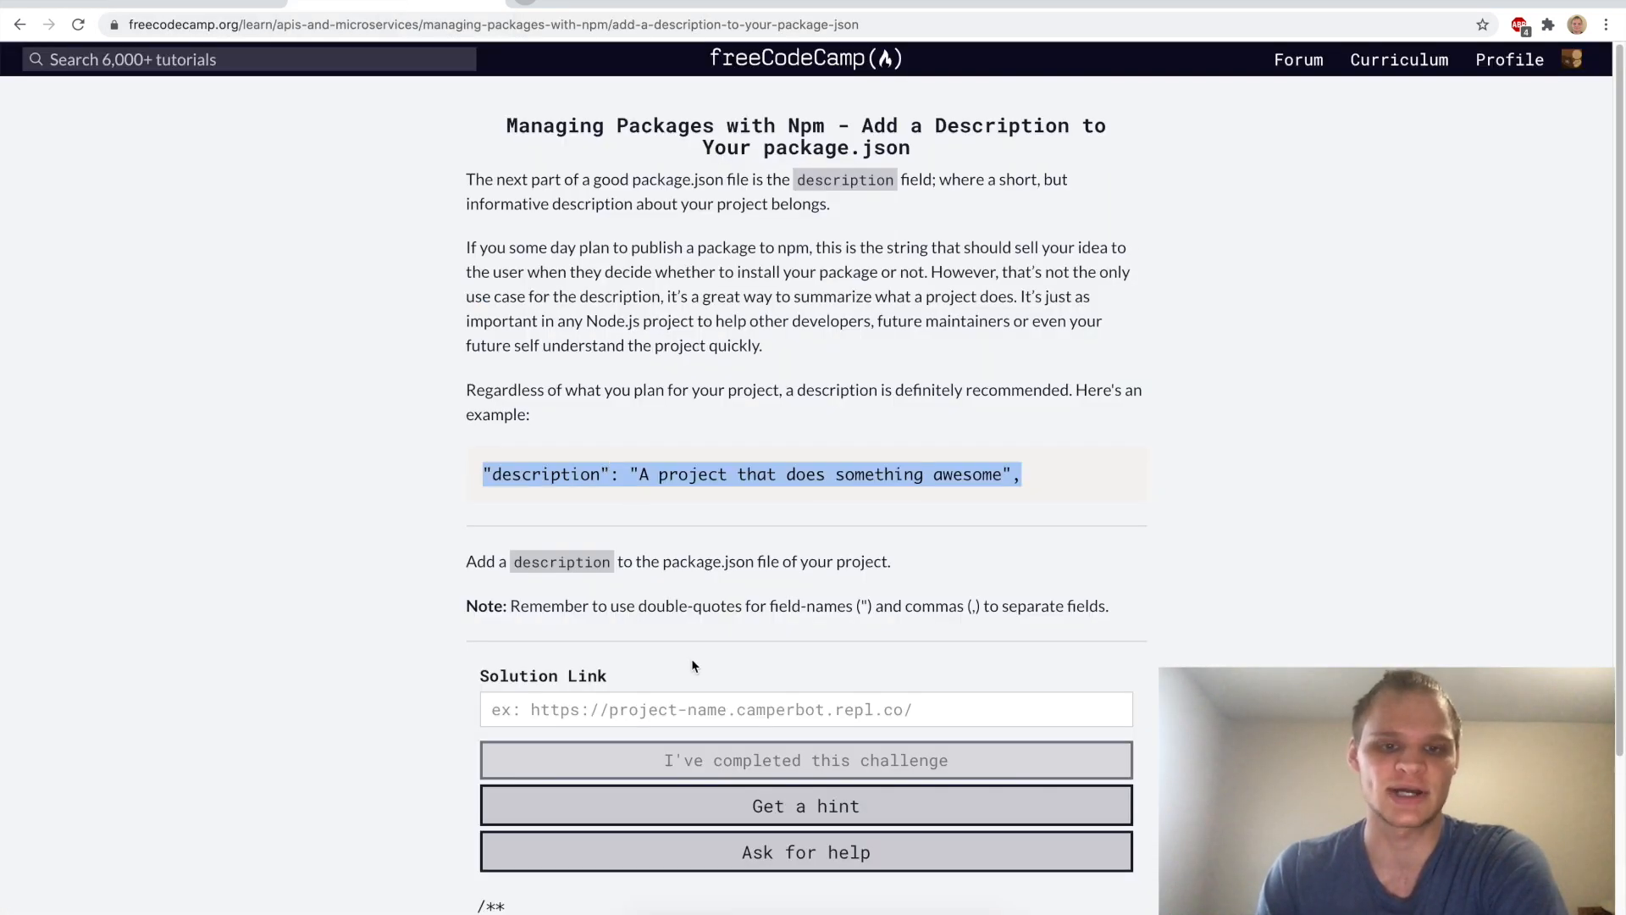
type("\"description\": \"A project that does something awesome\",")
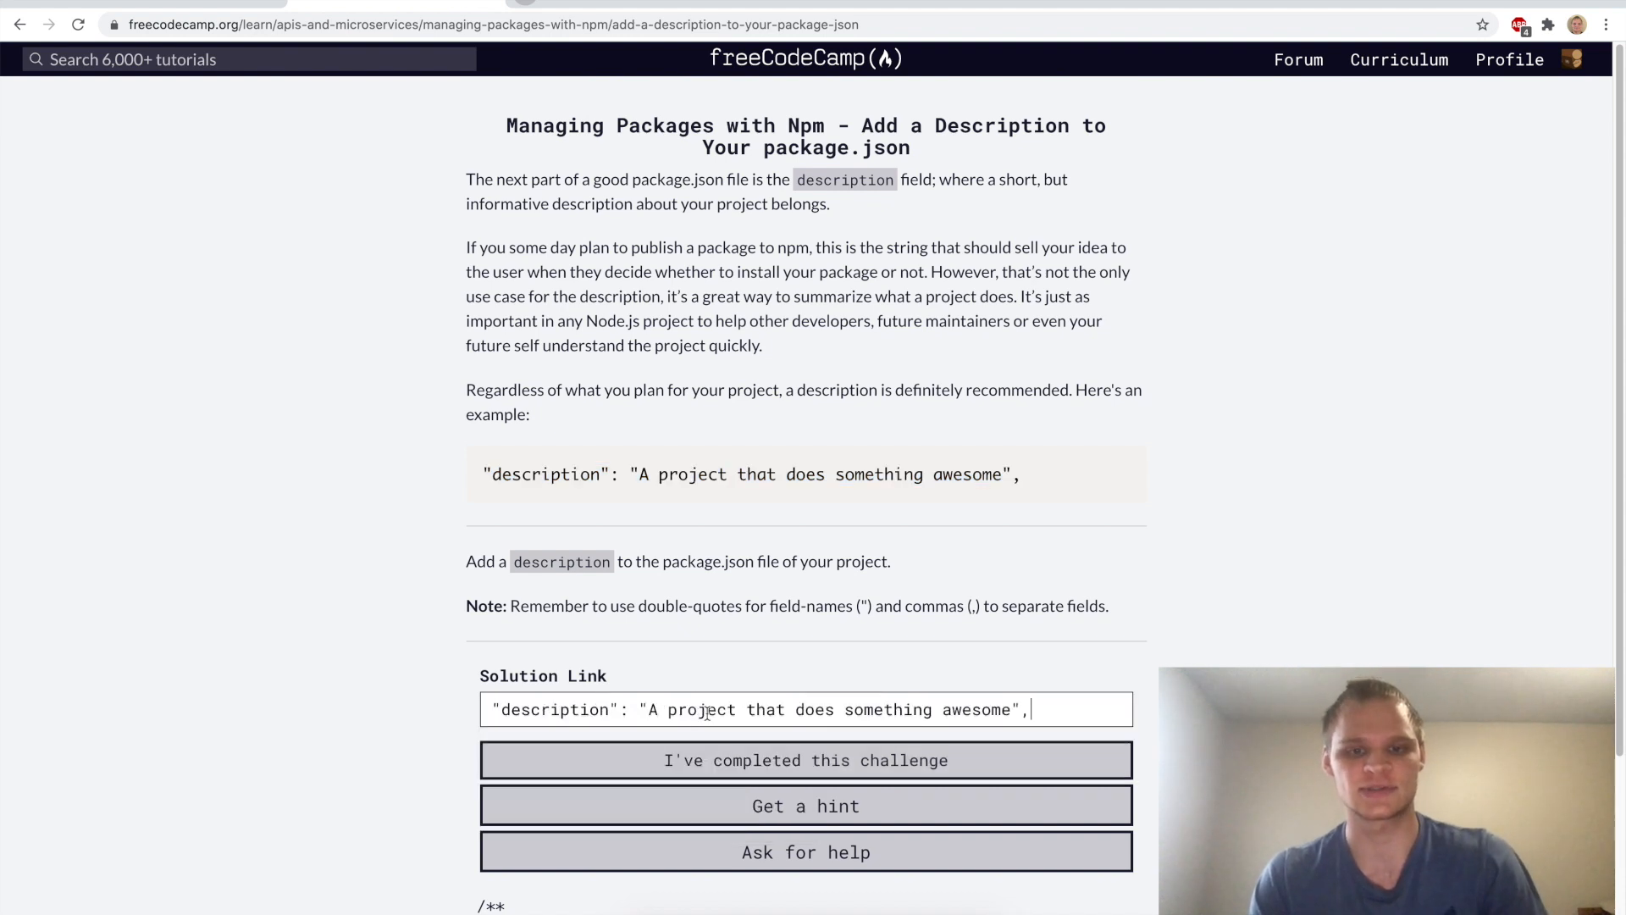
triple_click(806, 710)
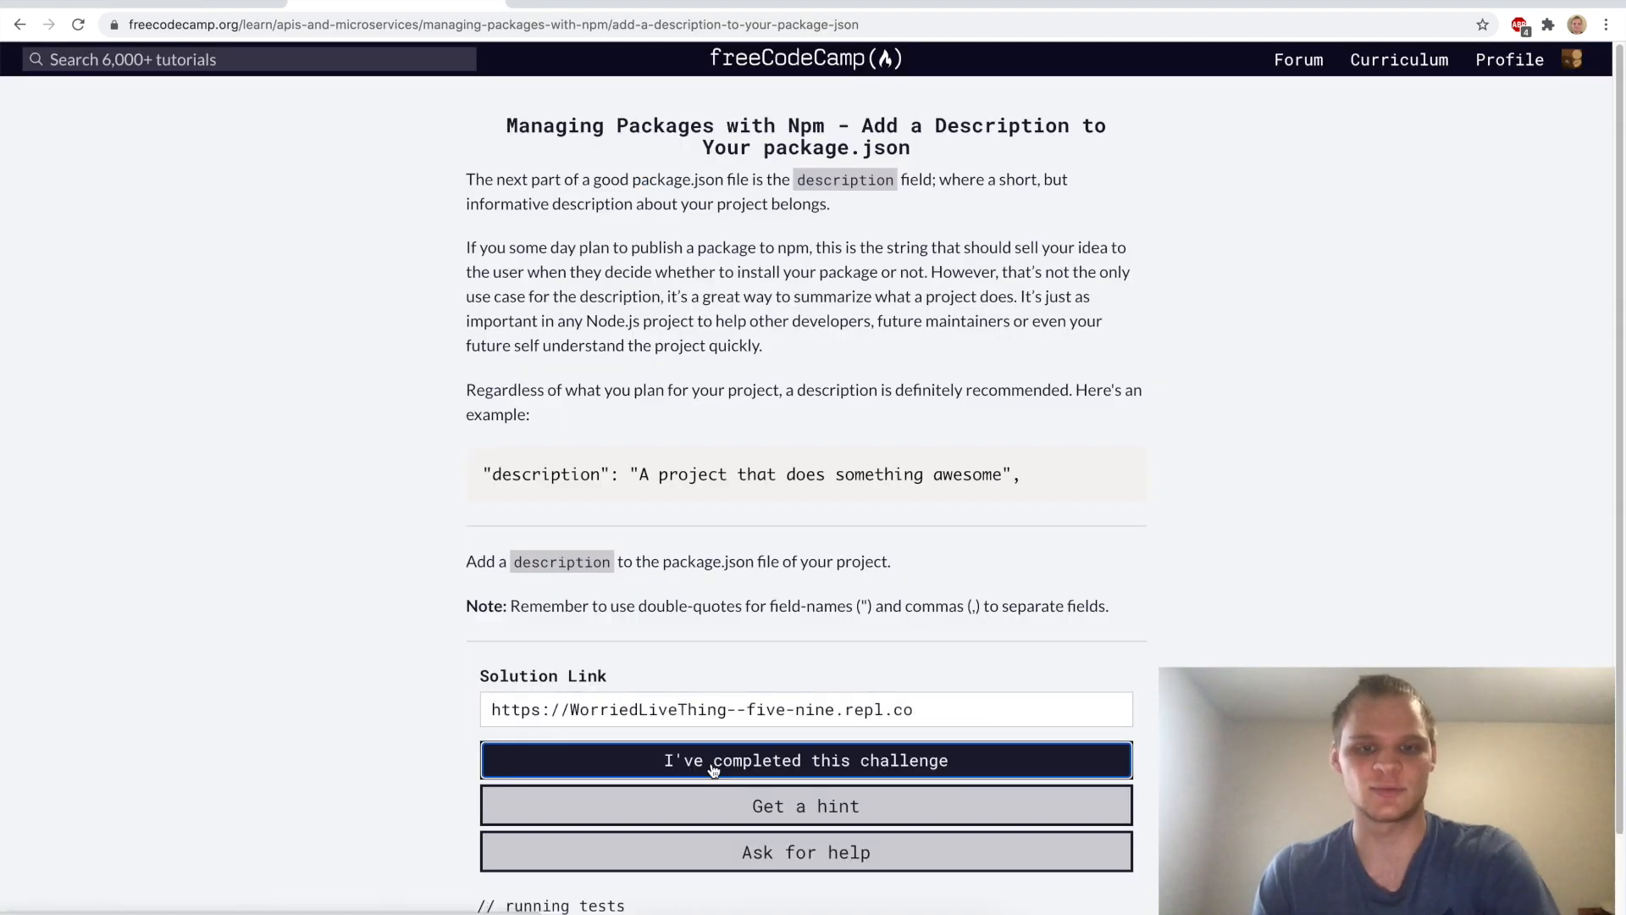
left_click(805, 759)
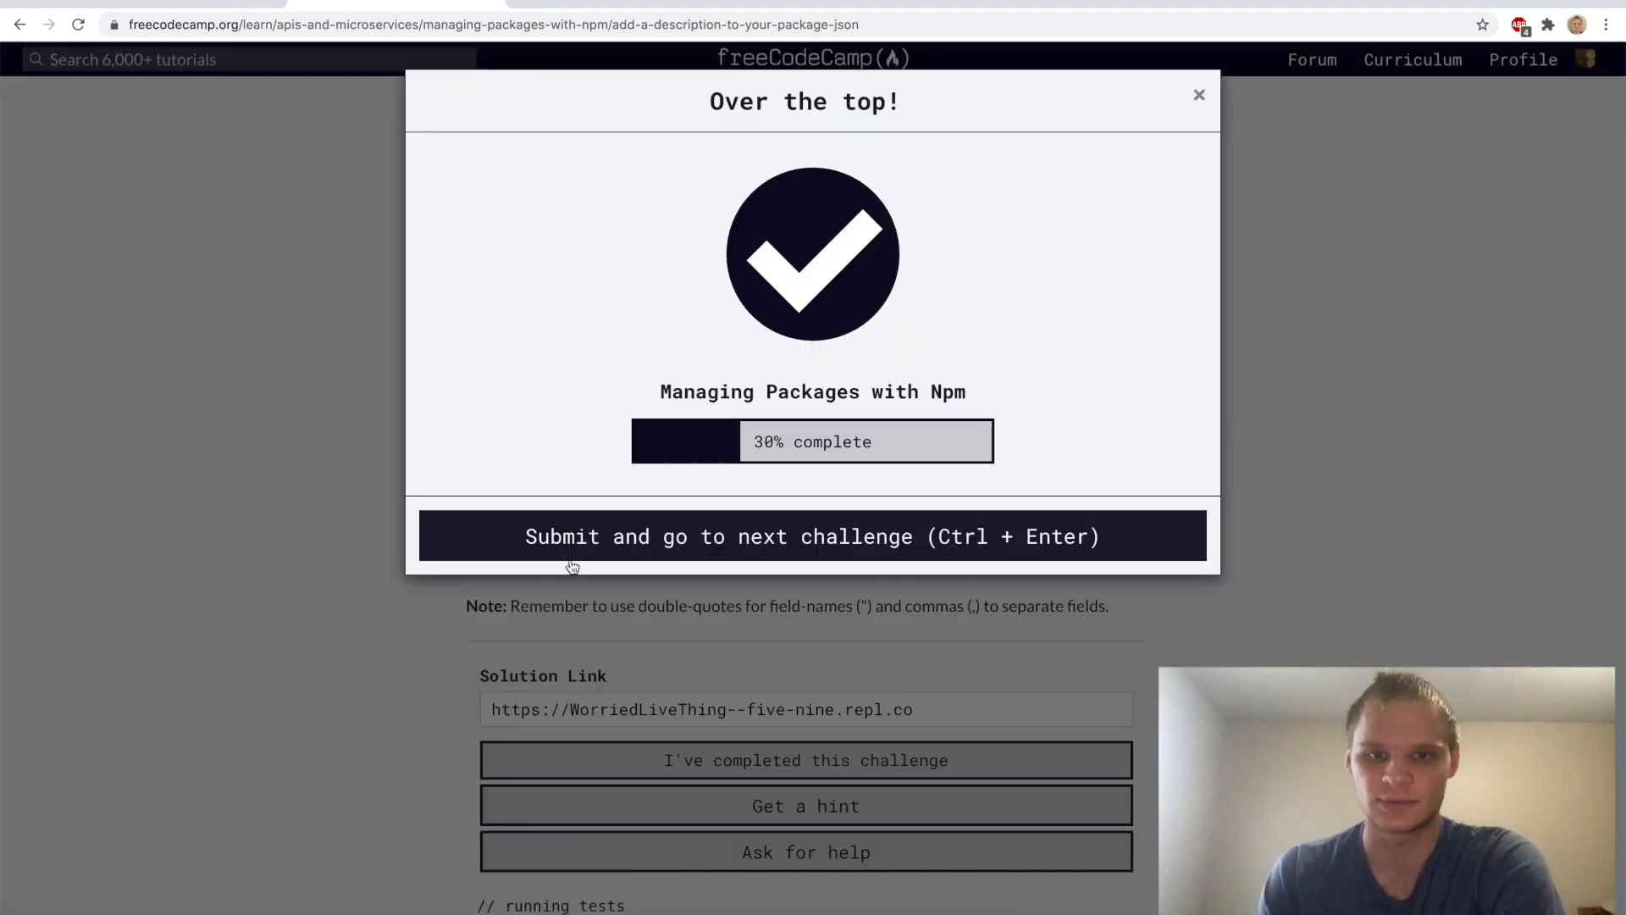
left_click(813, 535)
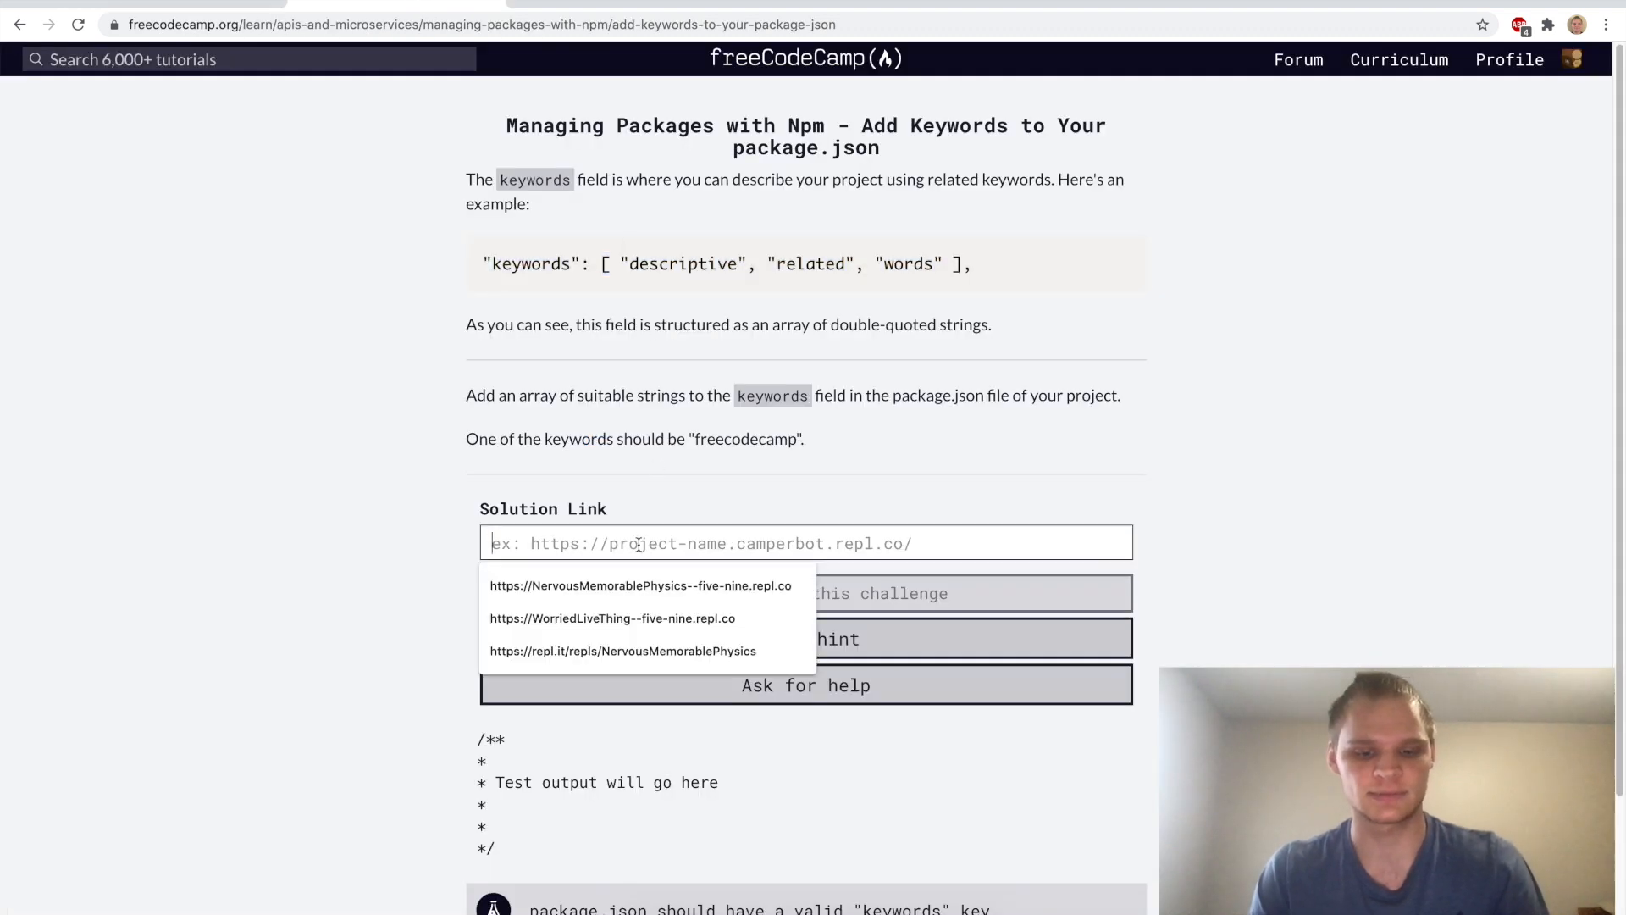
Pass and submit the keywords challenge, then add "license": "MIT" to package.json
left_click(612, 618)
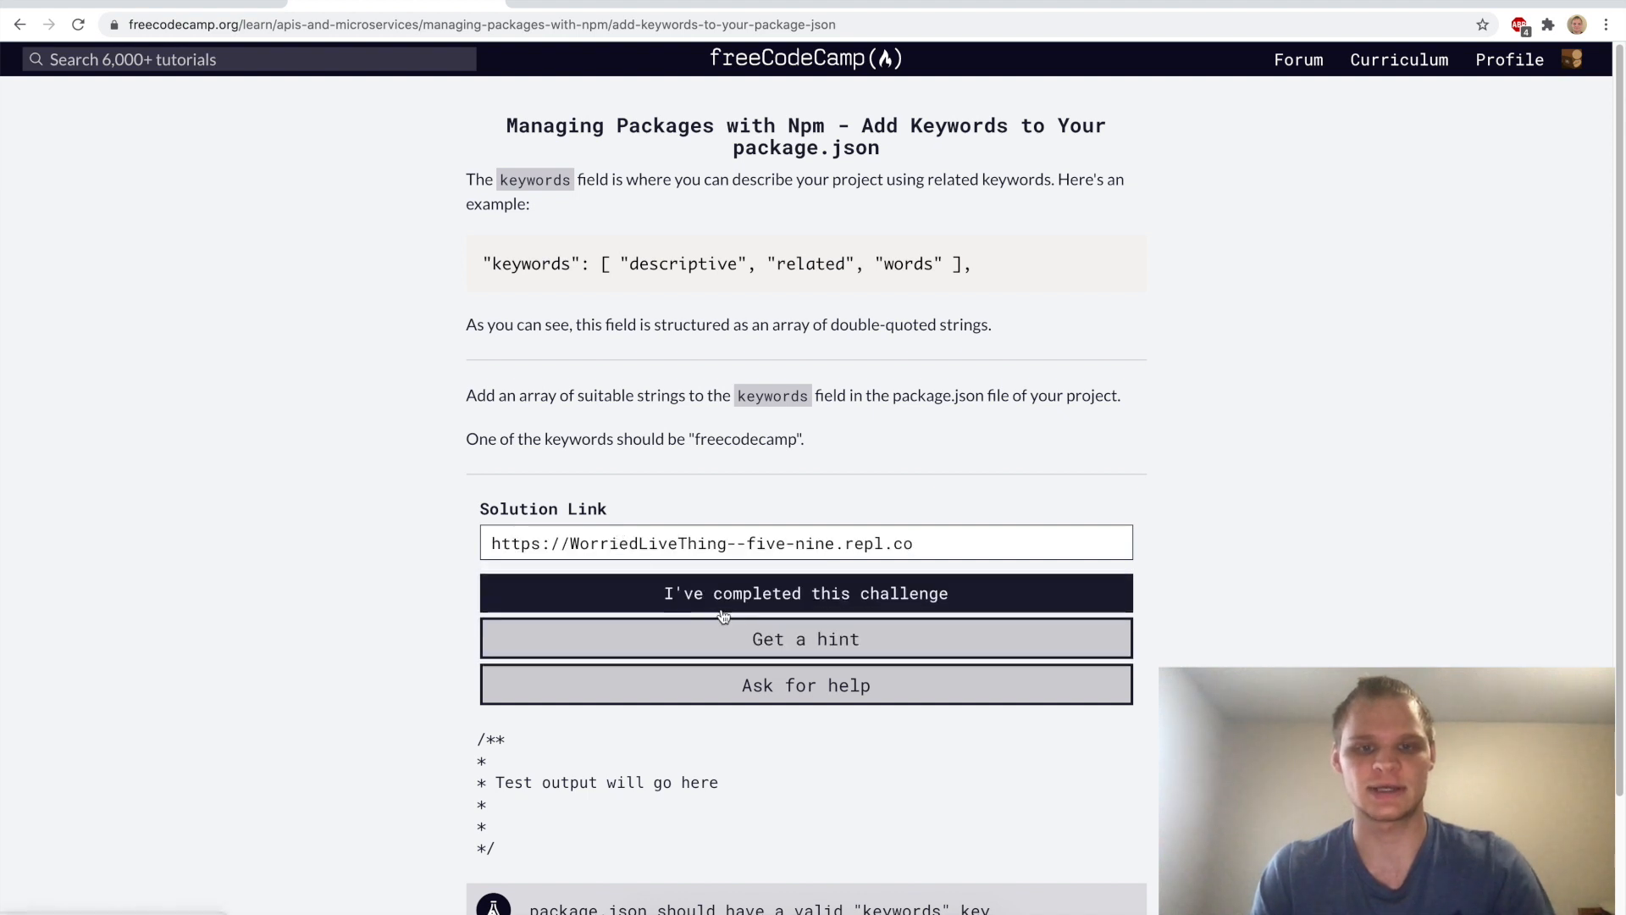
left_click(806, 592)
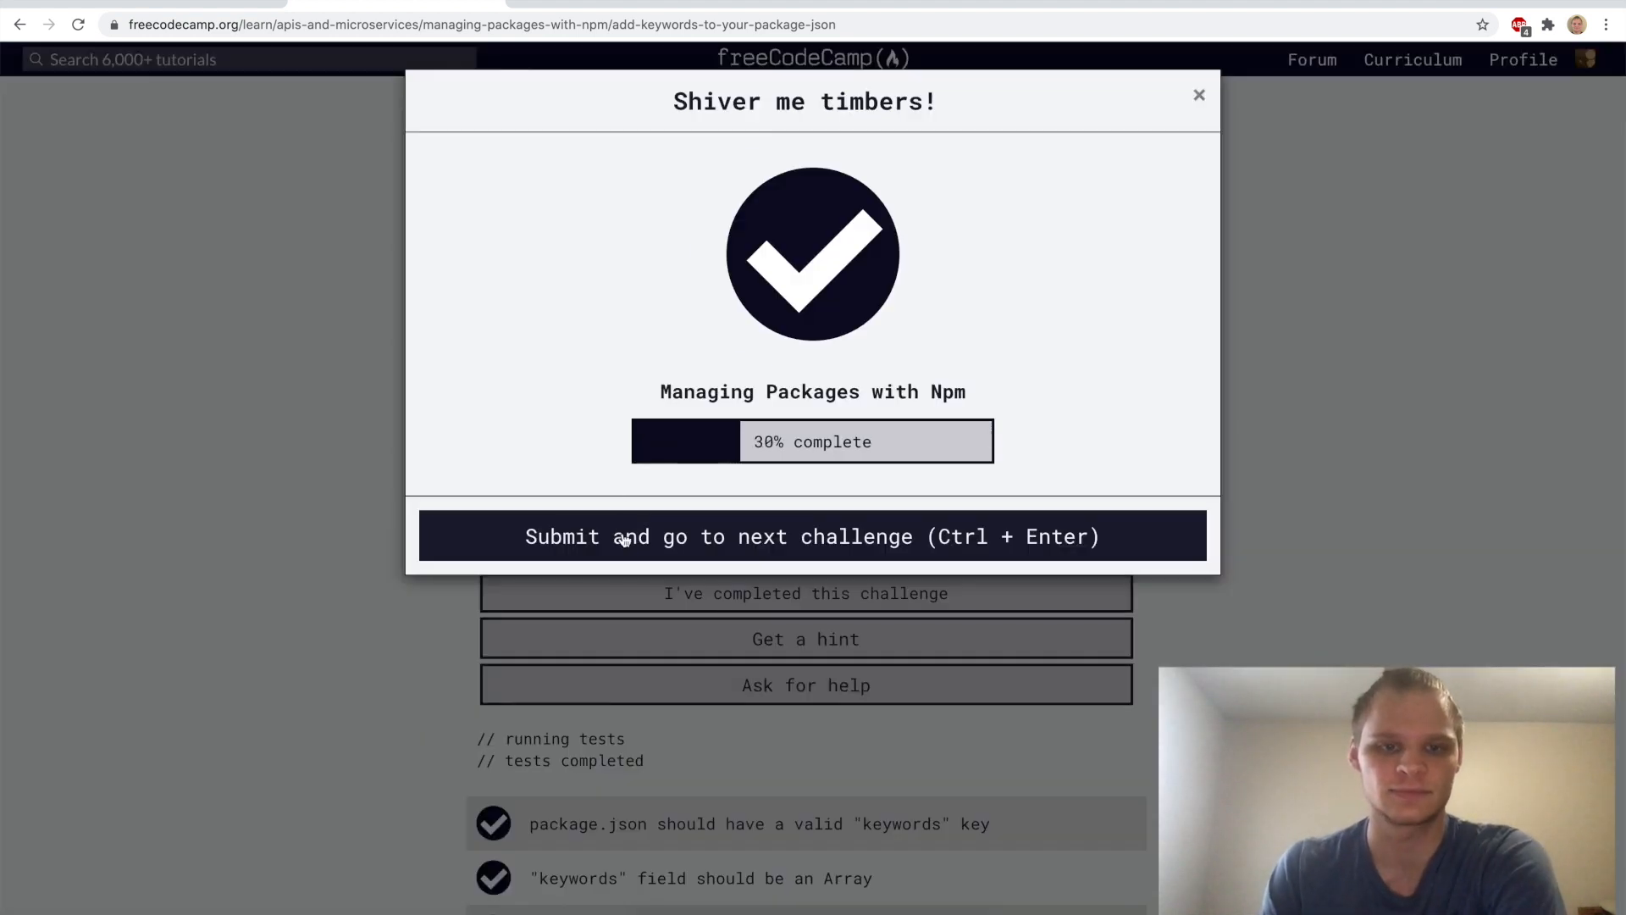
left_click(812, 536)
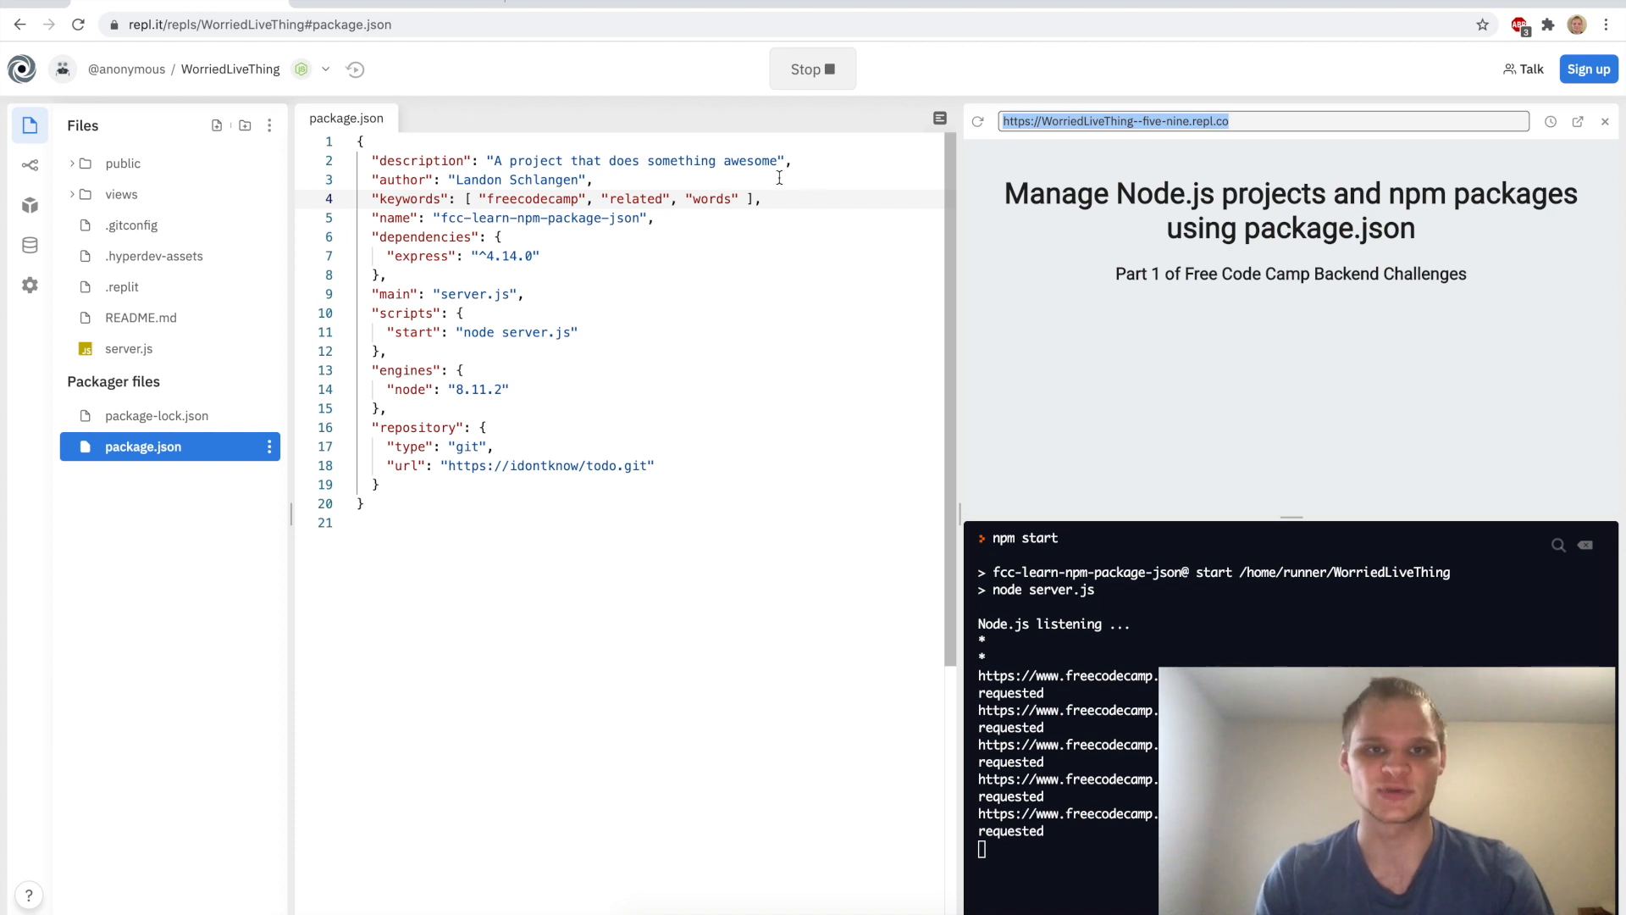
type("\"license\": \"MIT\",")
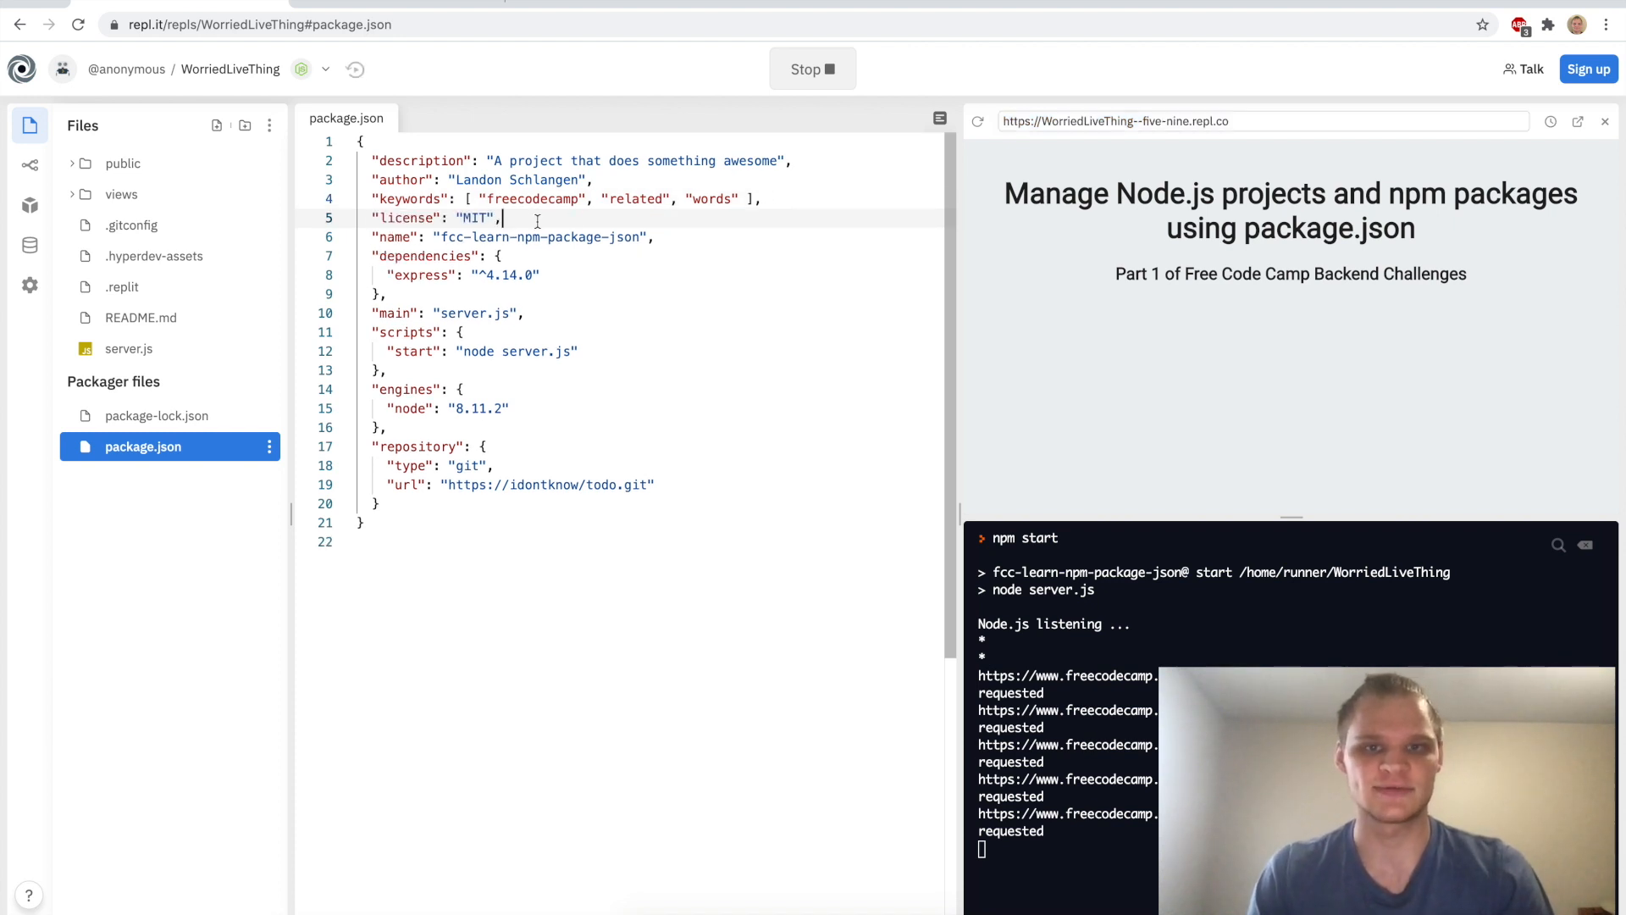
left_click(1262, 120)
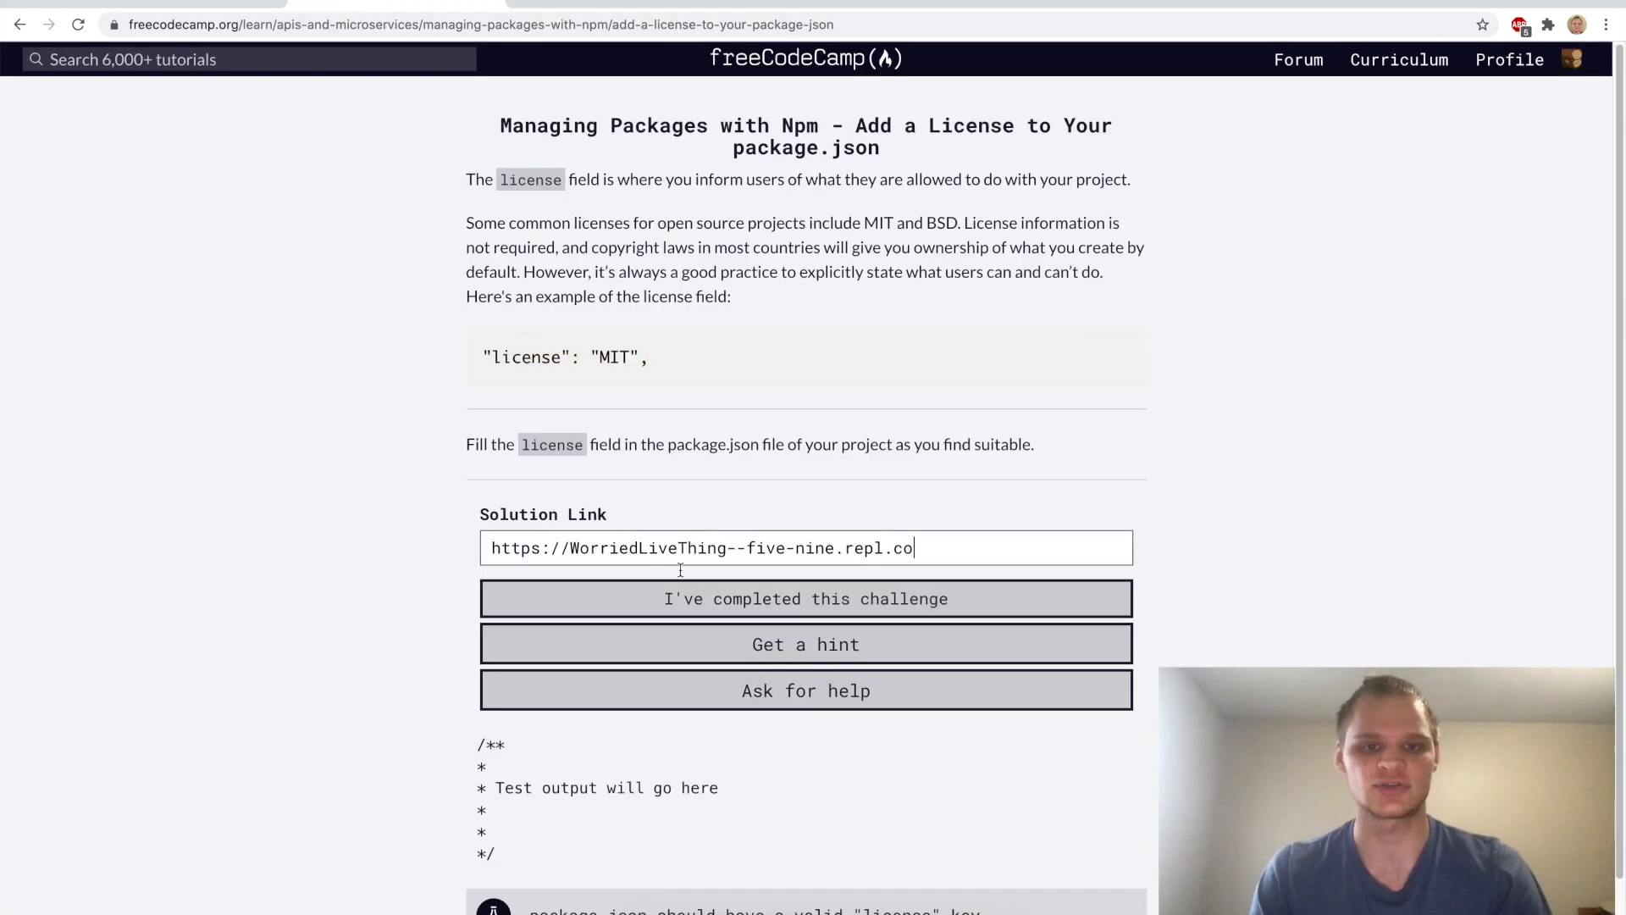
Run tests and submit the license challenge, then submit the version challenge
left_click(805, 599)
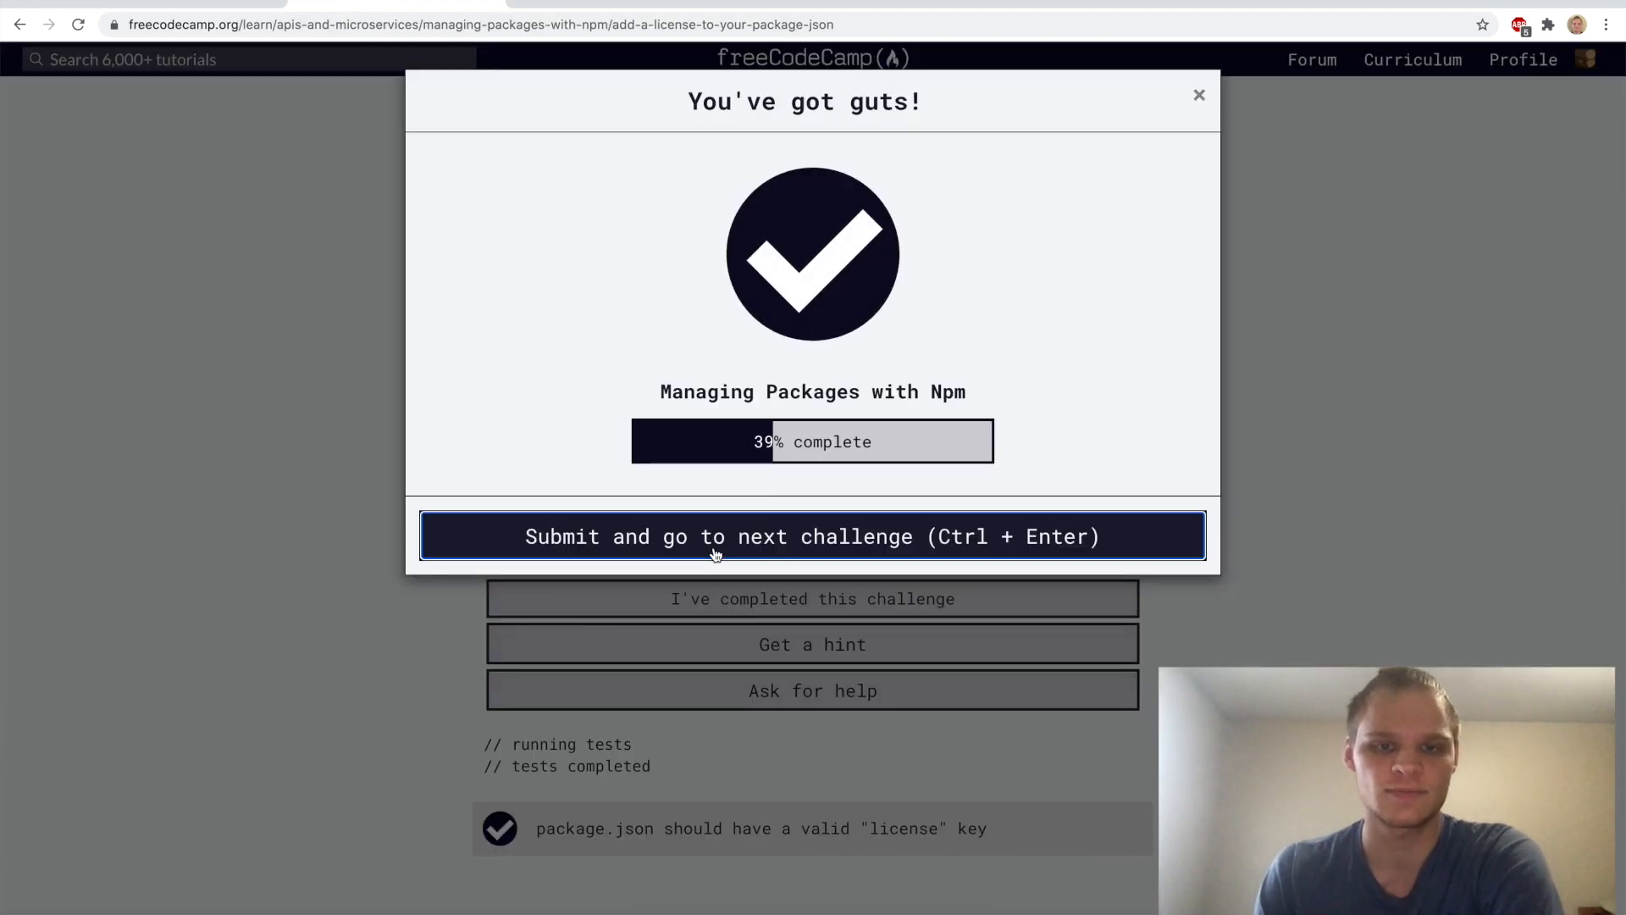
left_click(812, 535)
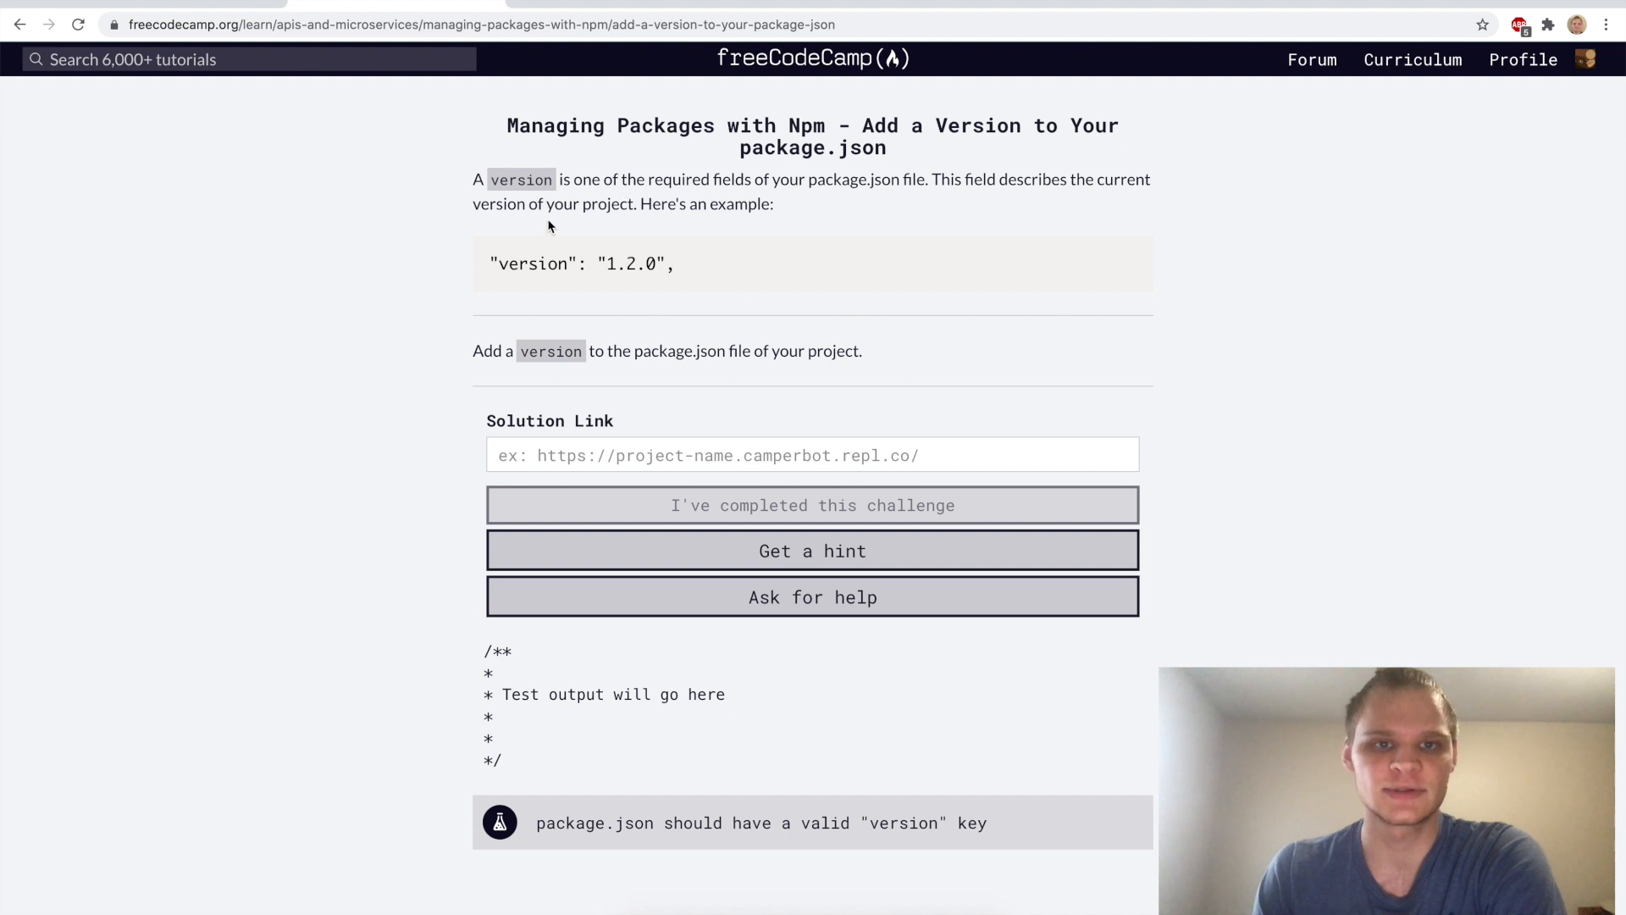
mouse_move(690, 269)
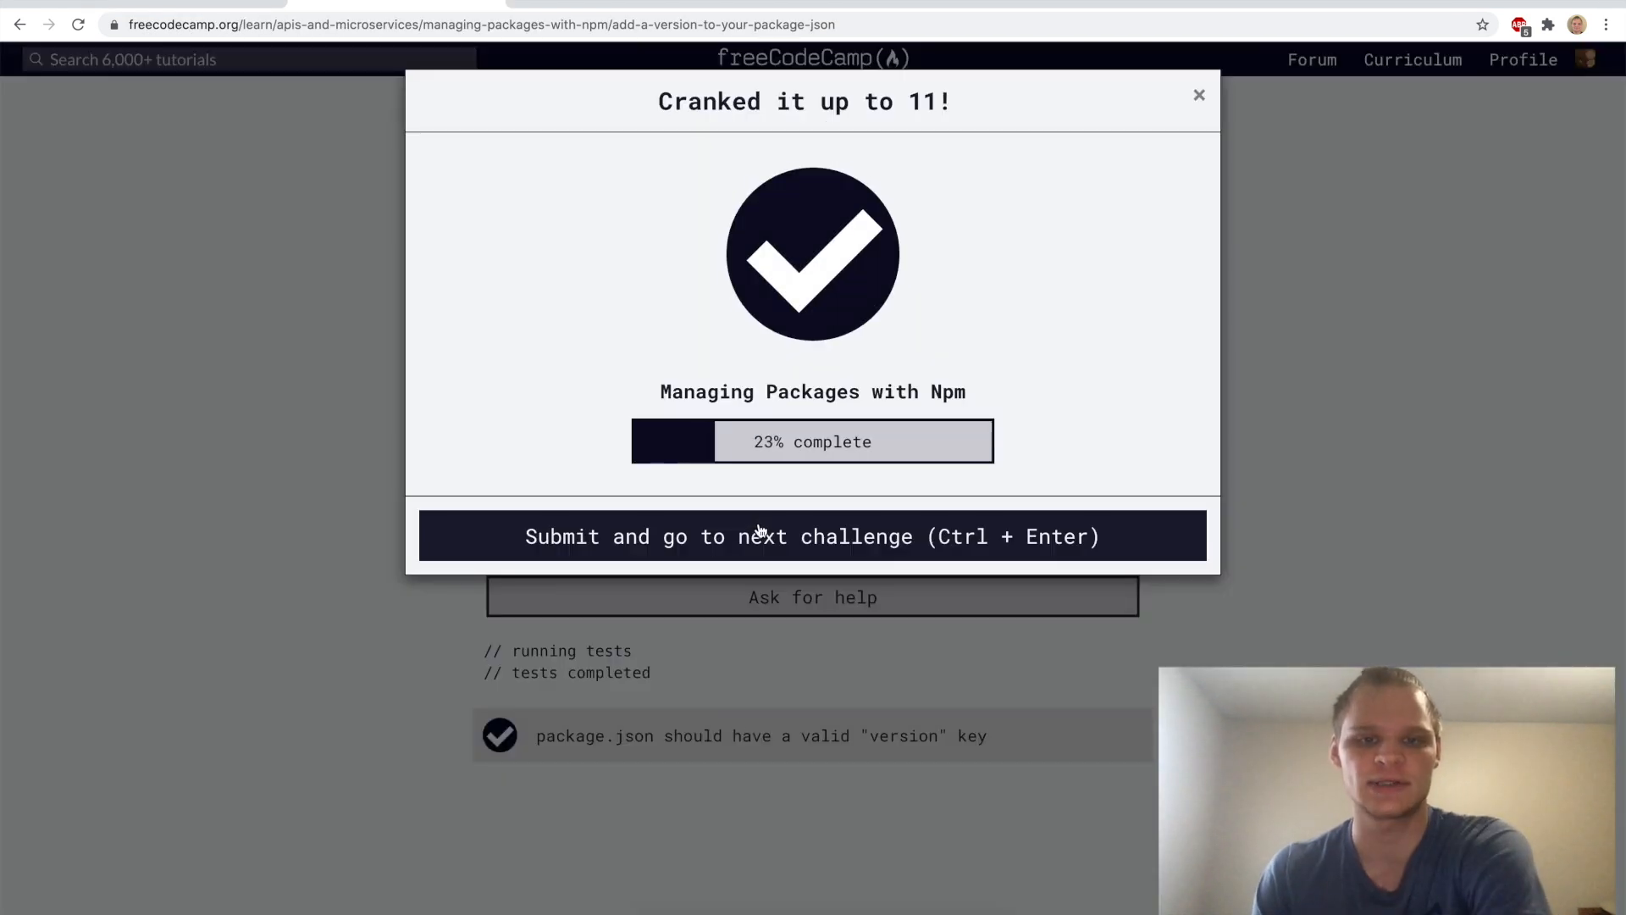
left_click(812, 535)
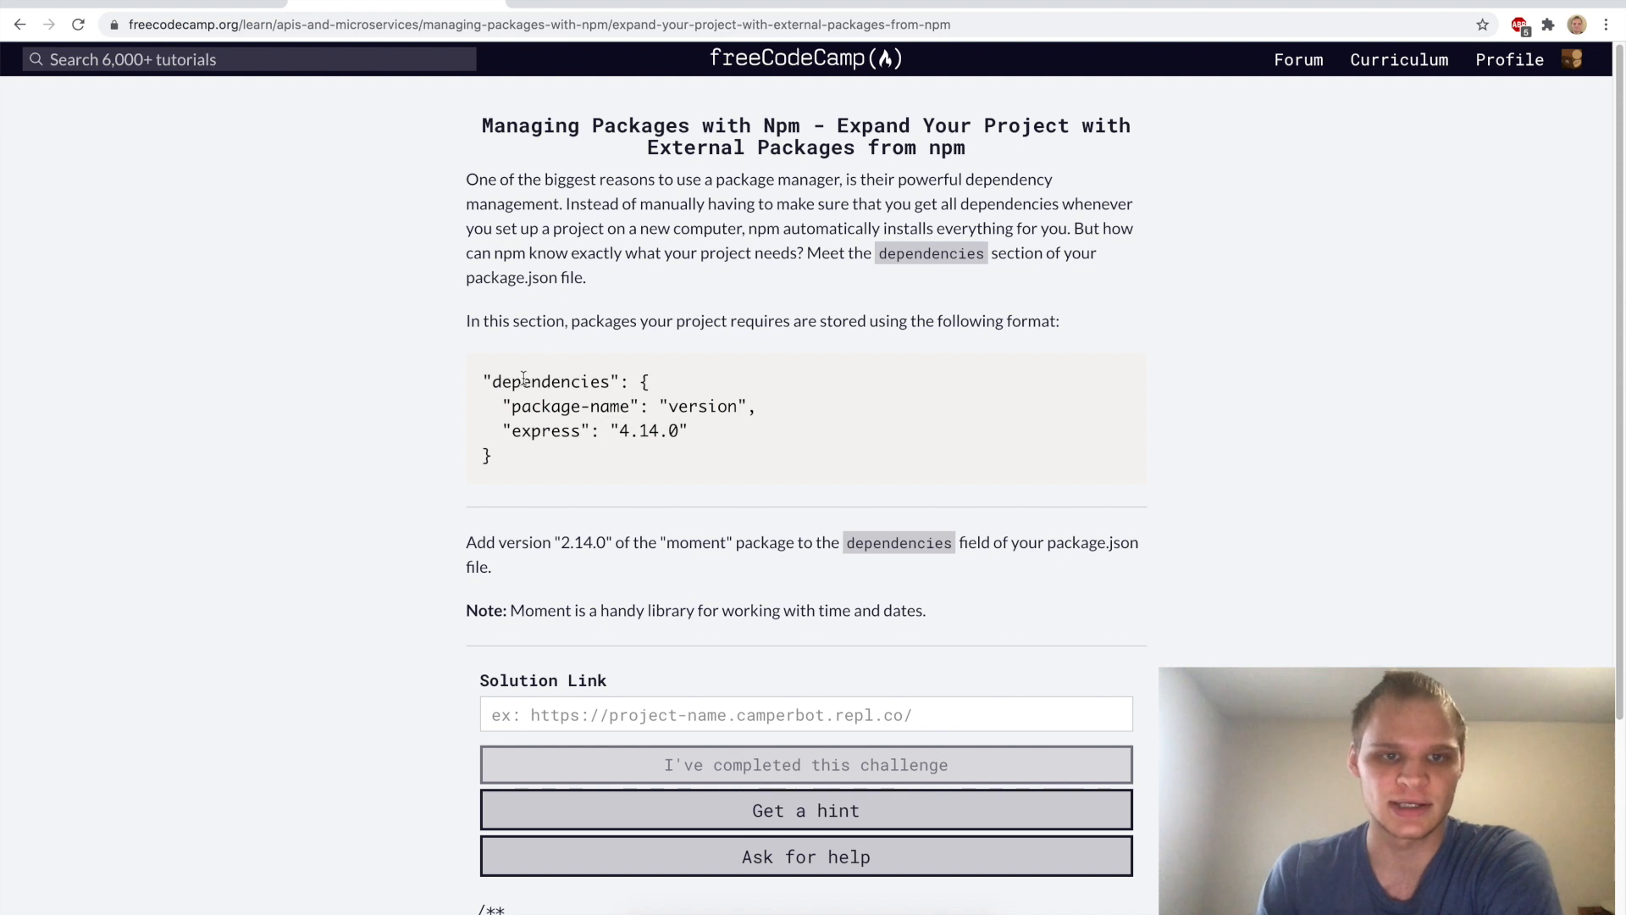
mouse_move(538, 562)
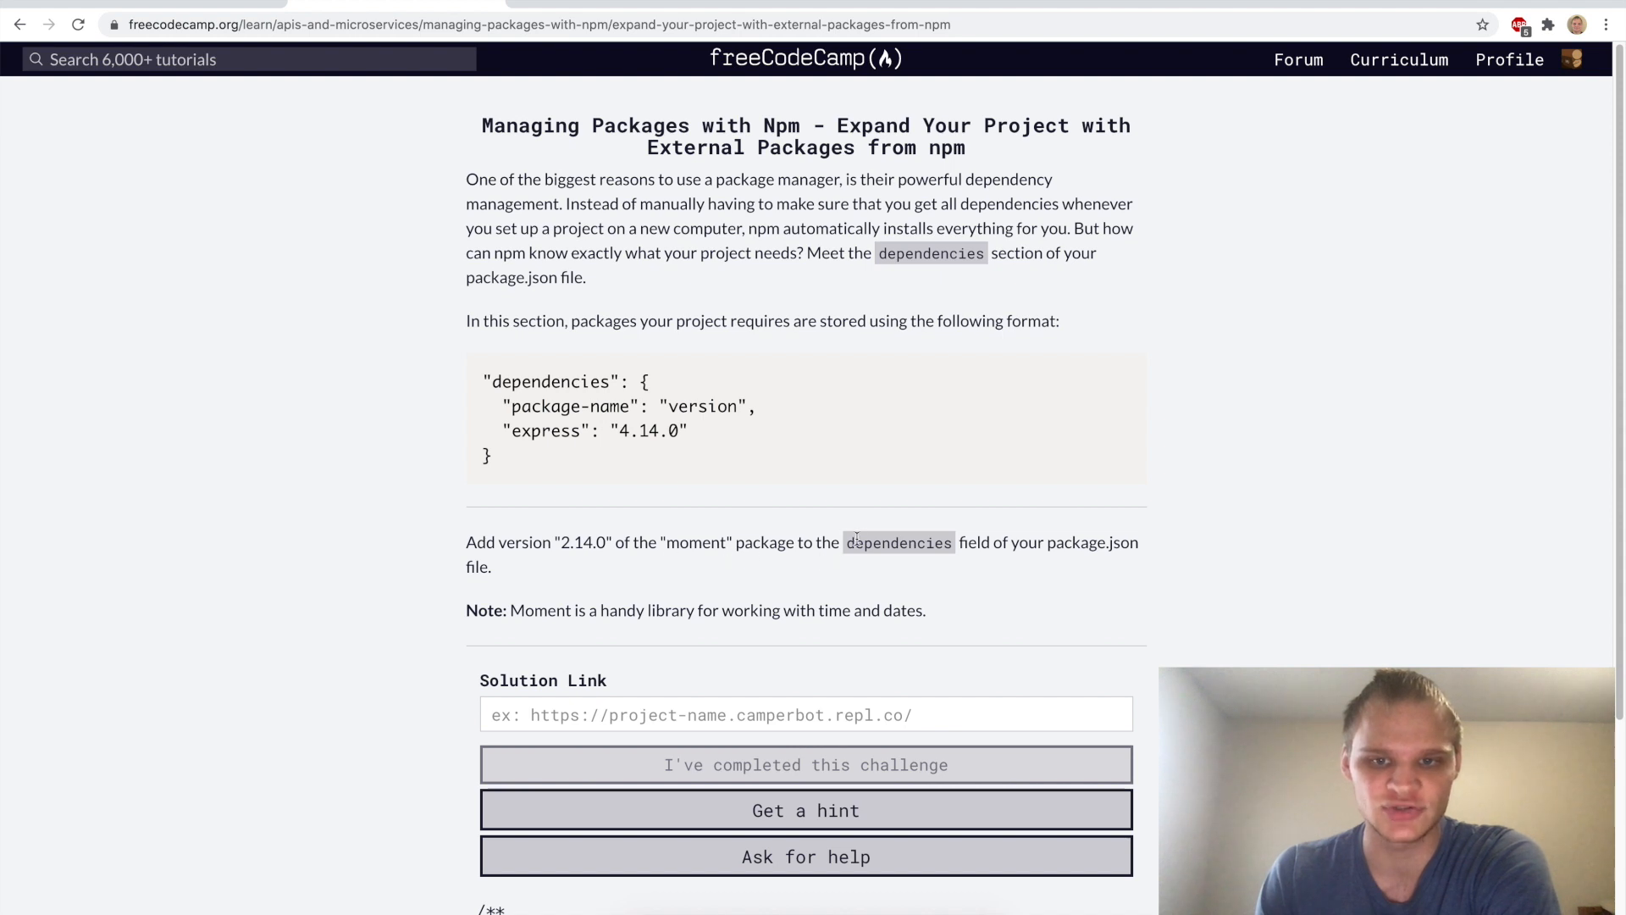
mouse_move(1041, 560)
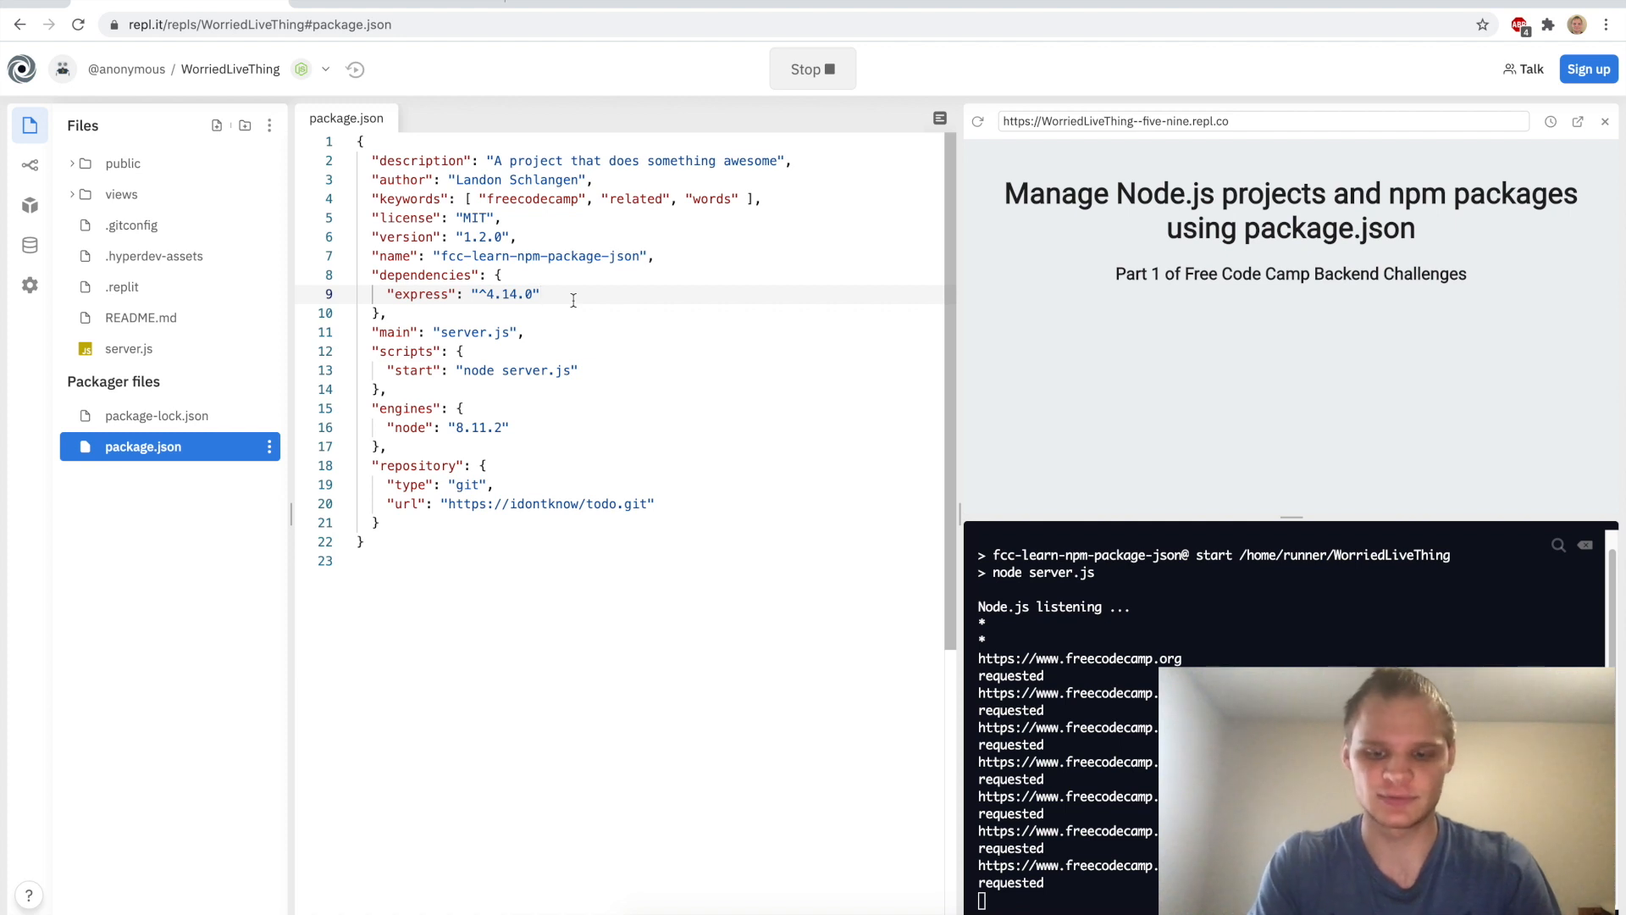
Enter "moment": "2.14.0" under dependencies in package.json
type("\"mom")
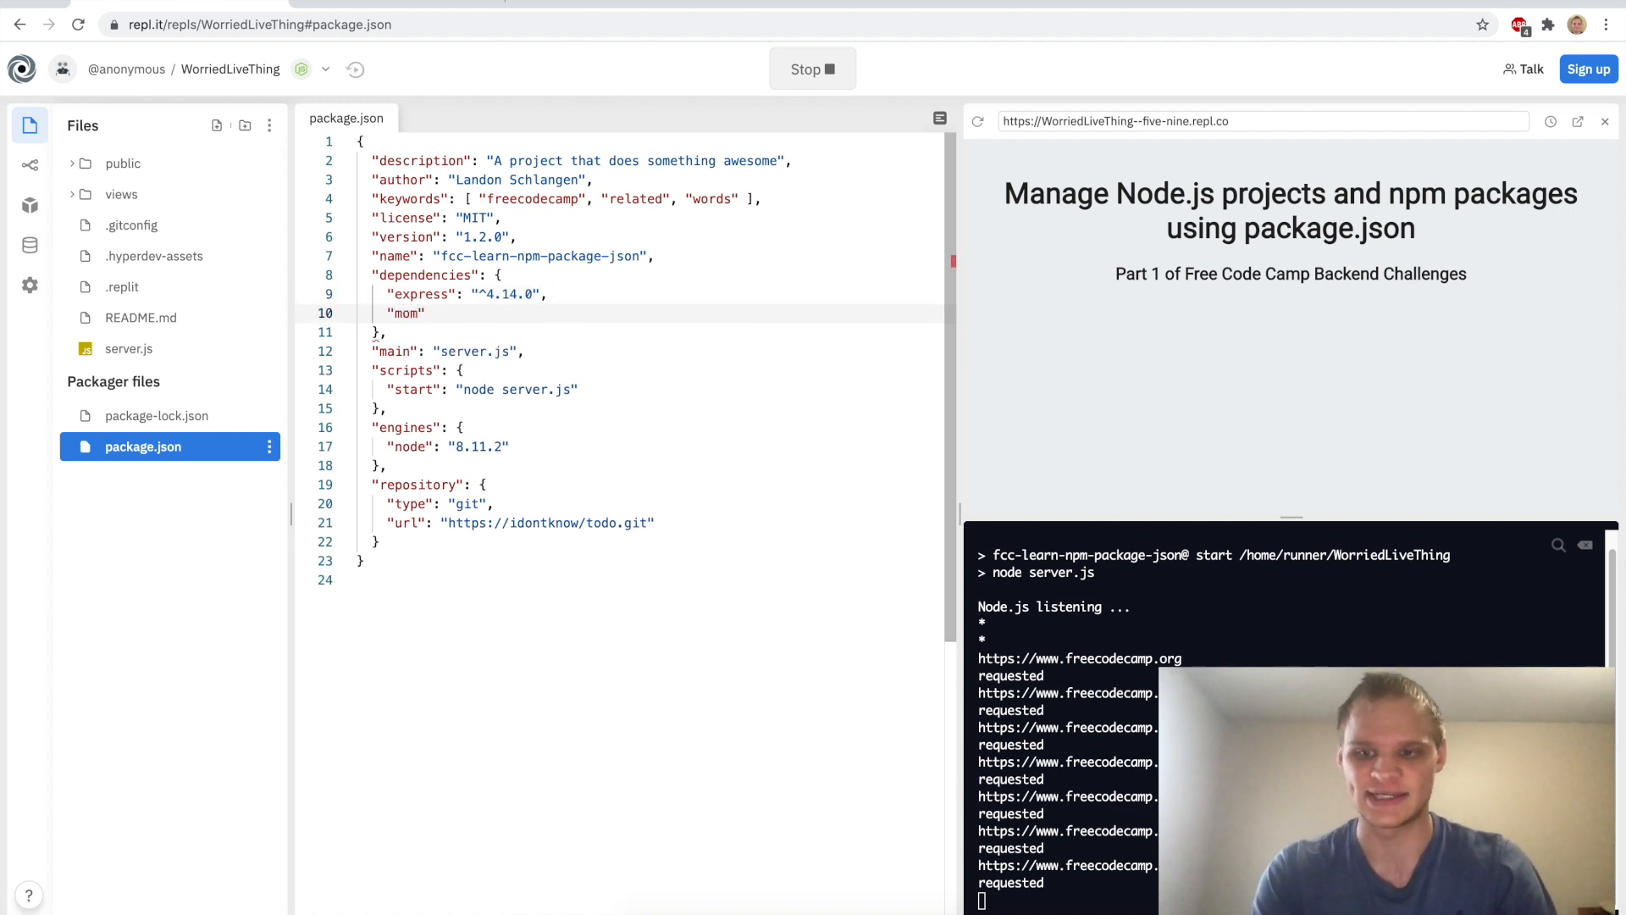
type("ent")
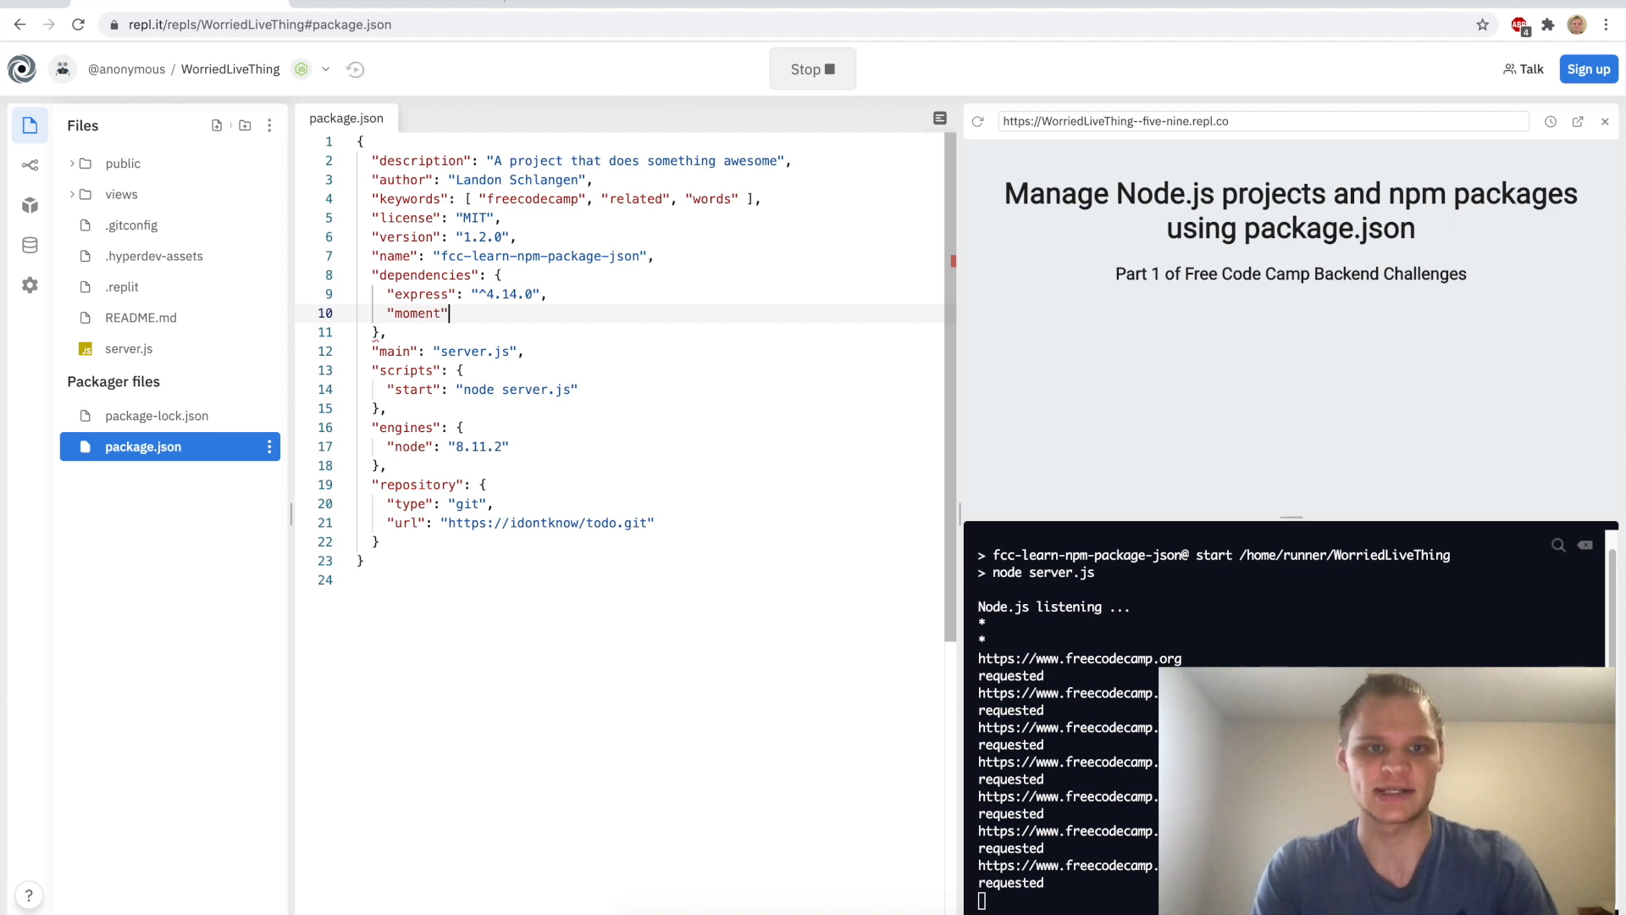
type("\": \"")
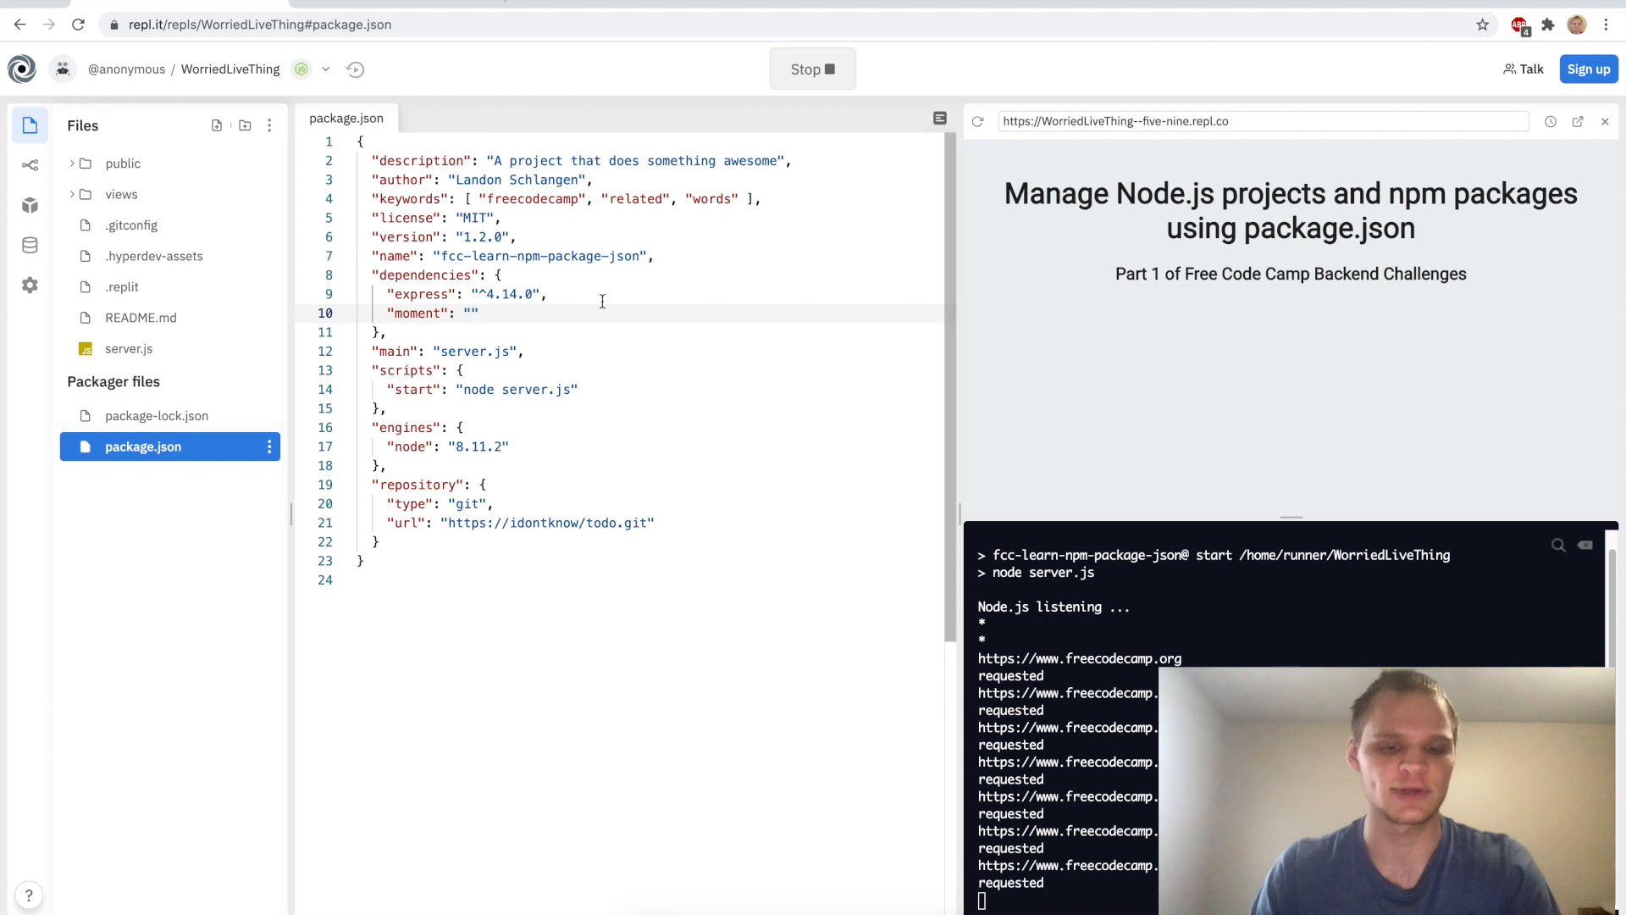
type("2.14.0")
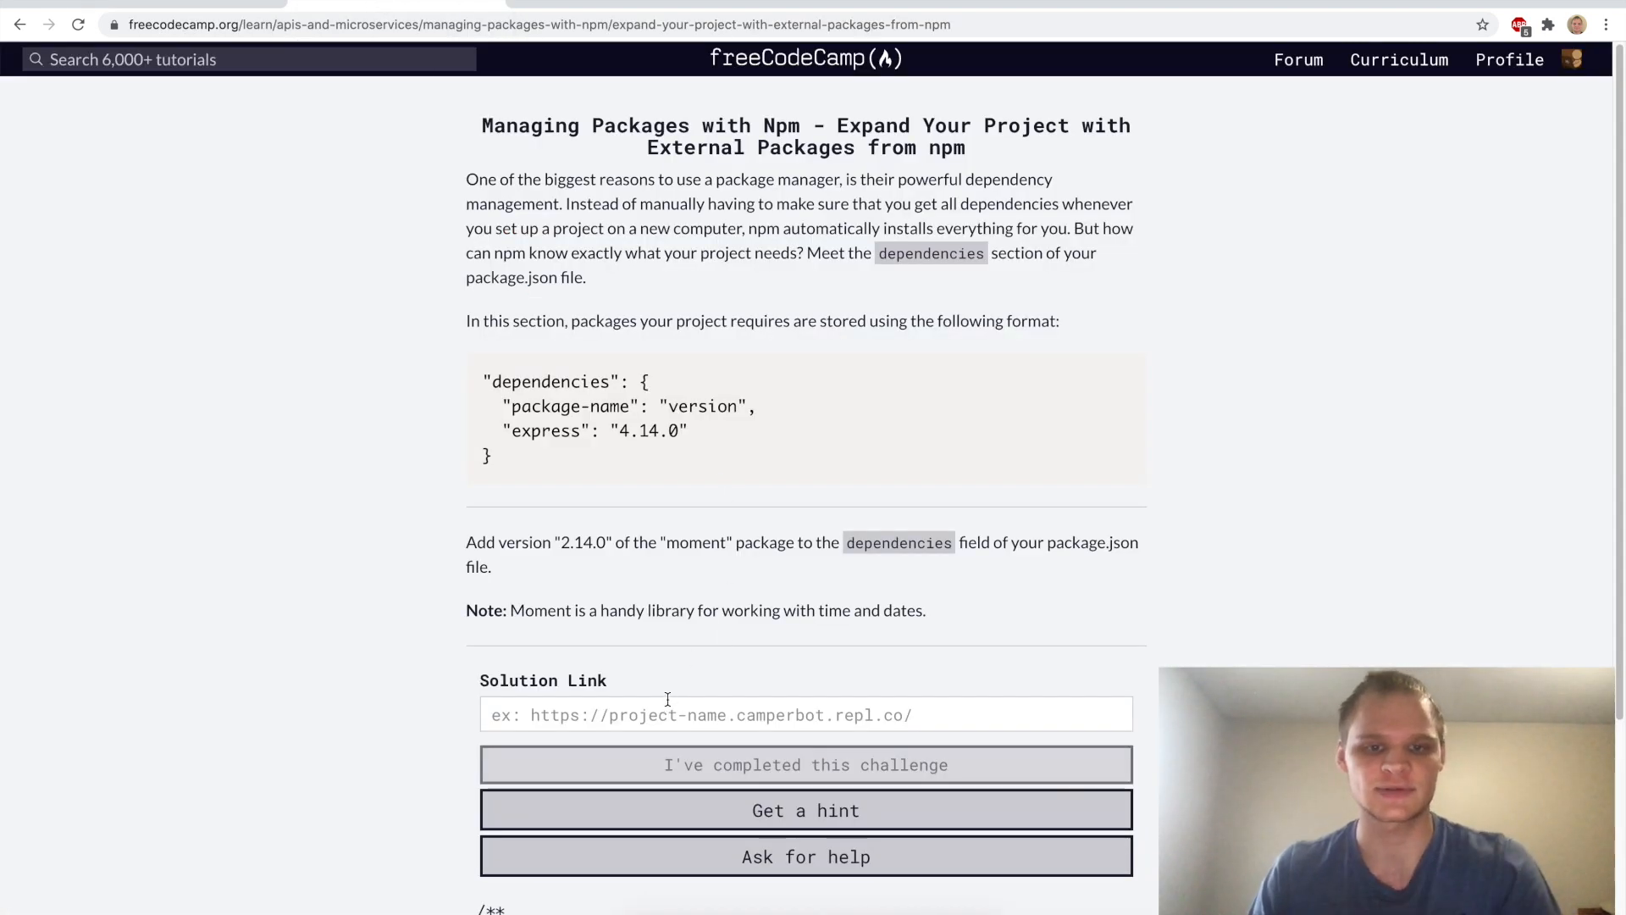
type("https://WorriedLiveThing--five-nine.repl.co")
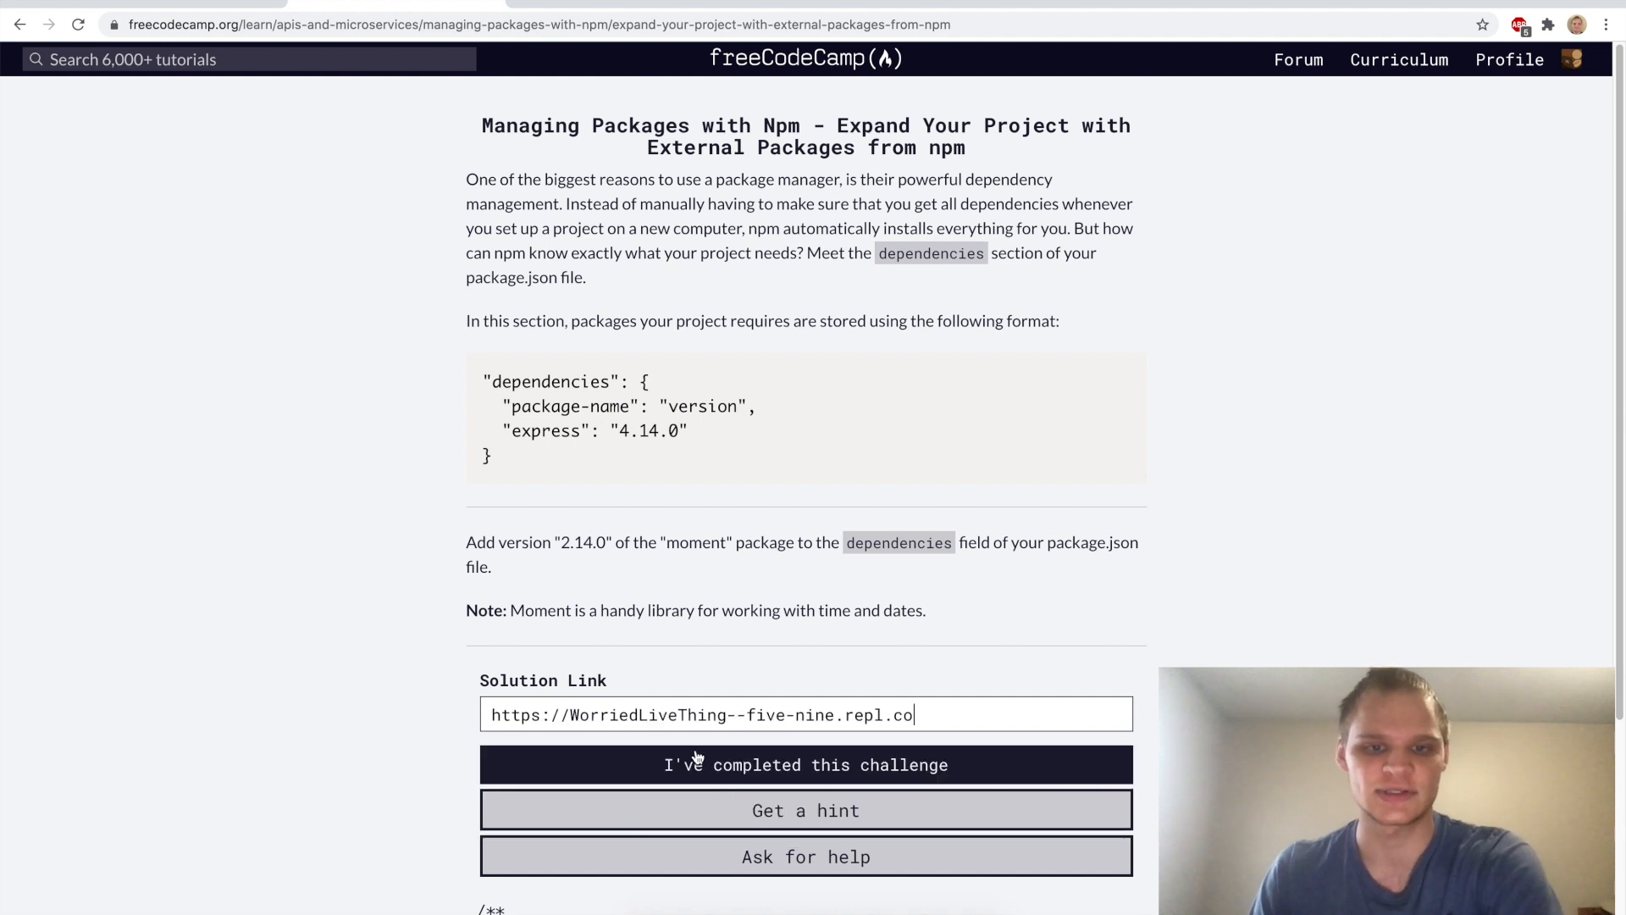
left_click(805, 764)
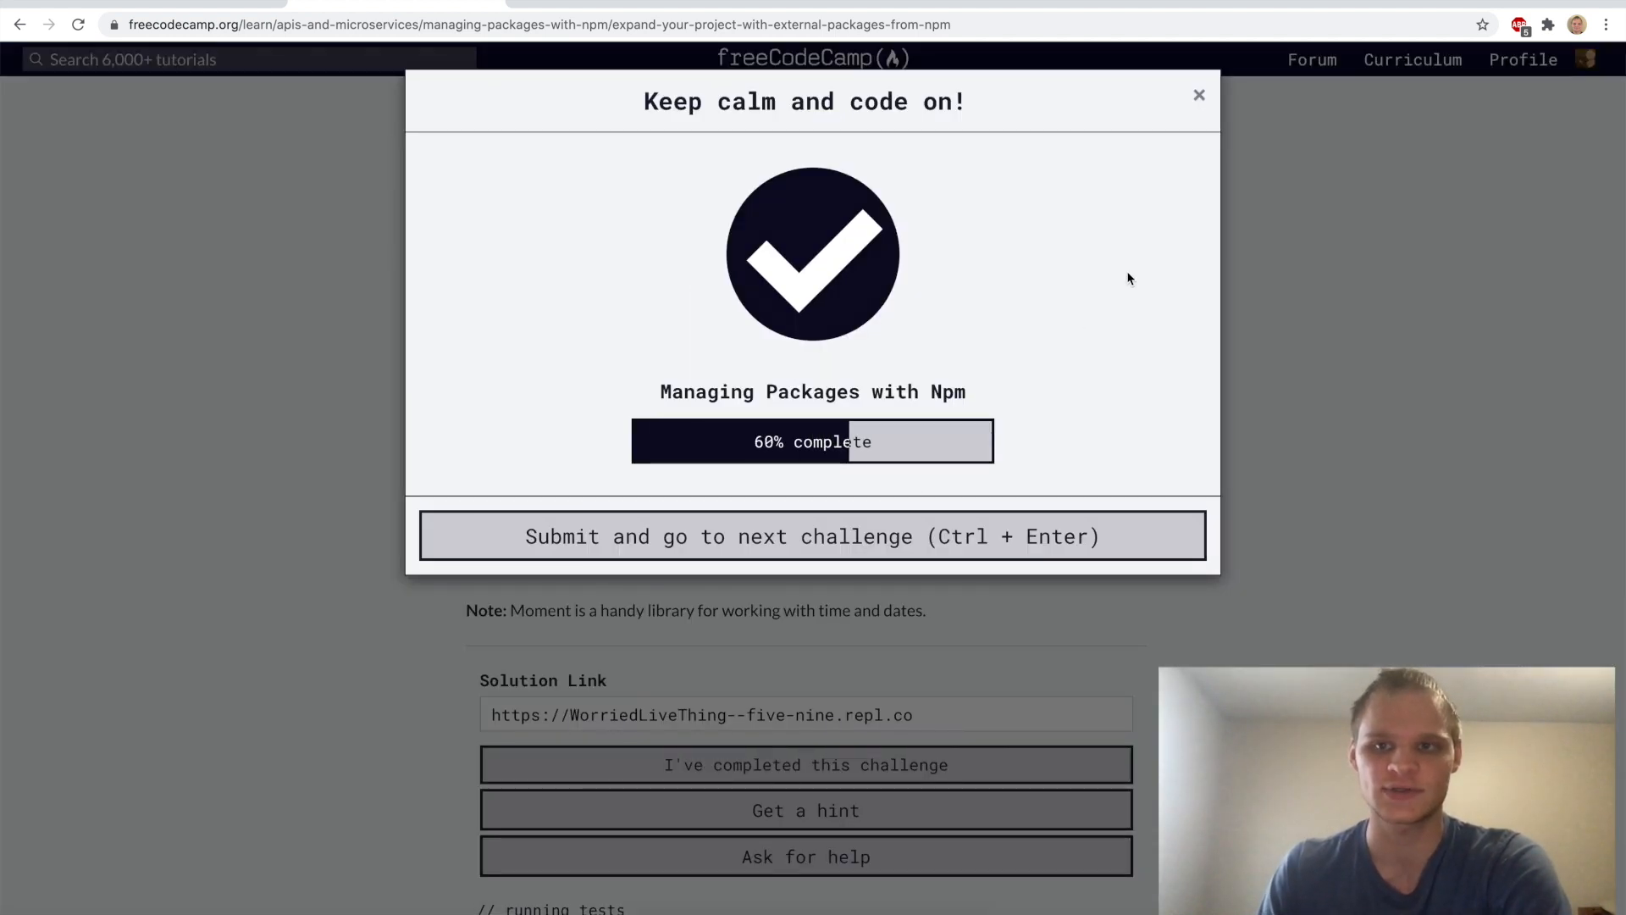
left_click(812, 535)
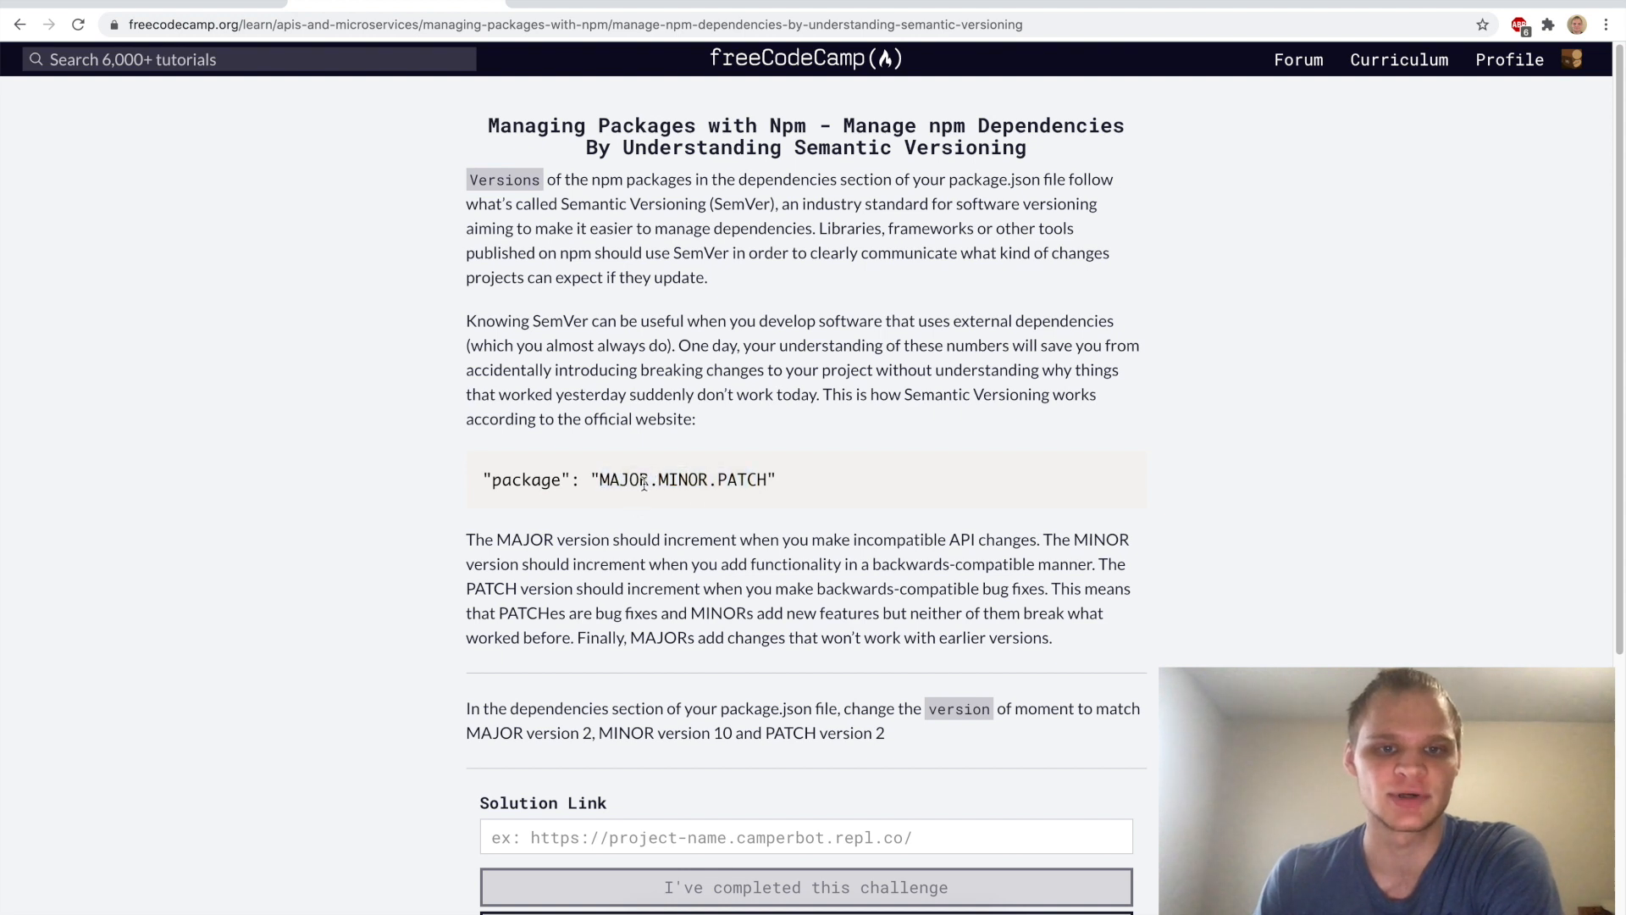
Review the MAJOR and PATCH parts of the SemVer format, then return to the challenge
double_click(623, 480)
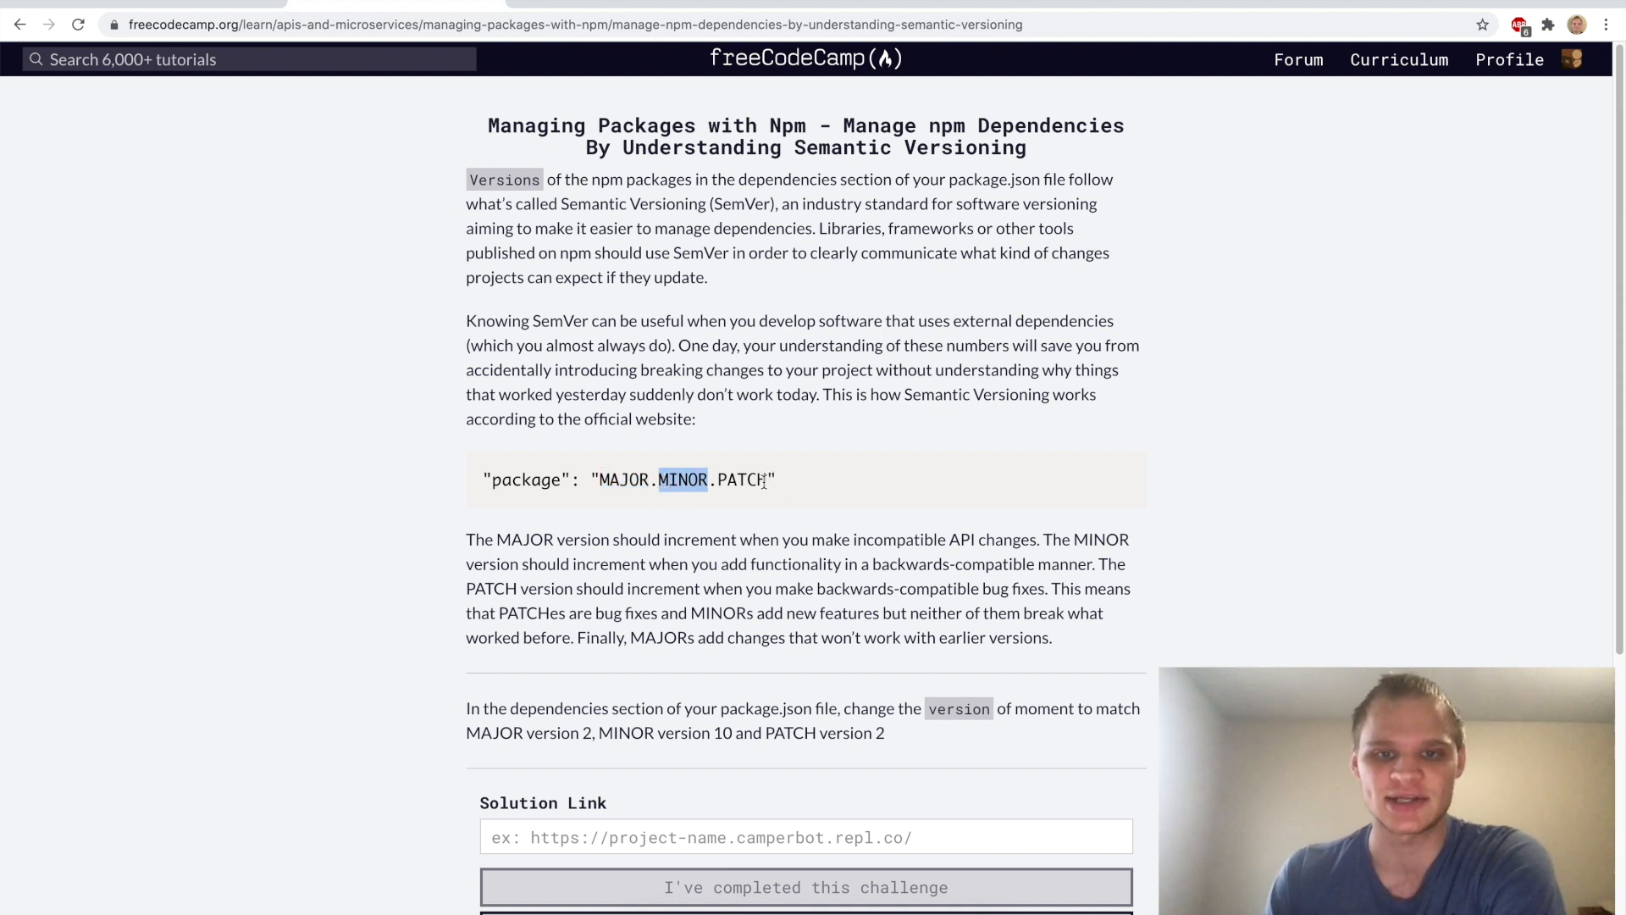
double_click(740, 479)
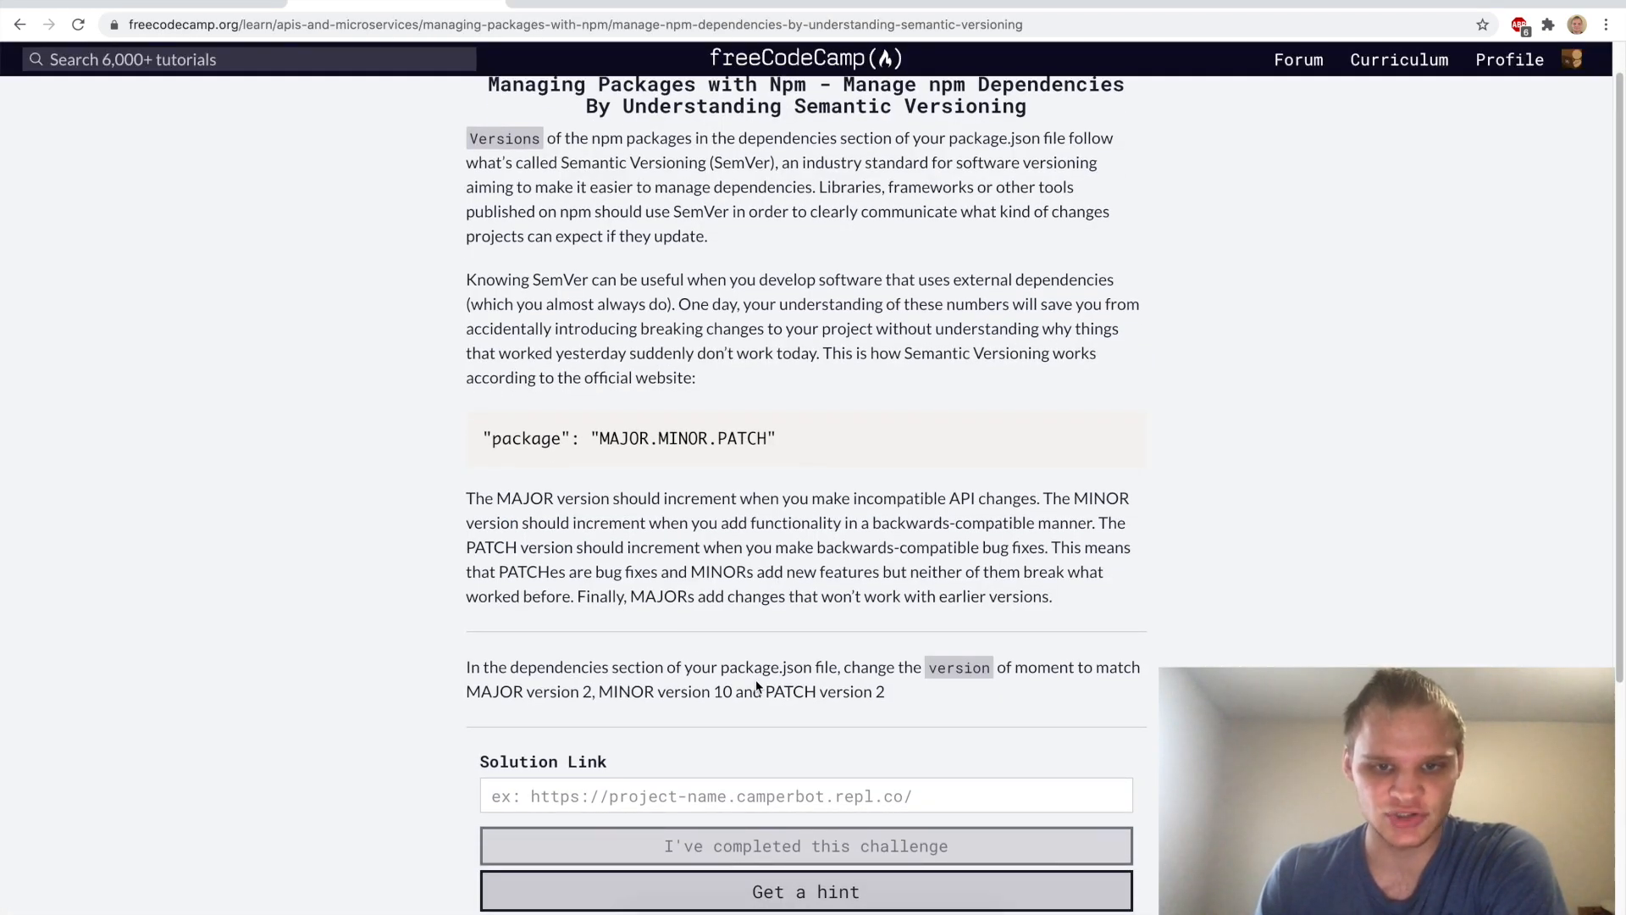
scroll("down", 3)
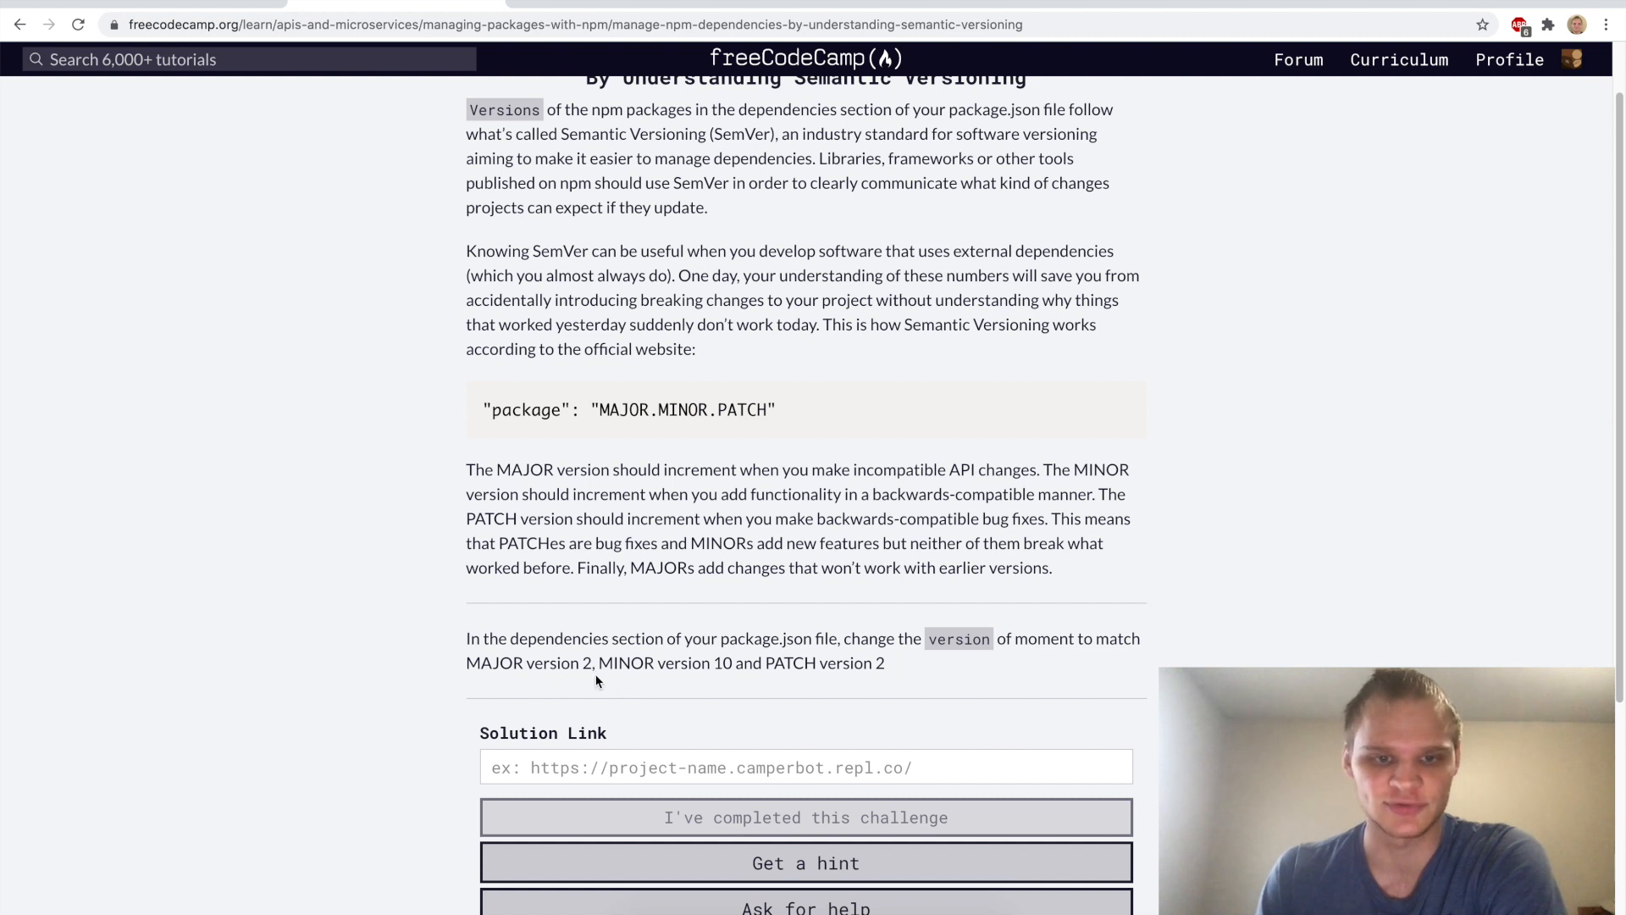
mouse_move(364, 156)
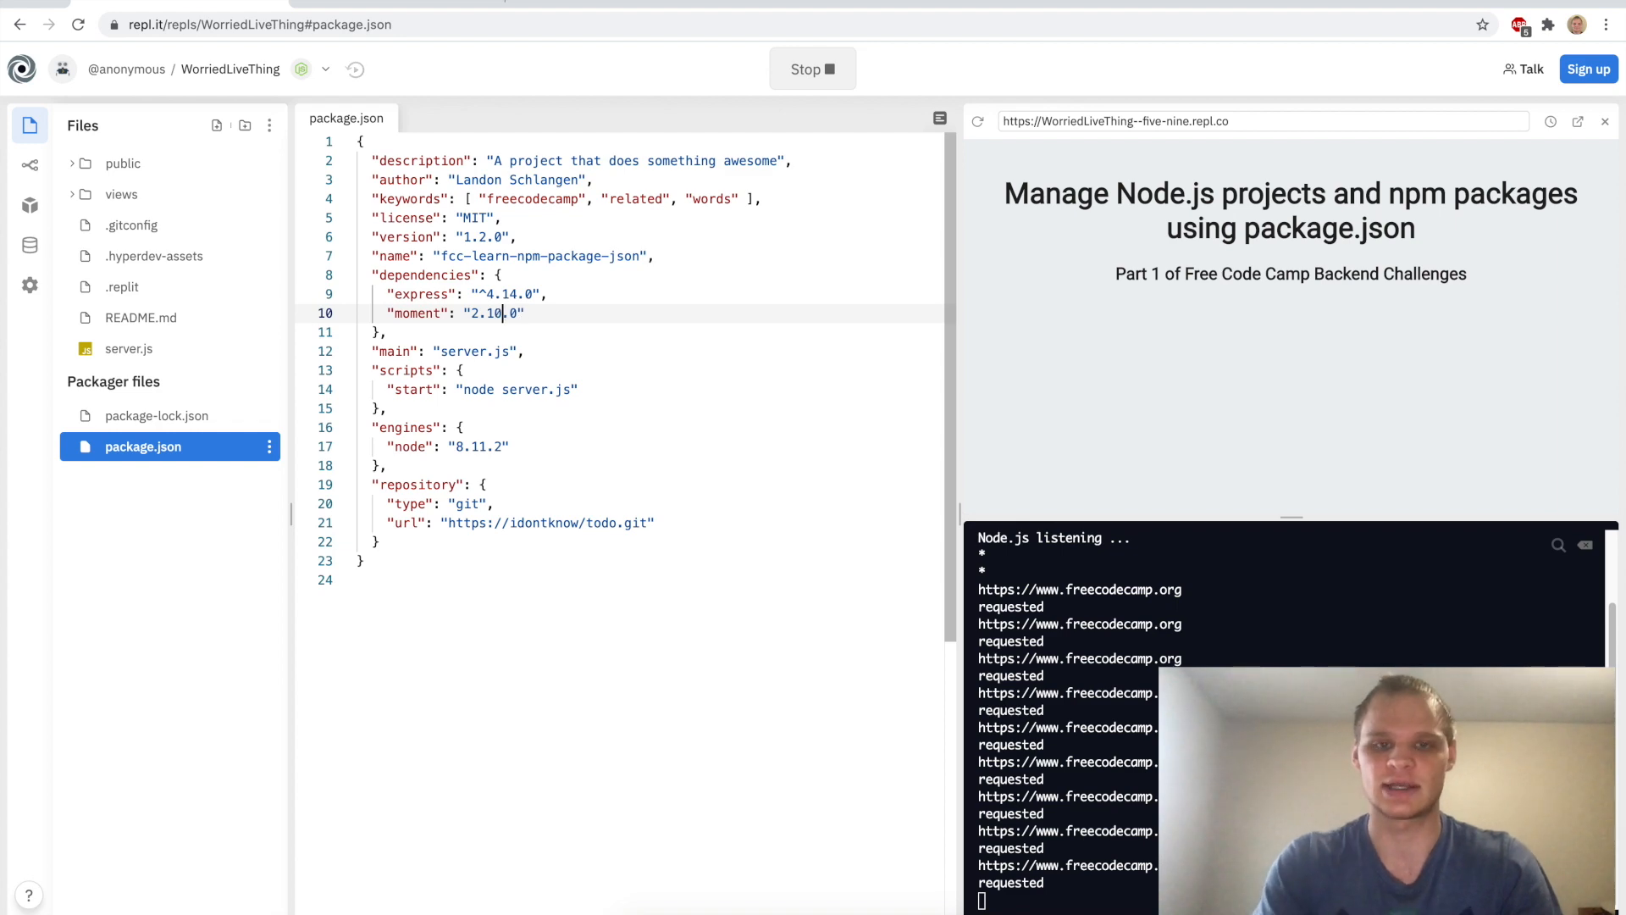
left_click(394, 6)
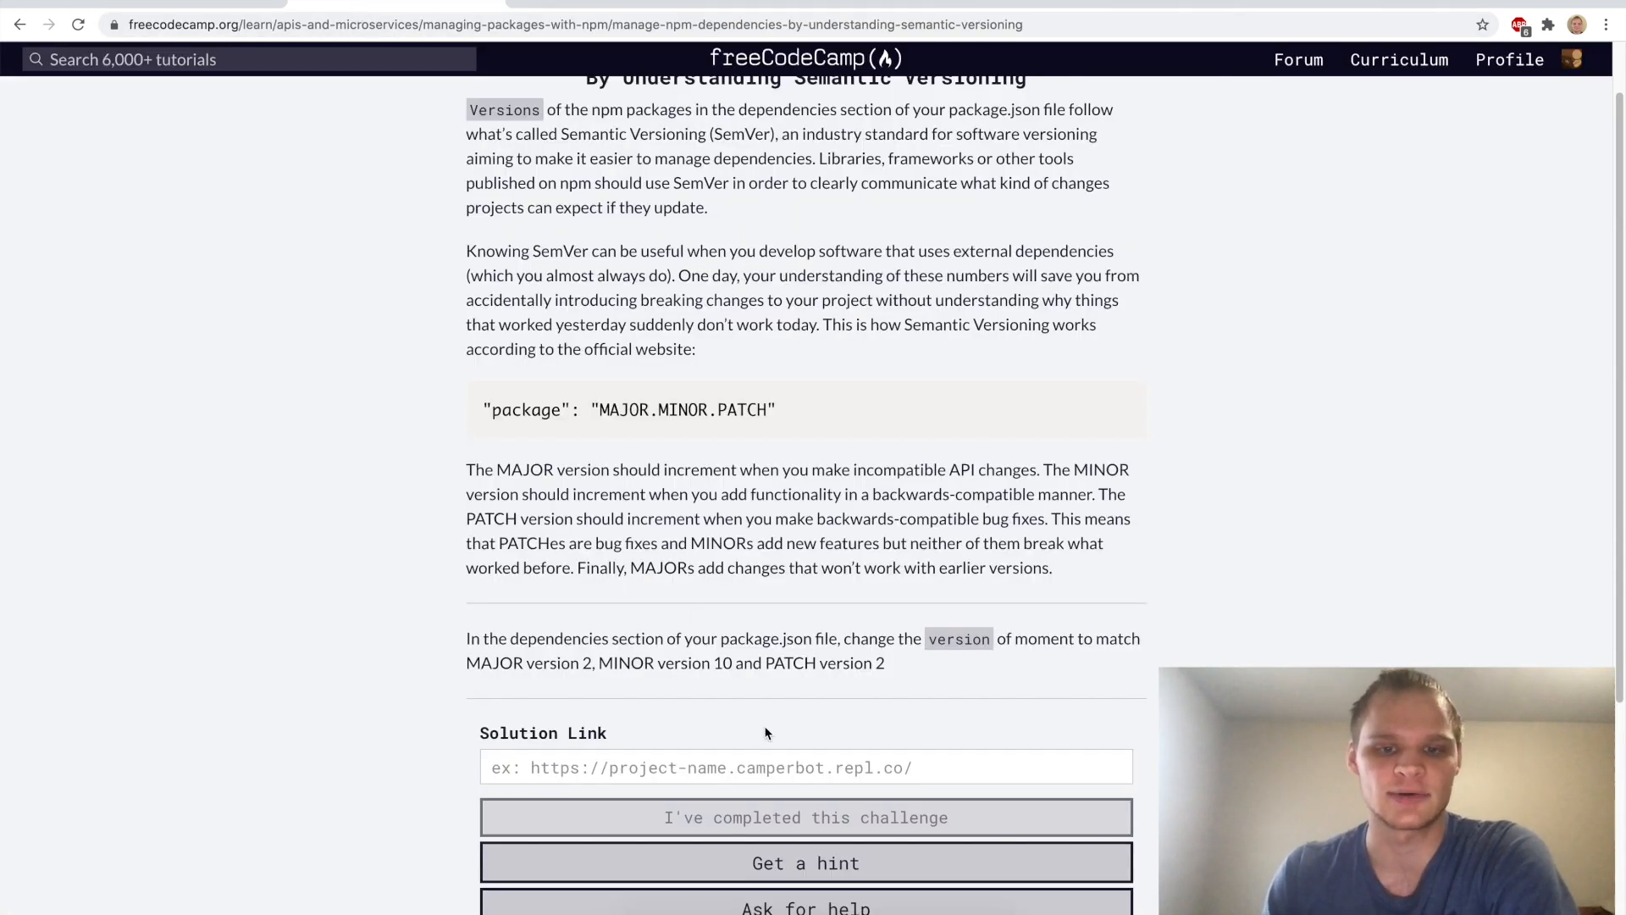
Submit the WorriedLiveThing repl link for the semantic versioning challenge and continue
type("https://WorriedLiveThing--five-nine.repl.co")
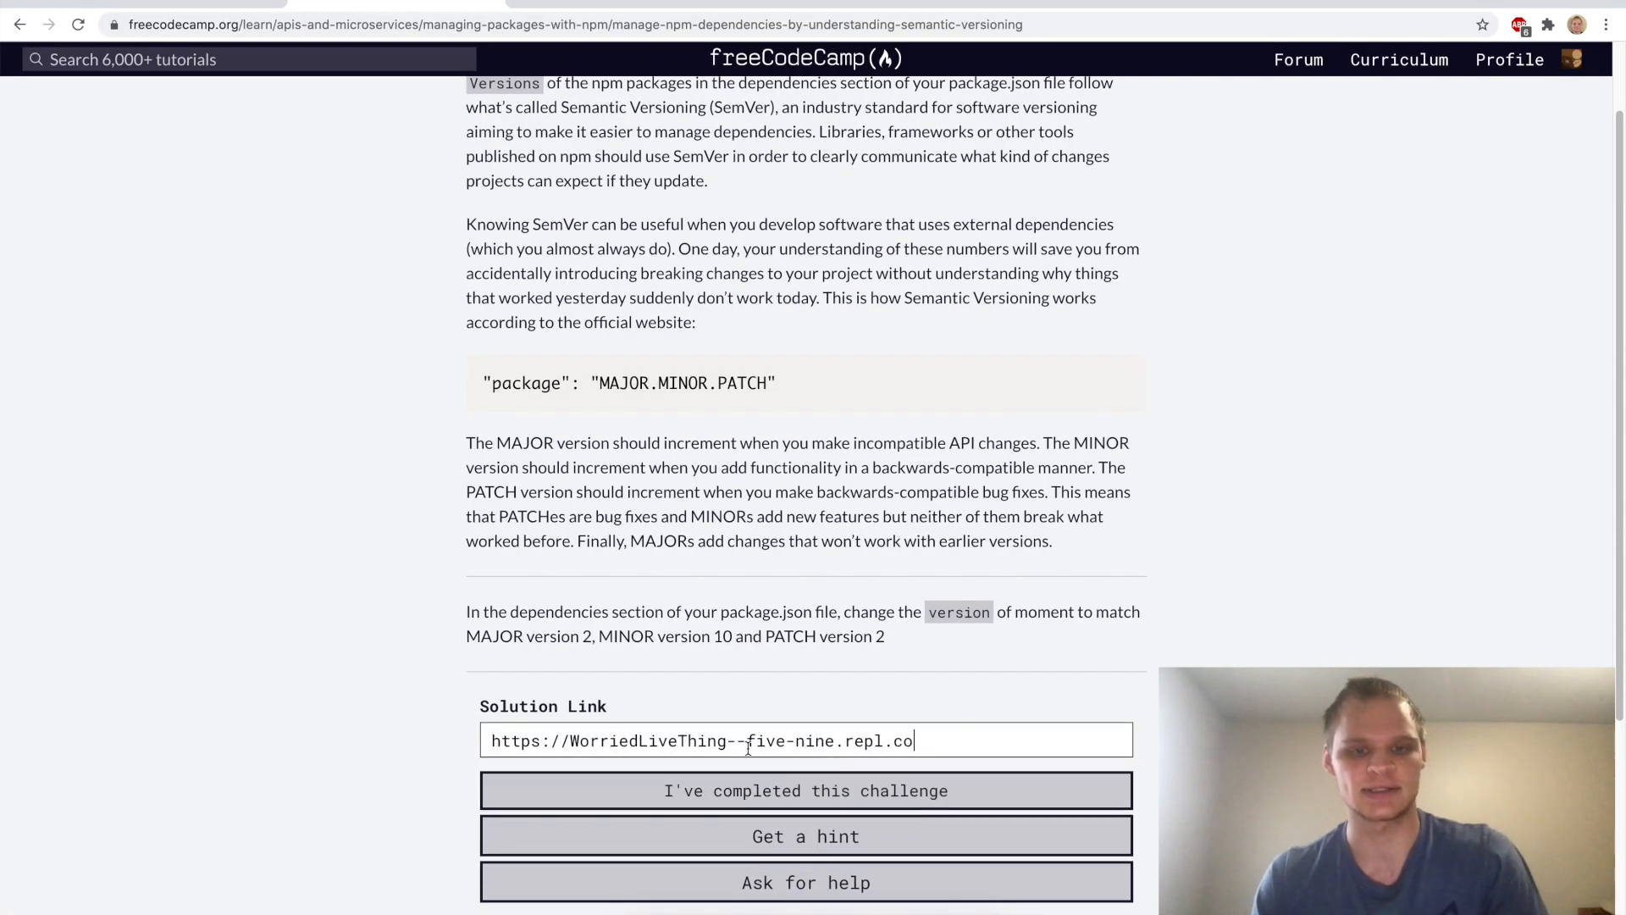
left_click(805, 790)
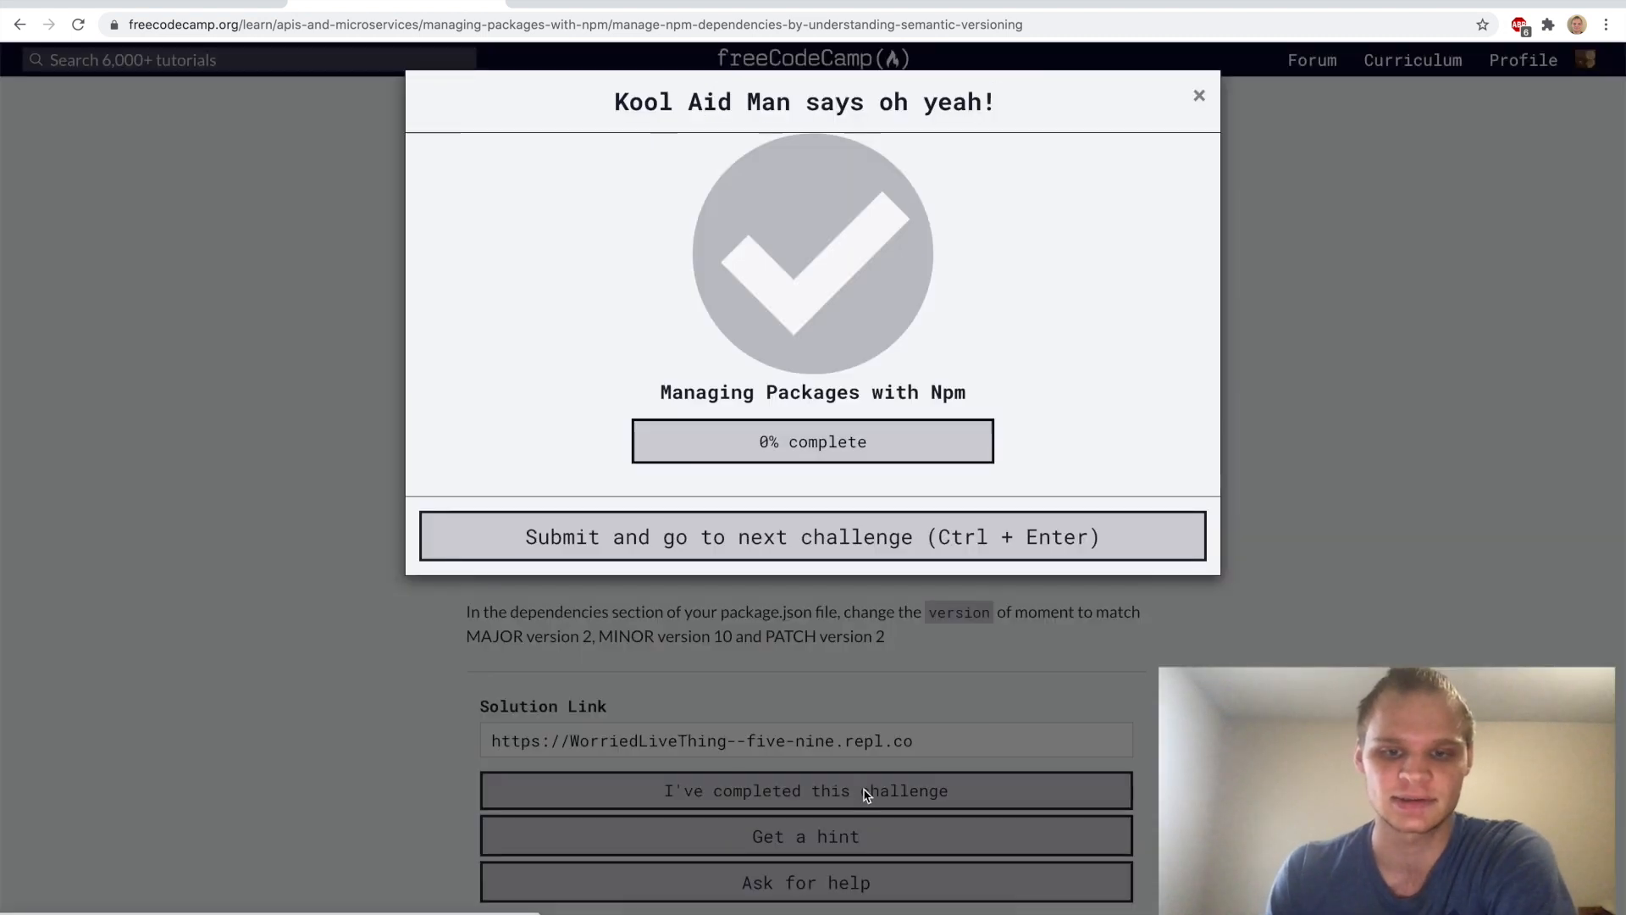
left_click(812, 536)
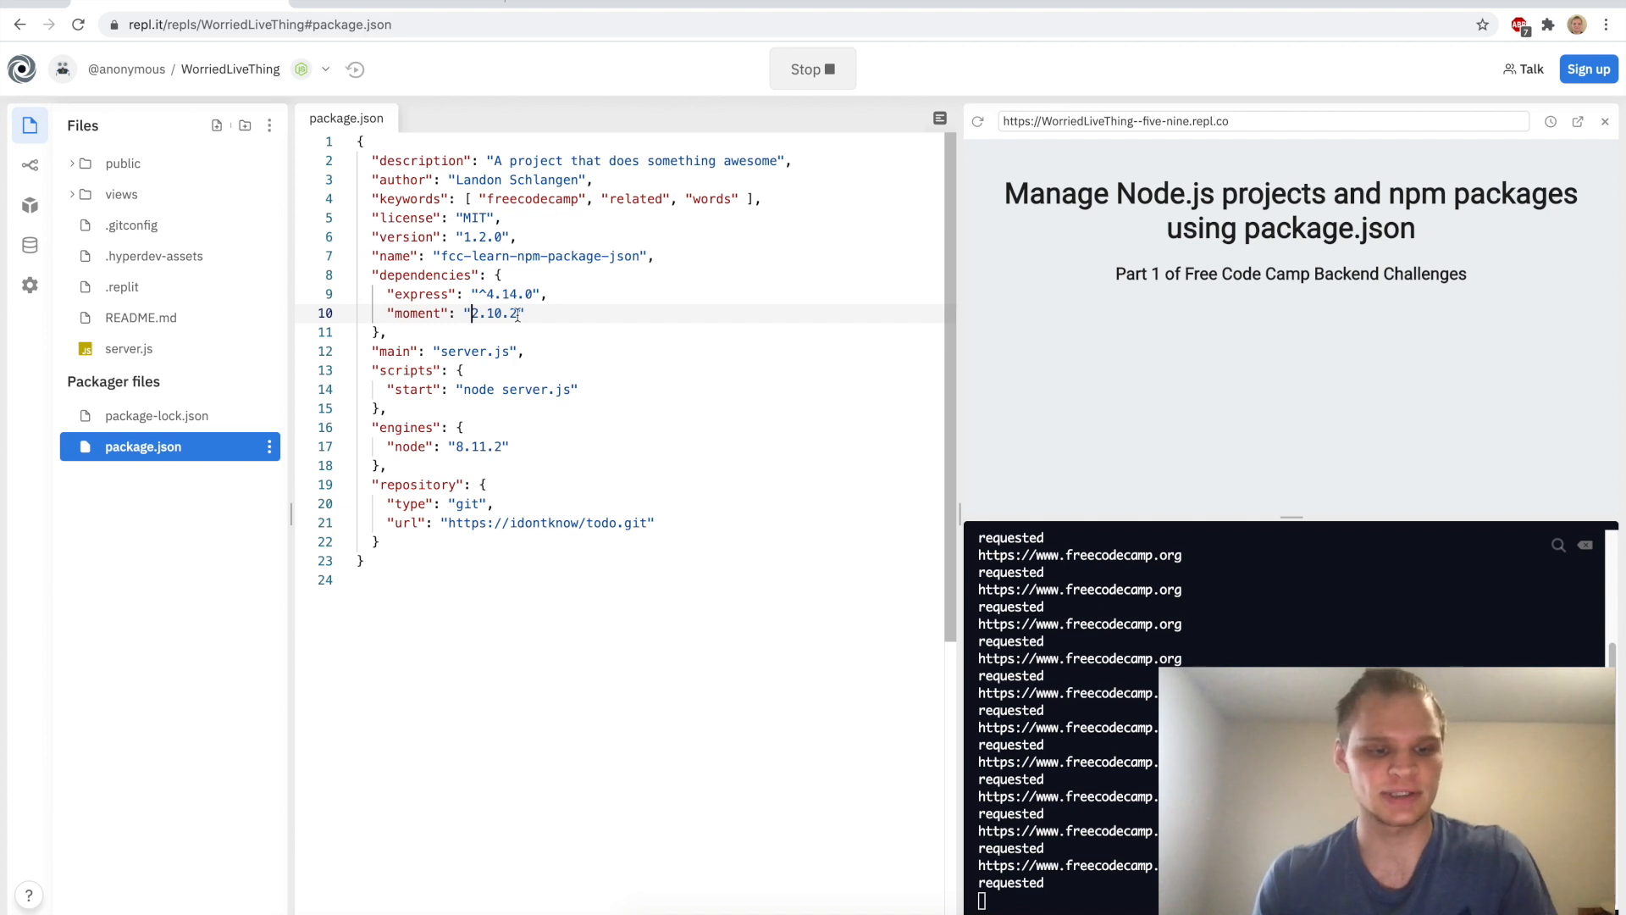
Prefix moment's 2.10.2 version in package.json with a tilde (~2.10.2)
type("~")
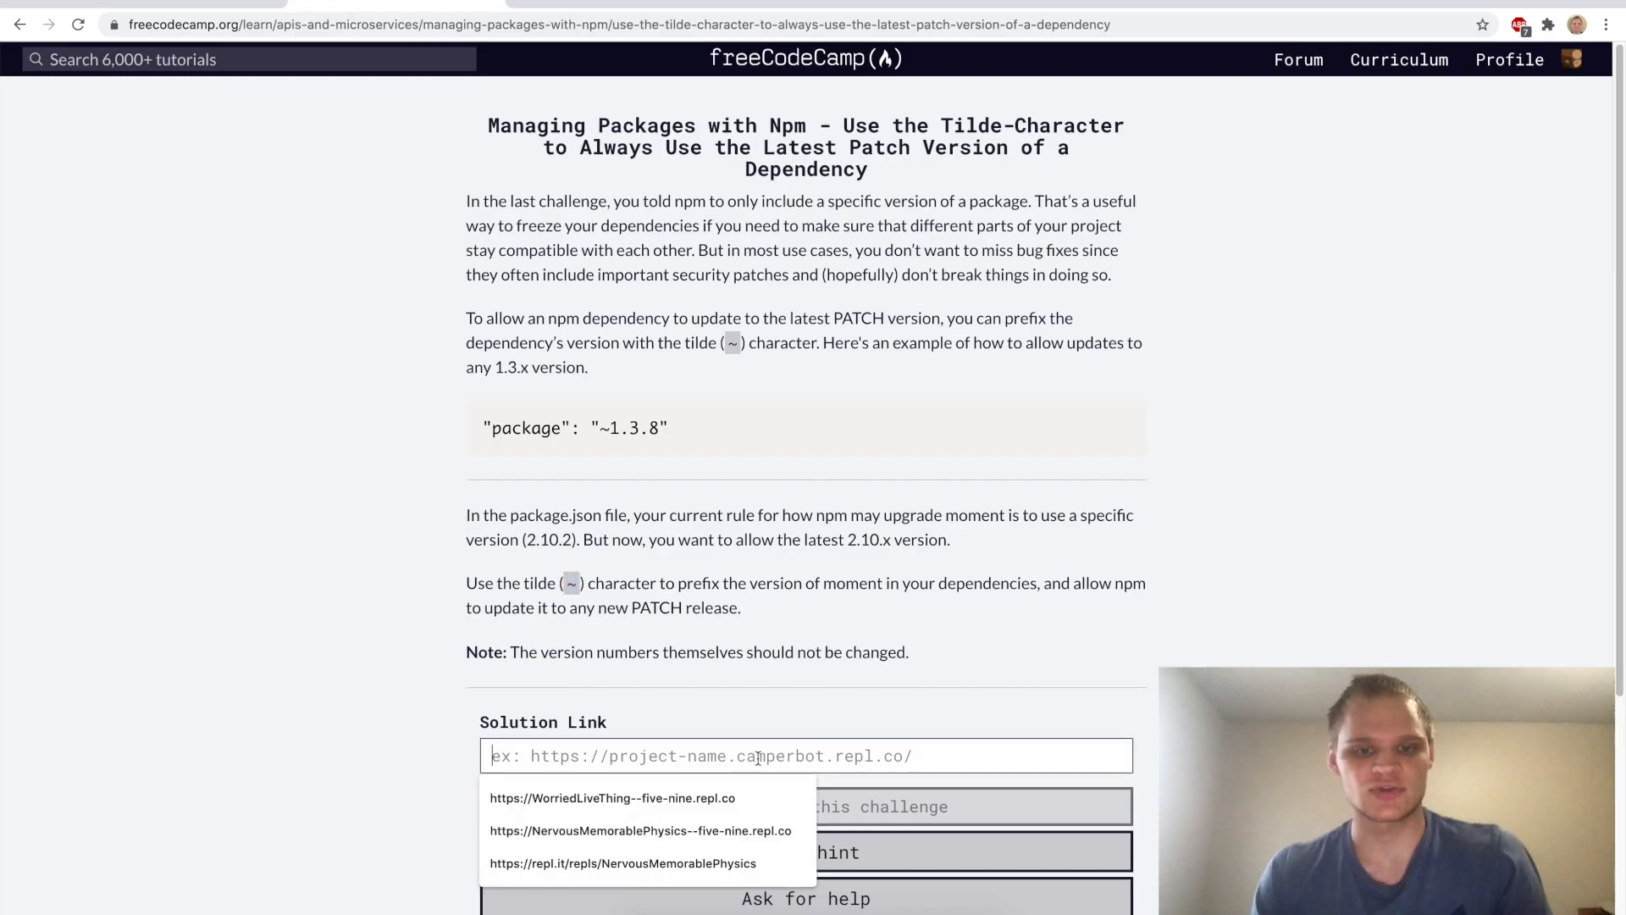
Fill in the saved repl link, mark the tilde challenge complete, and advance
left_click(612, 798)
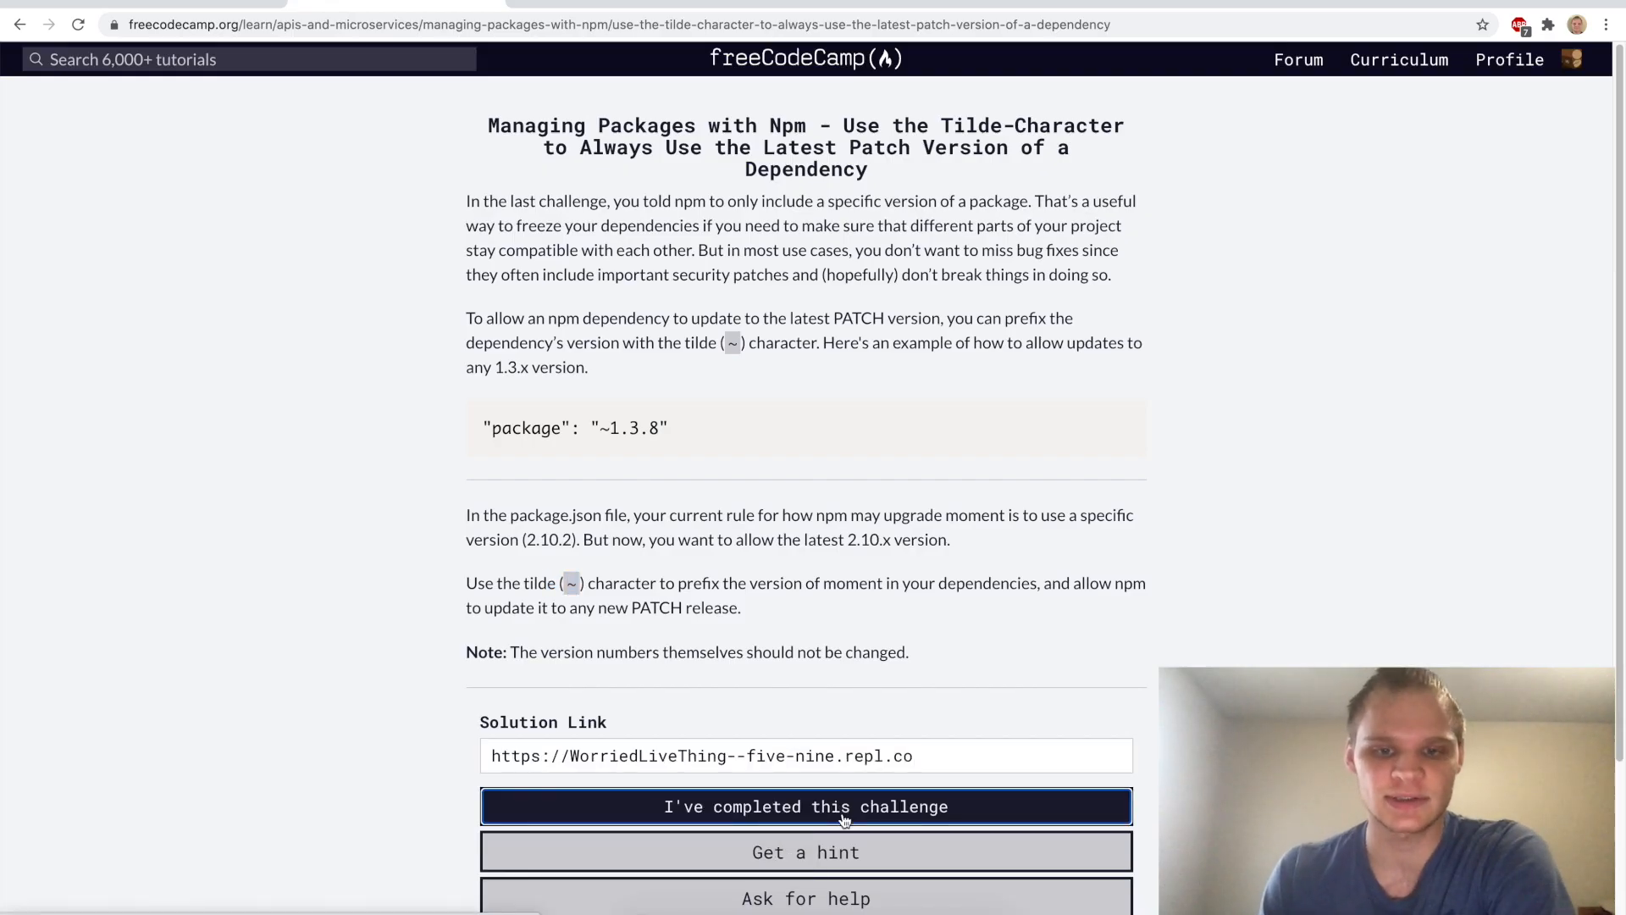
left_click(805, 806)
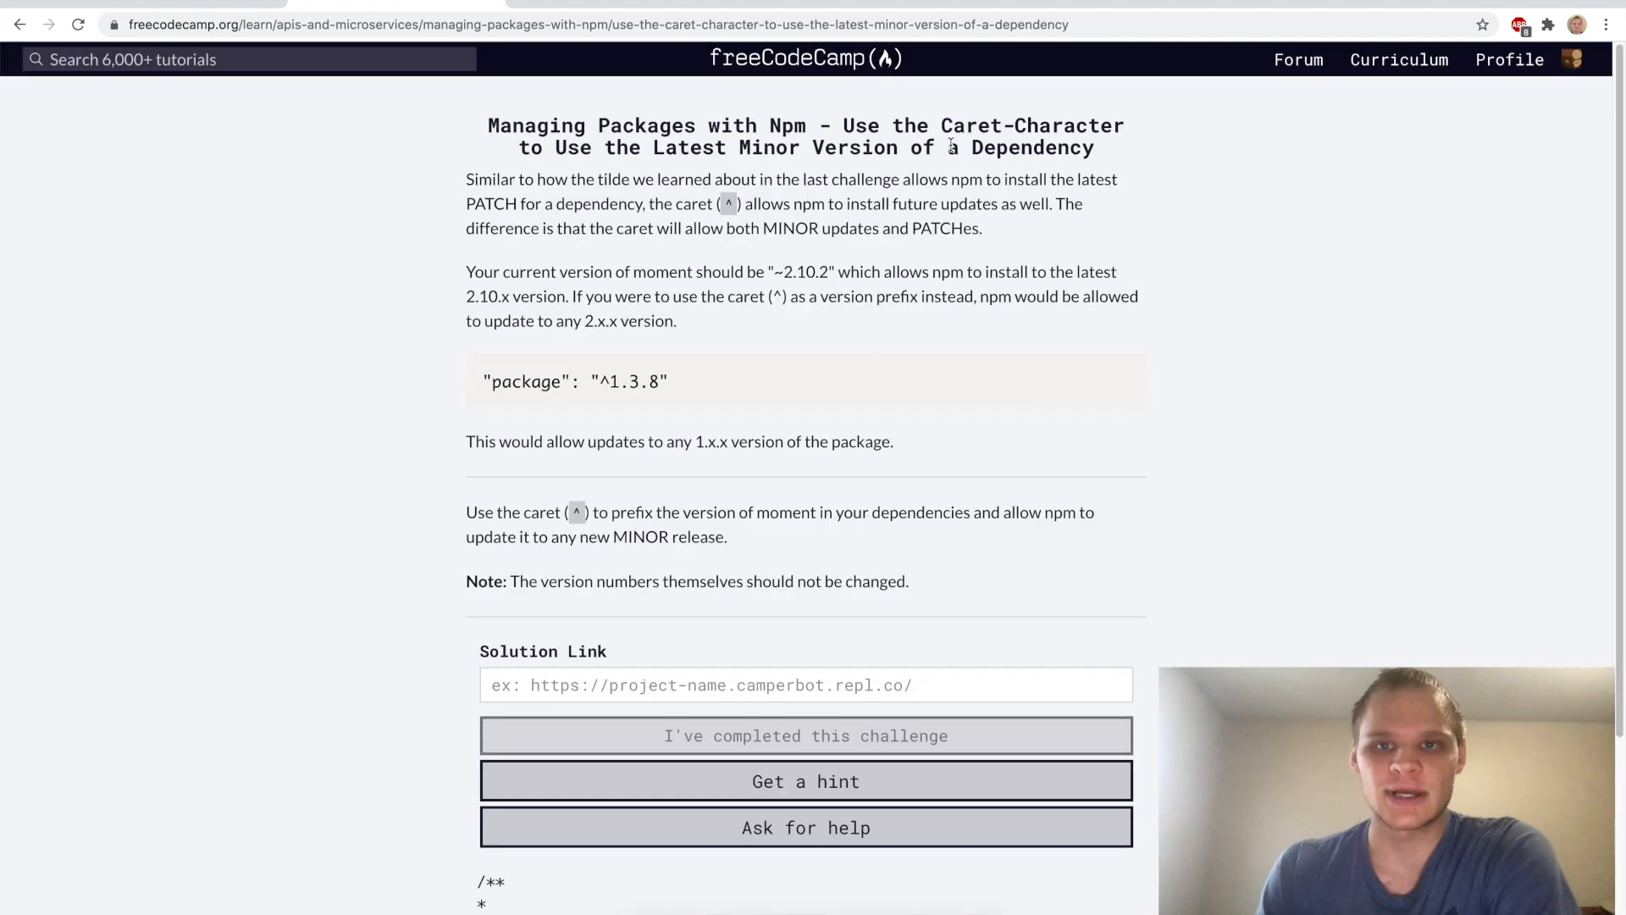
mouse_move(613, 176)
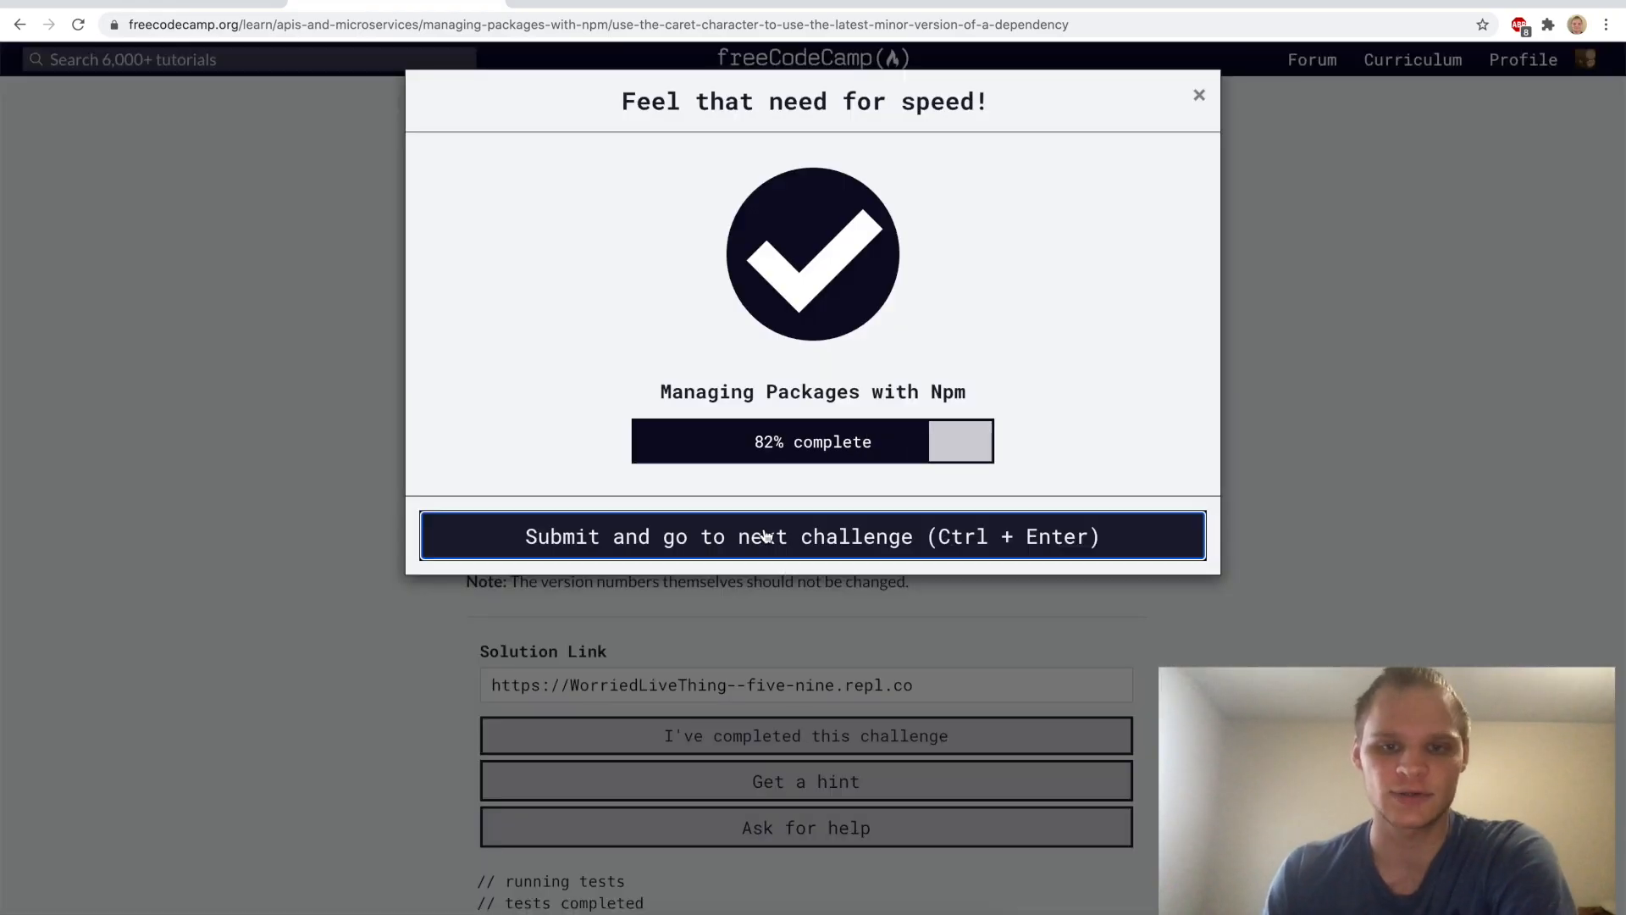
left_click(813, 536)
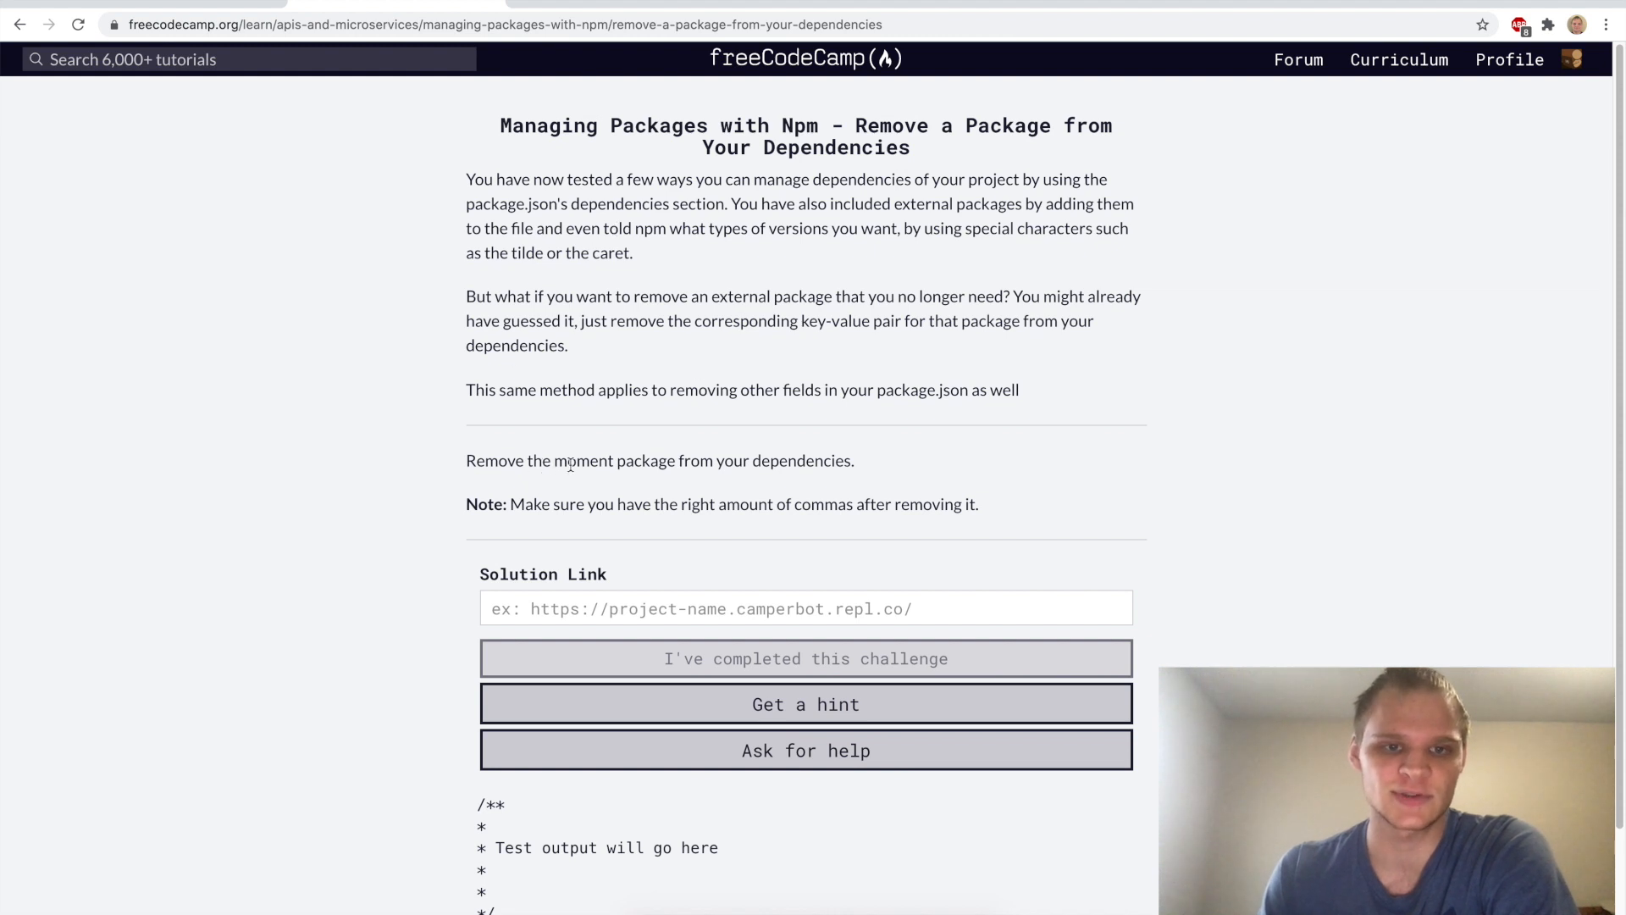
Run the remove-package tests on the repl and submit once they pass
left_click_drag(554, 459, 710, 459)
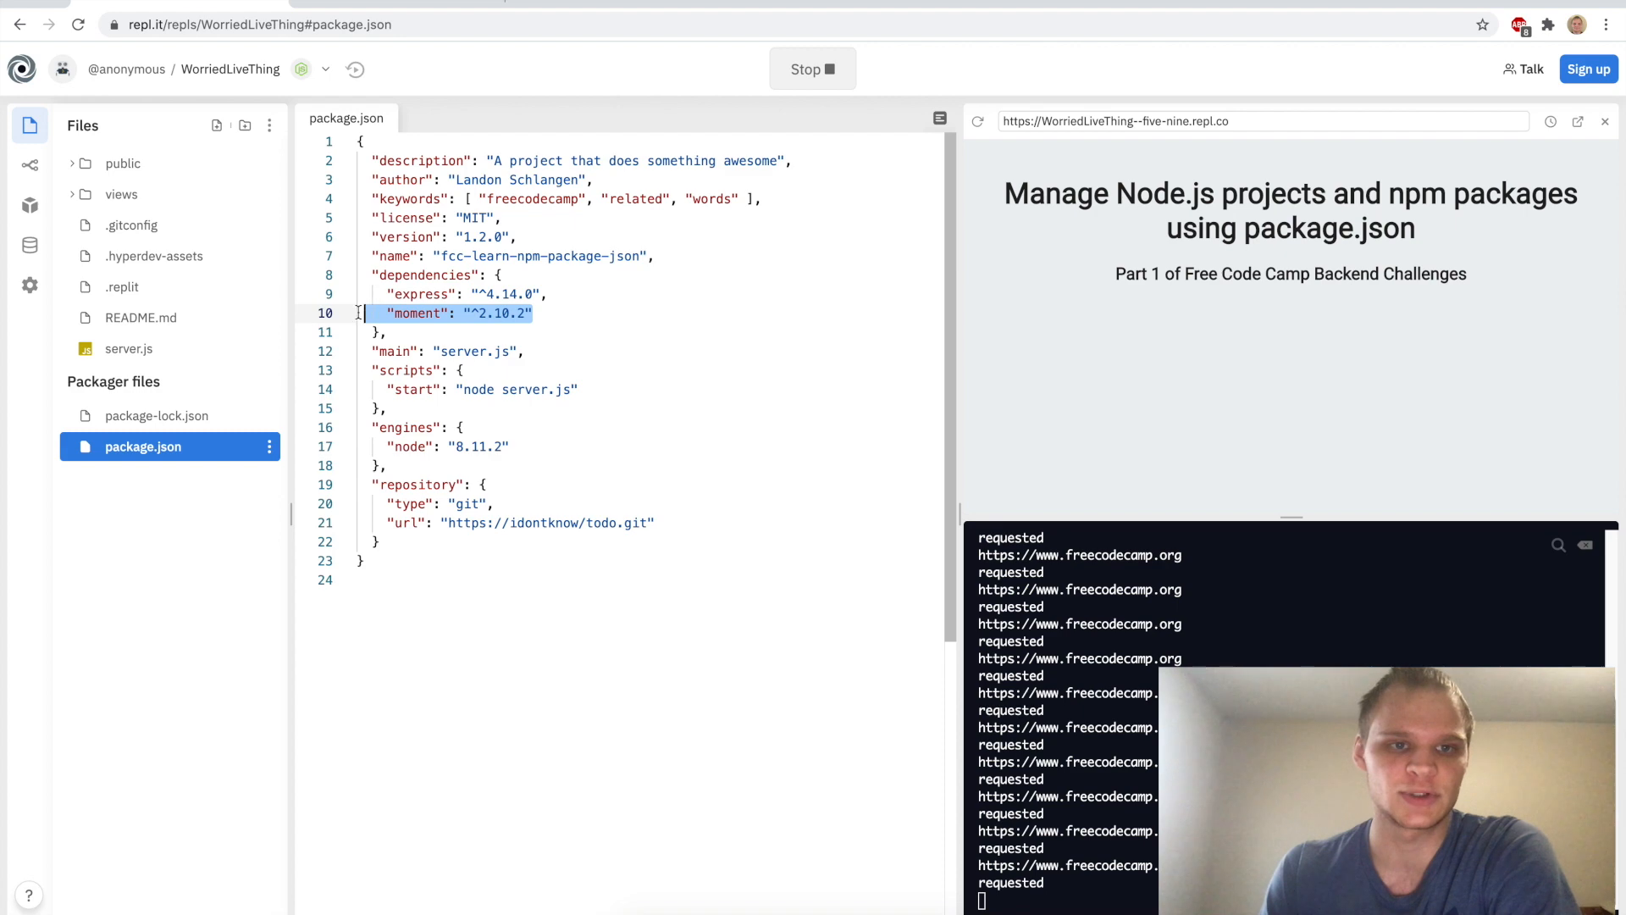
left_click(397, 5)
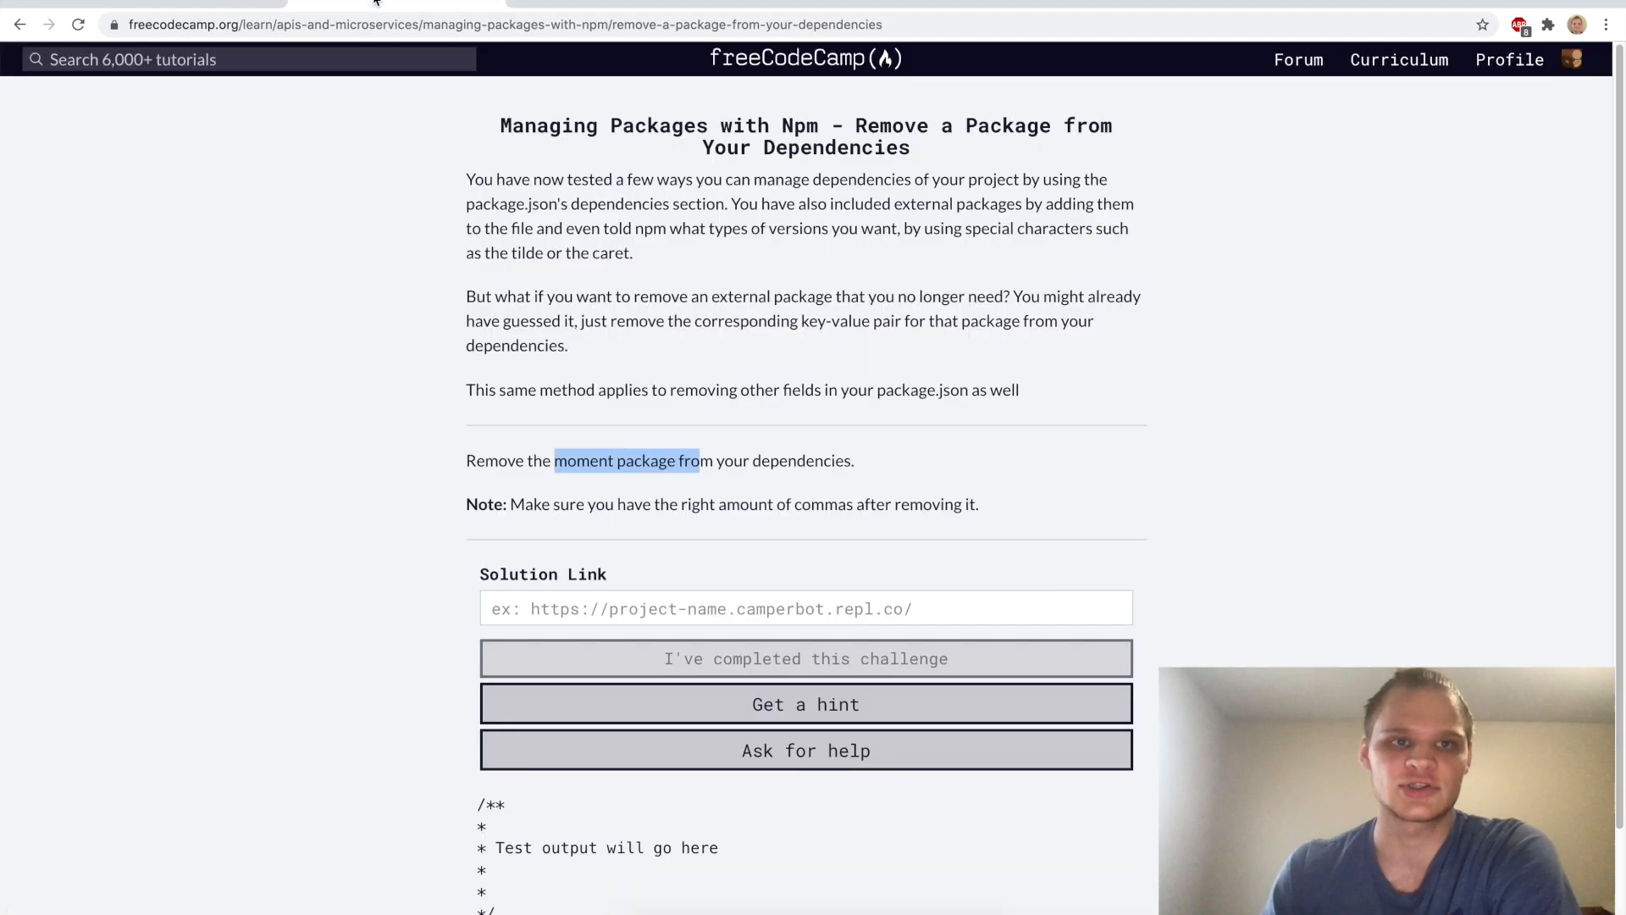
left_click(805, 657)
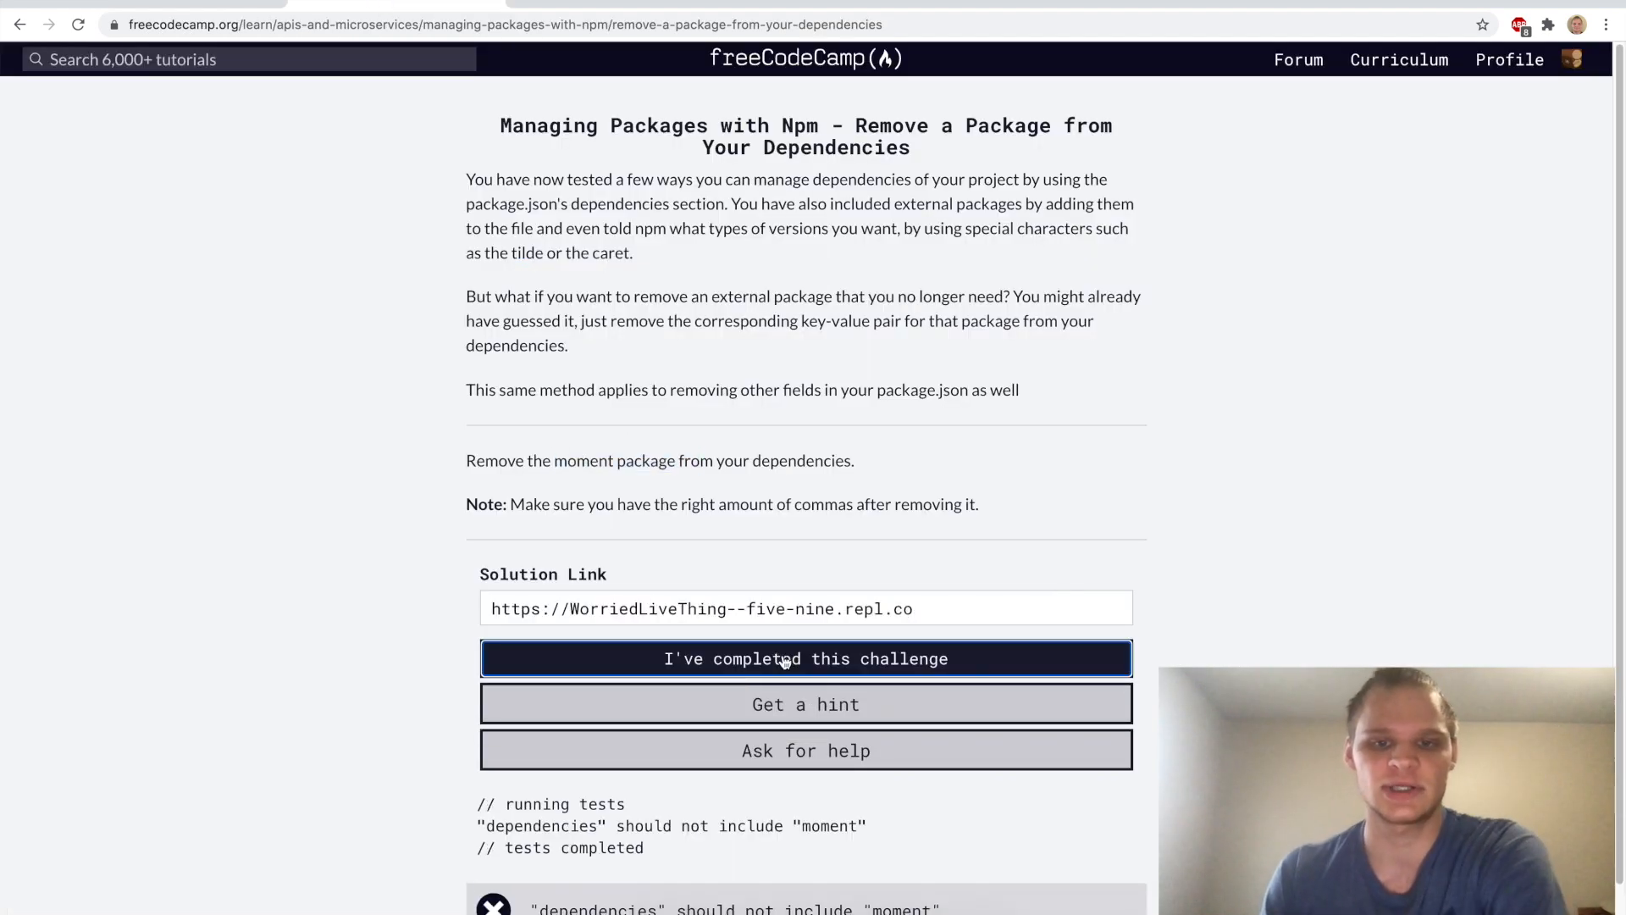
scroll("down", 3)
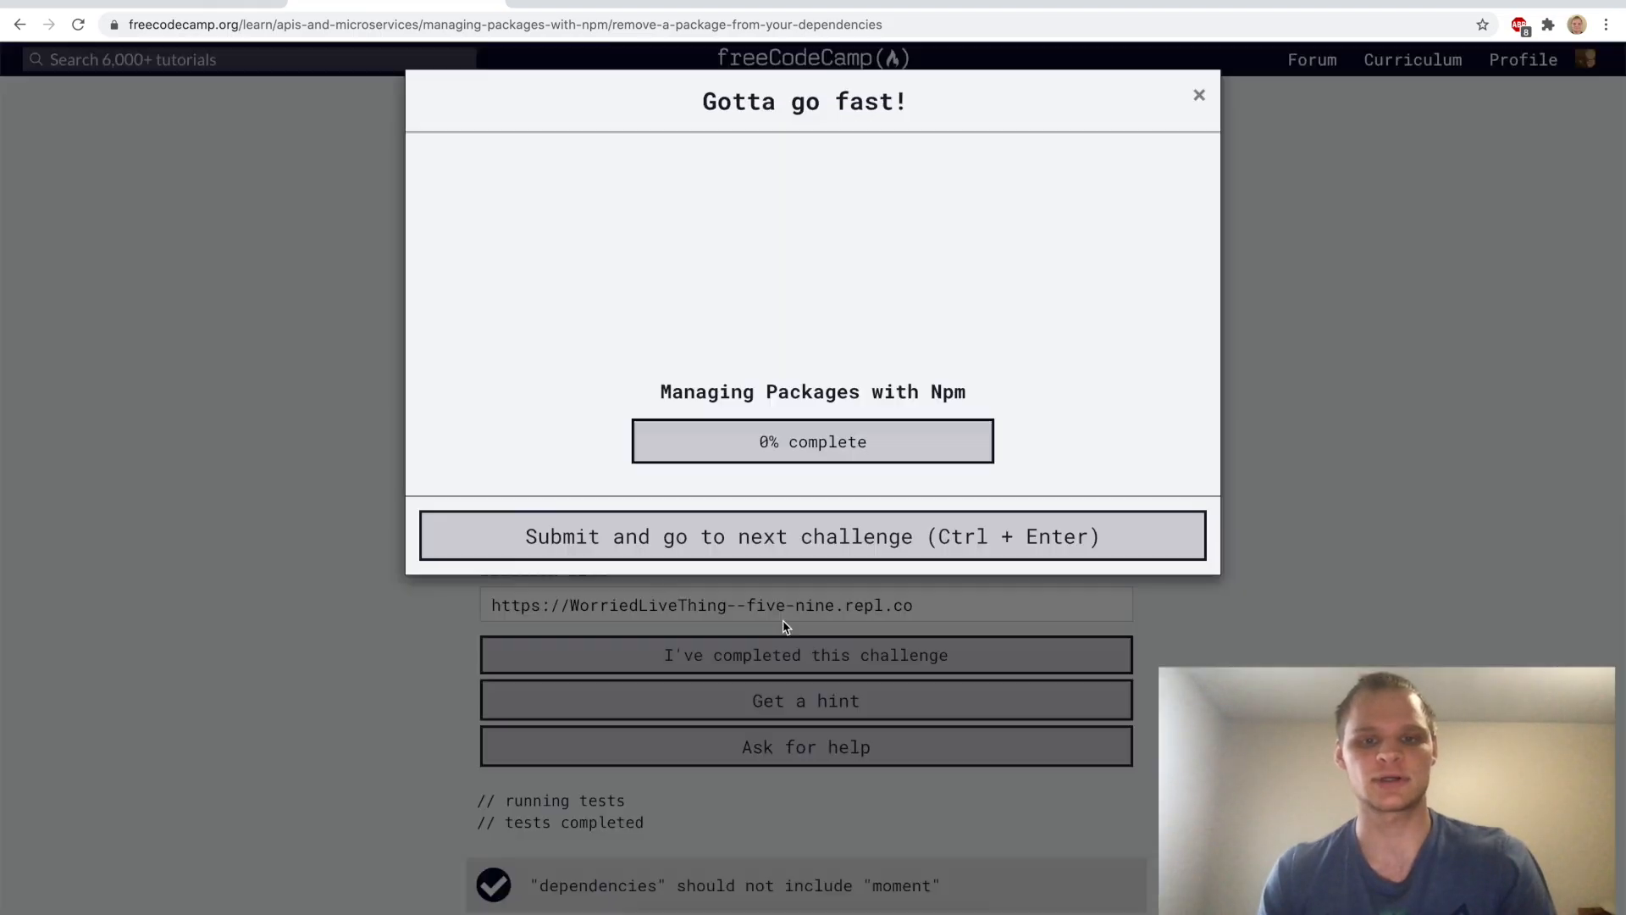
left_click(812, 535)
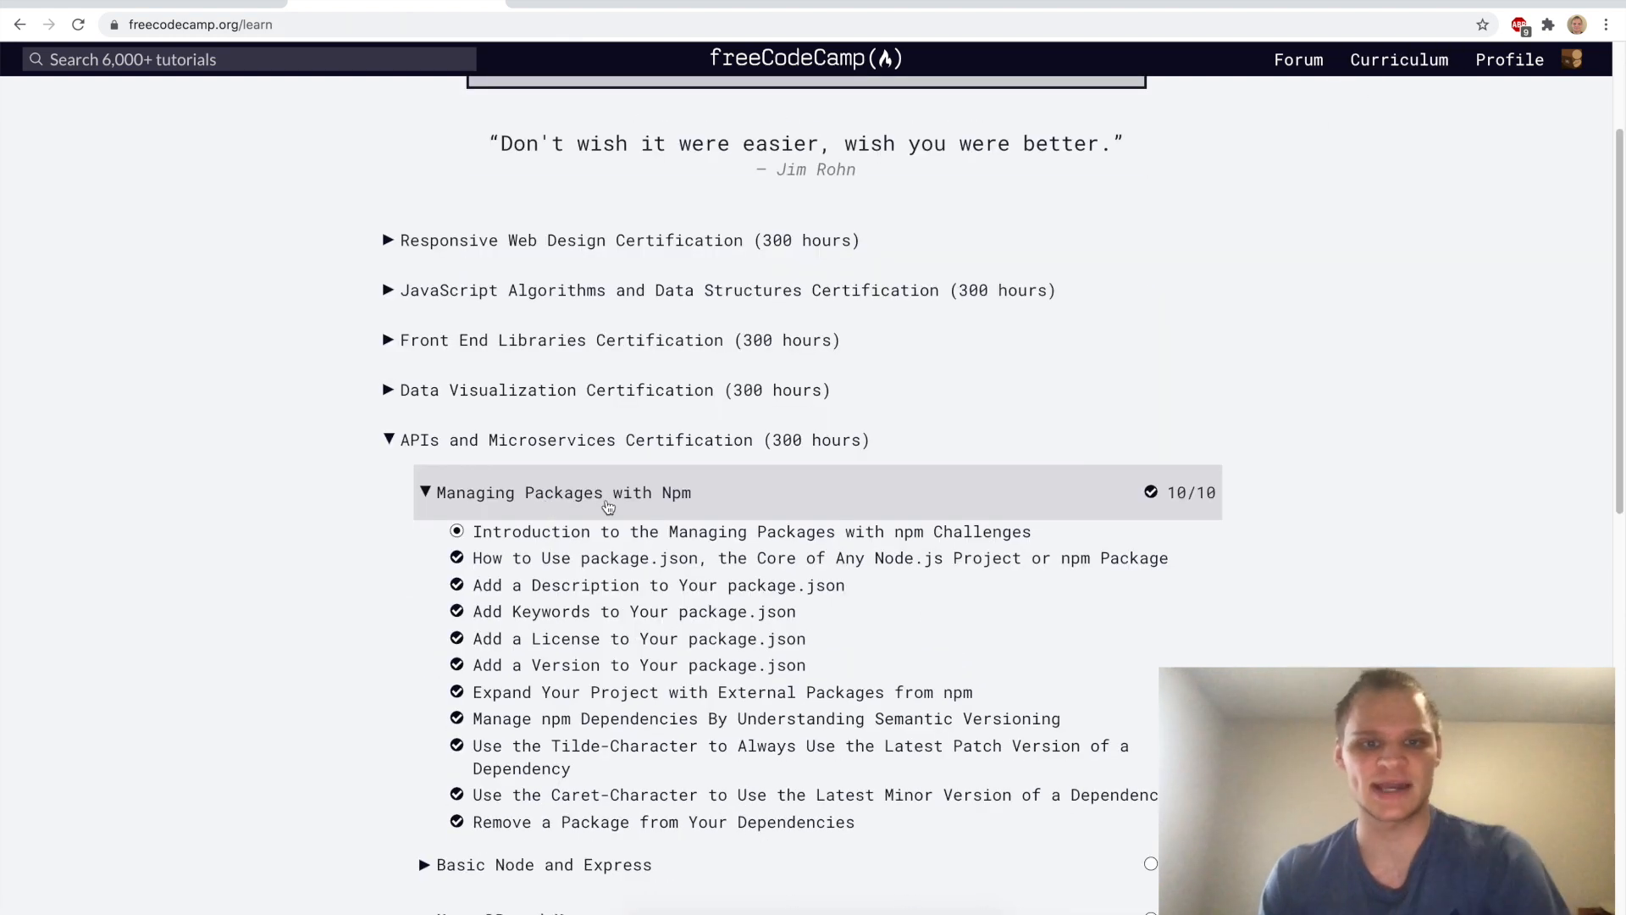
mouse_move(727, 499)
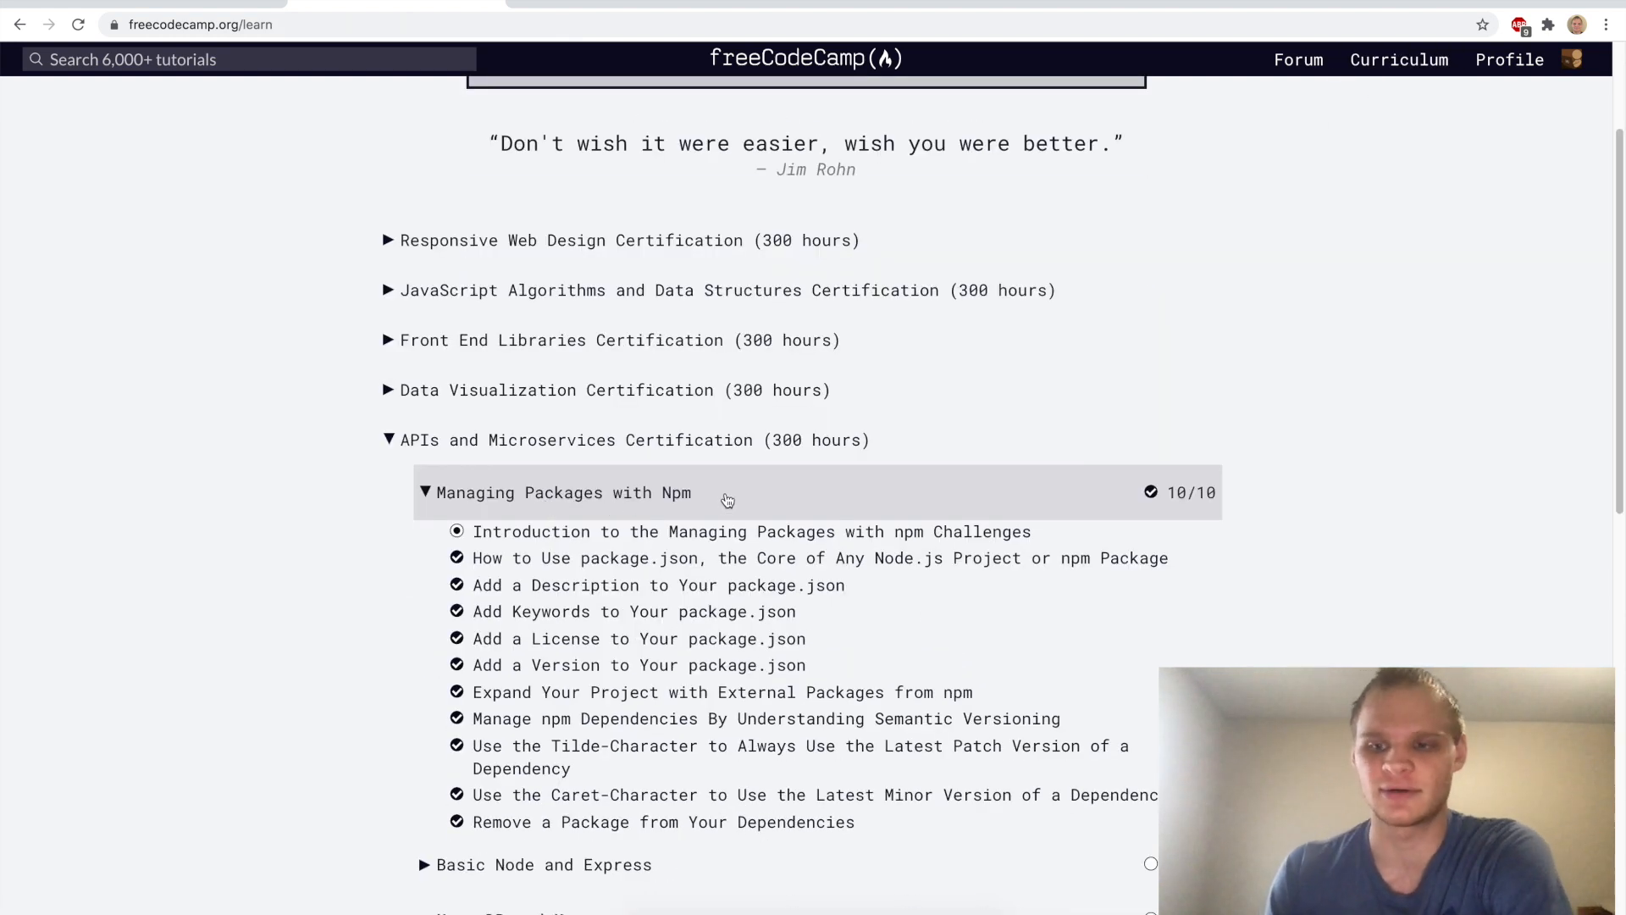
scroll("down", 3)
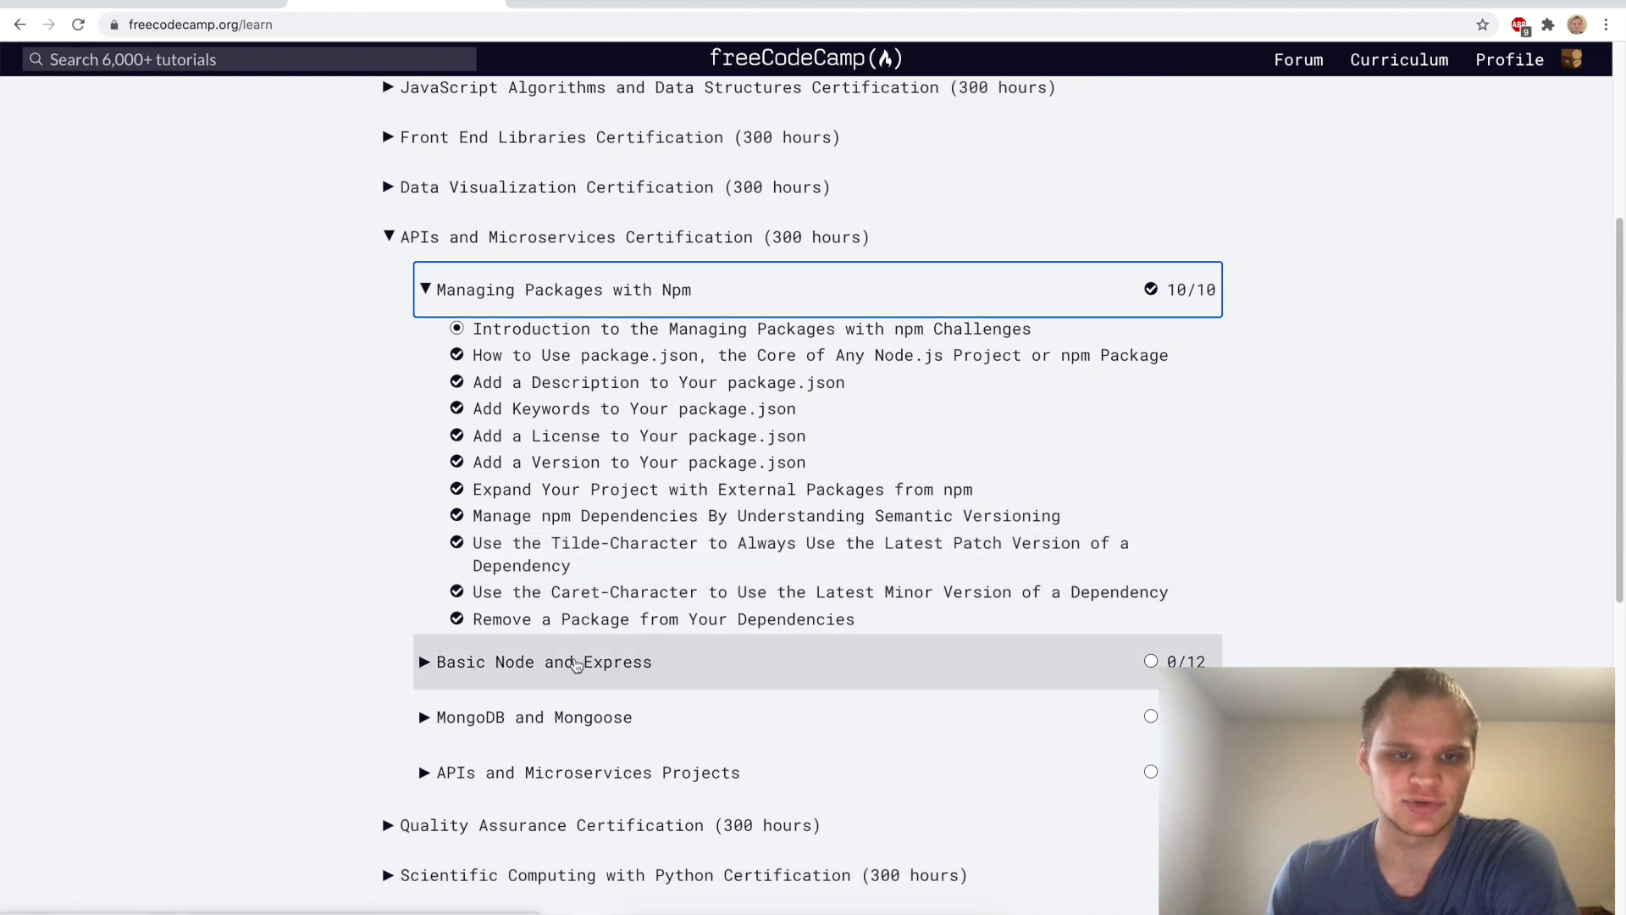
left_click(544, 661)
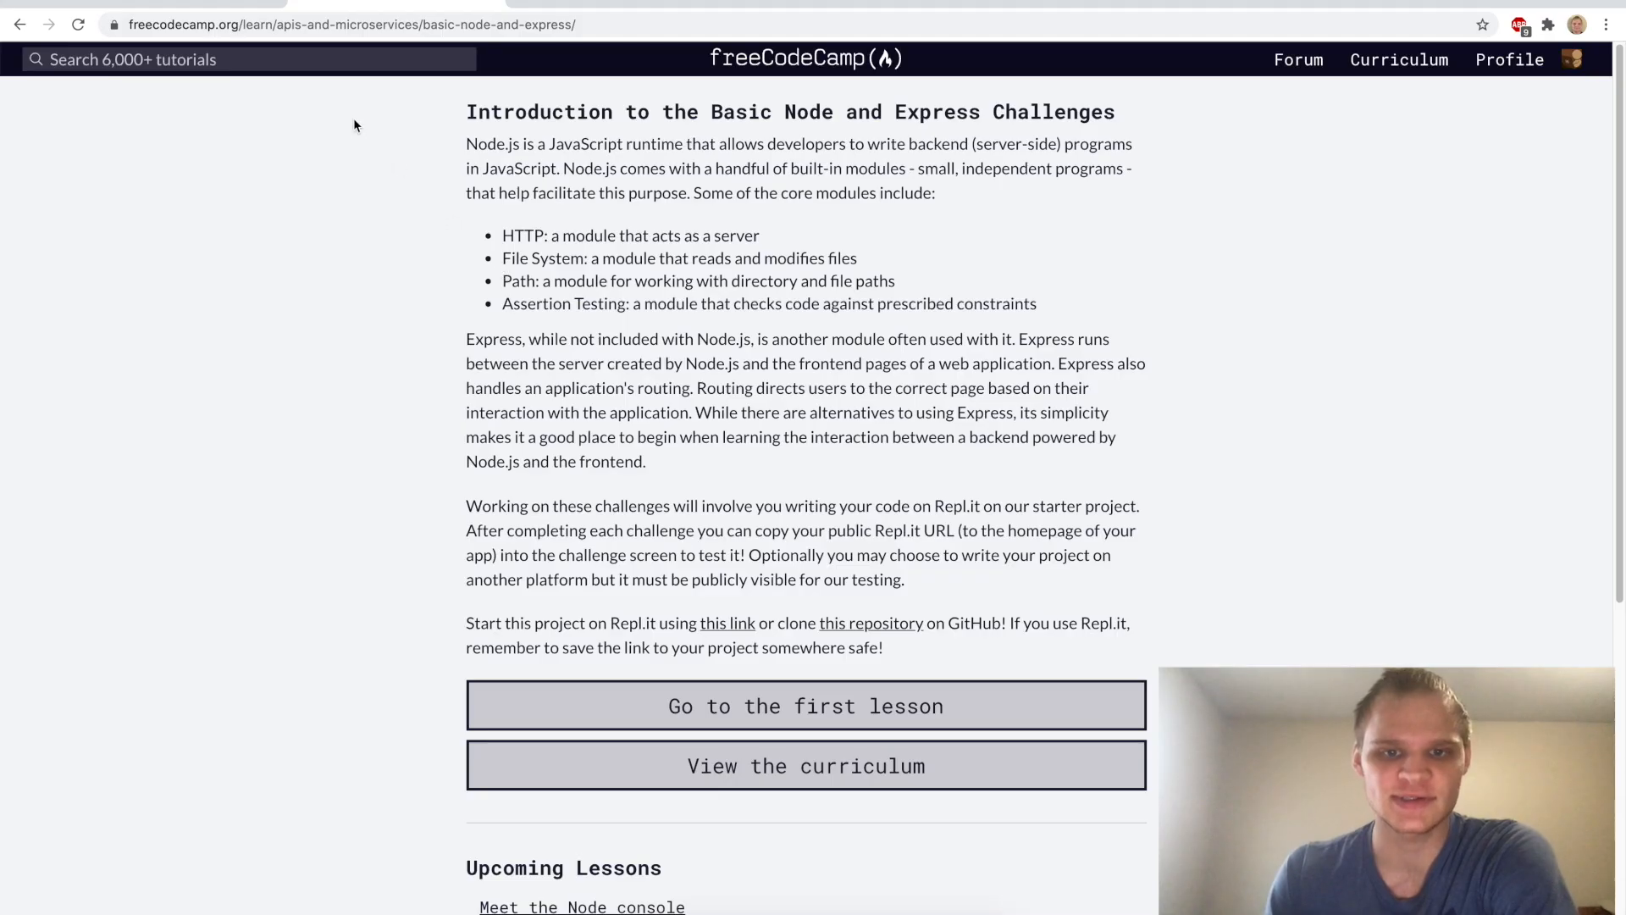
mouse_move(726, 622)
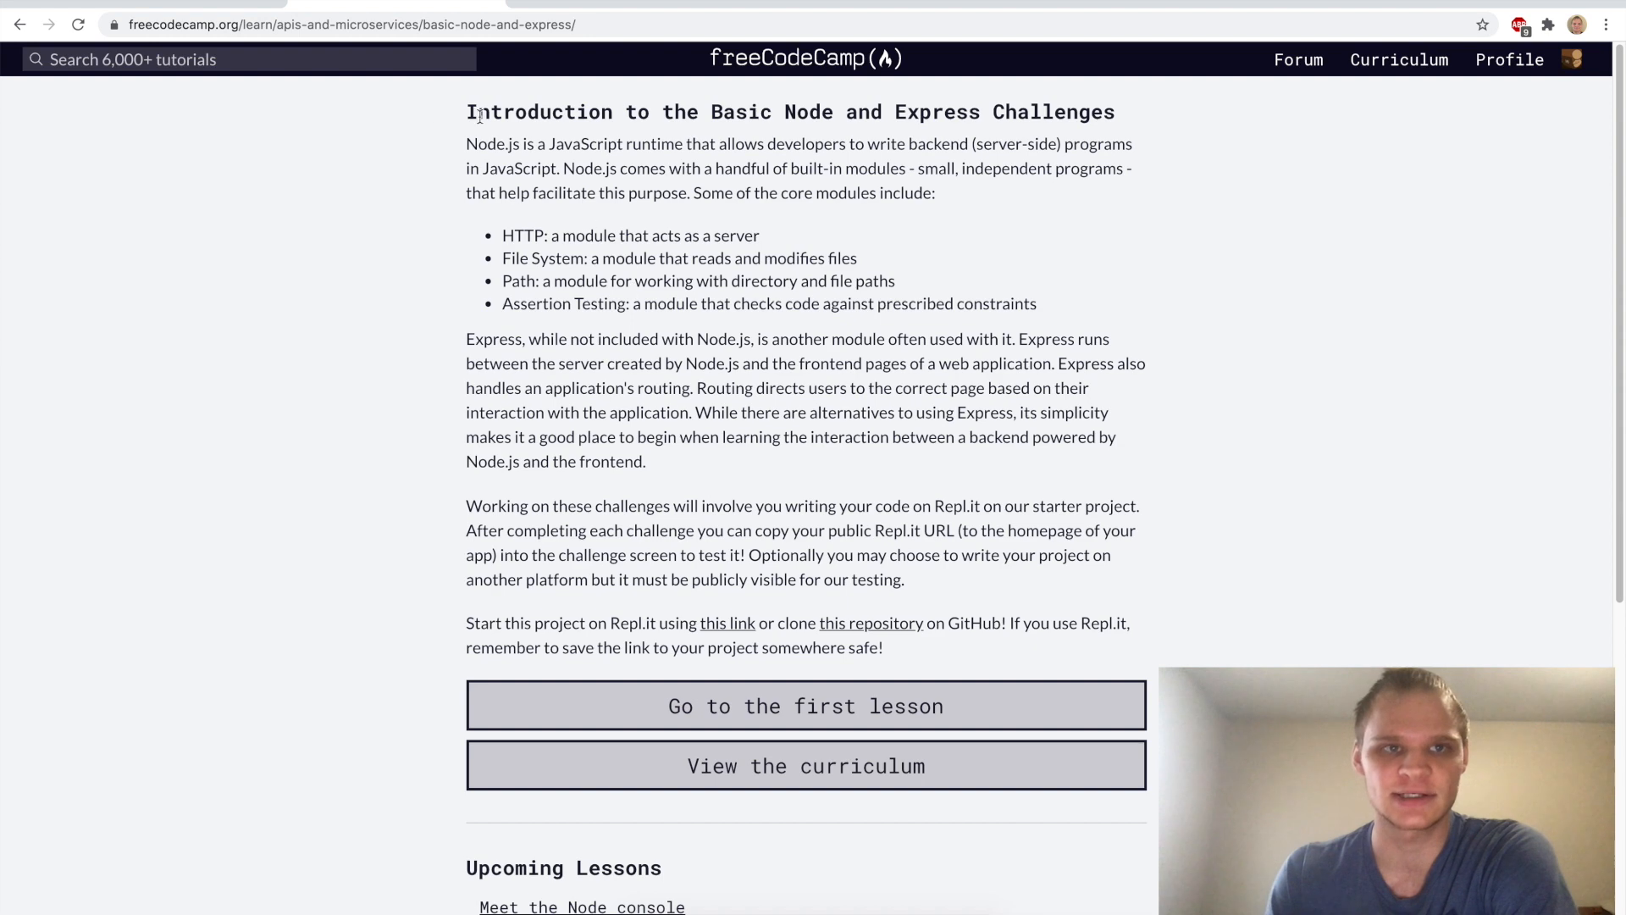
left_click(805, 765)
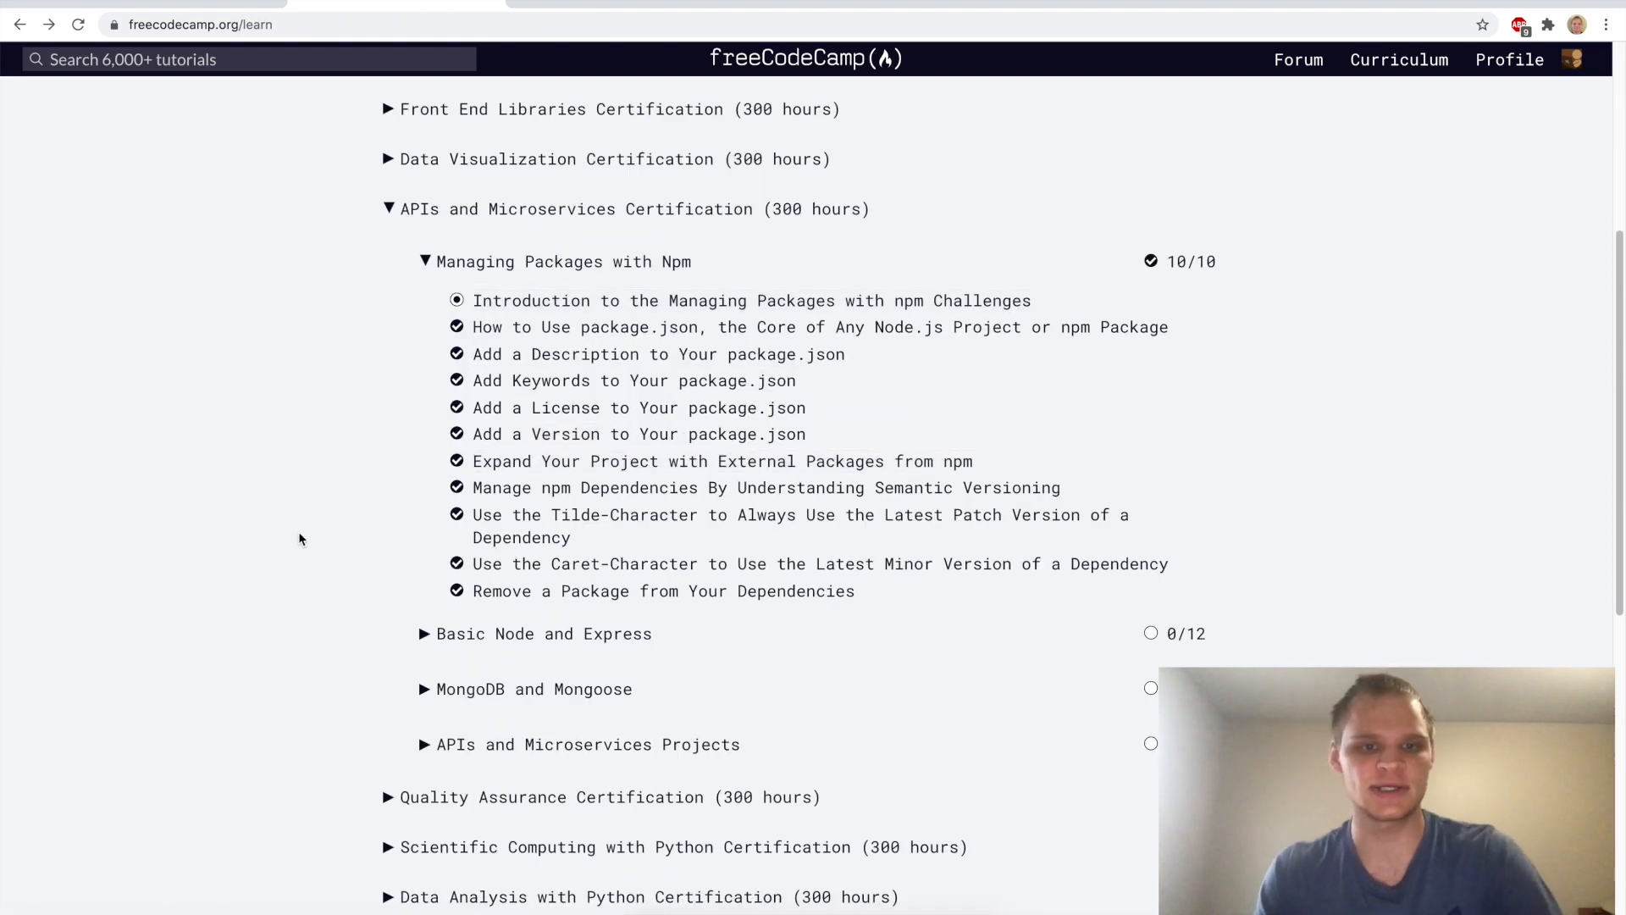
mouse_move(534, 524)
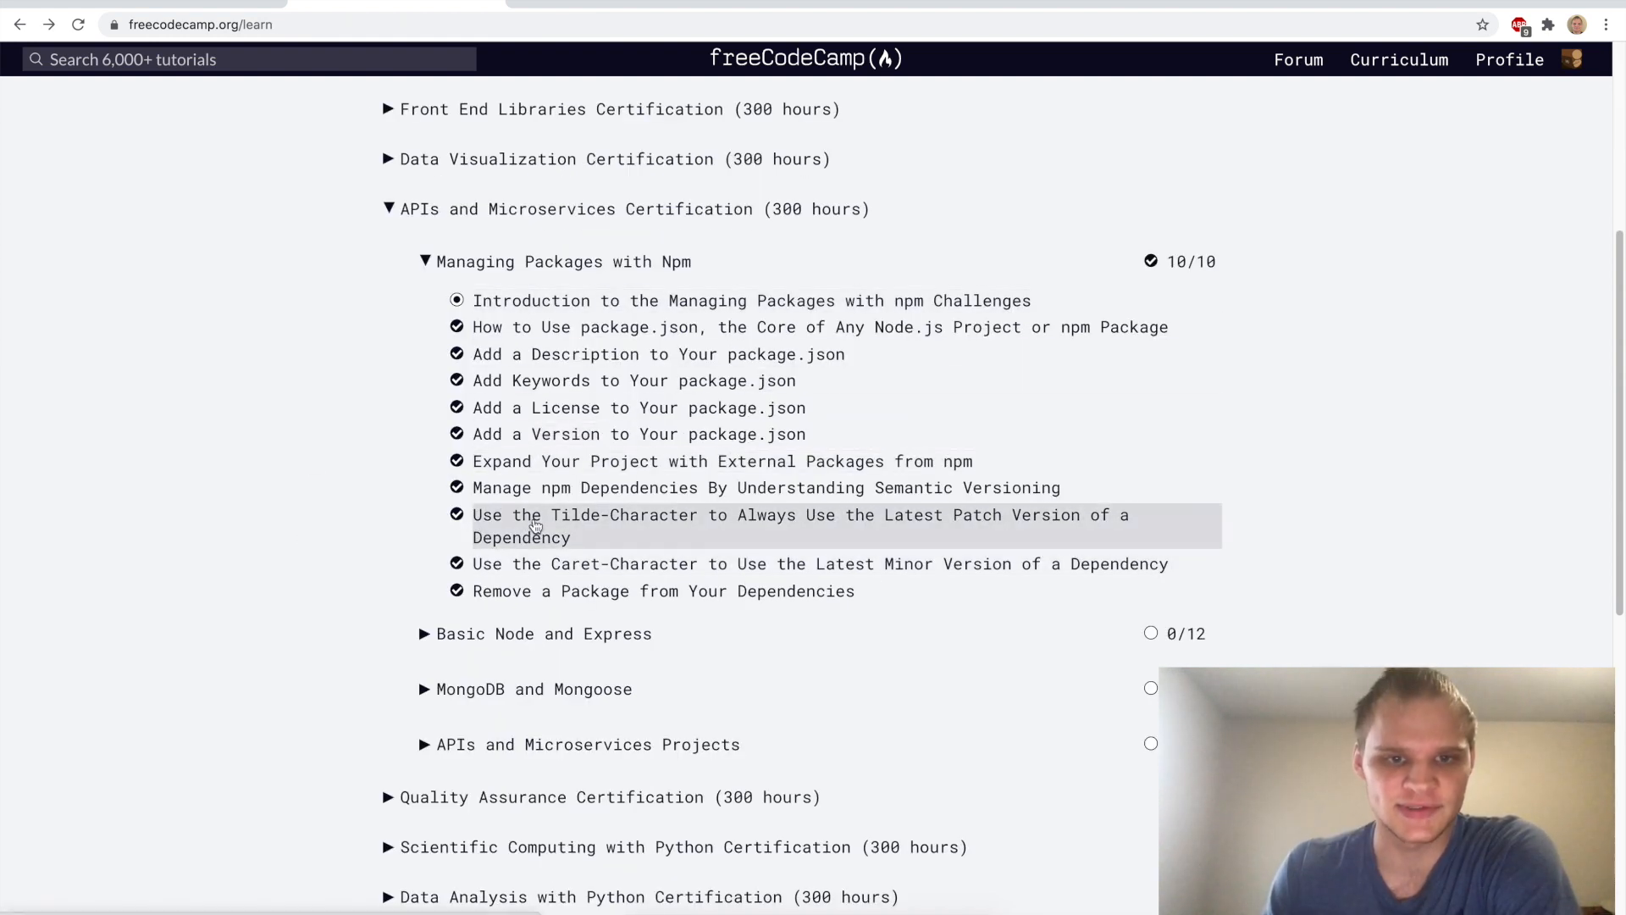
mouse_move(586, 563)
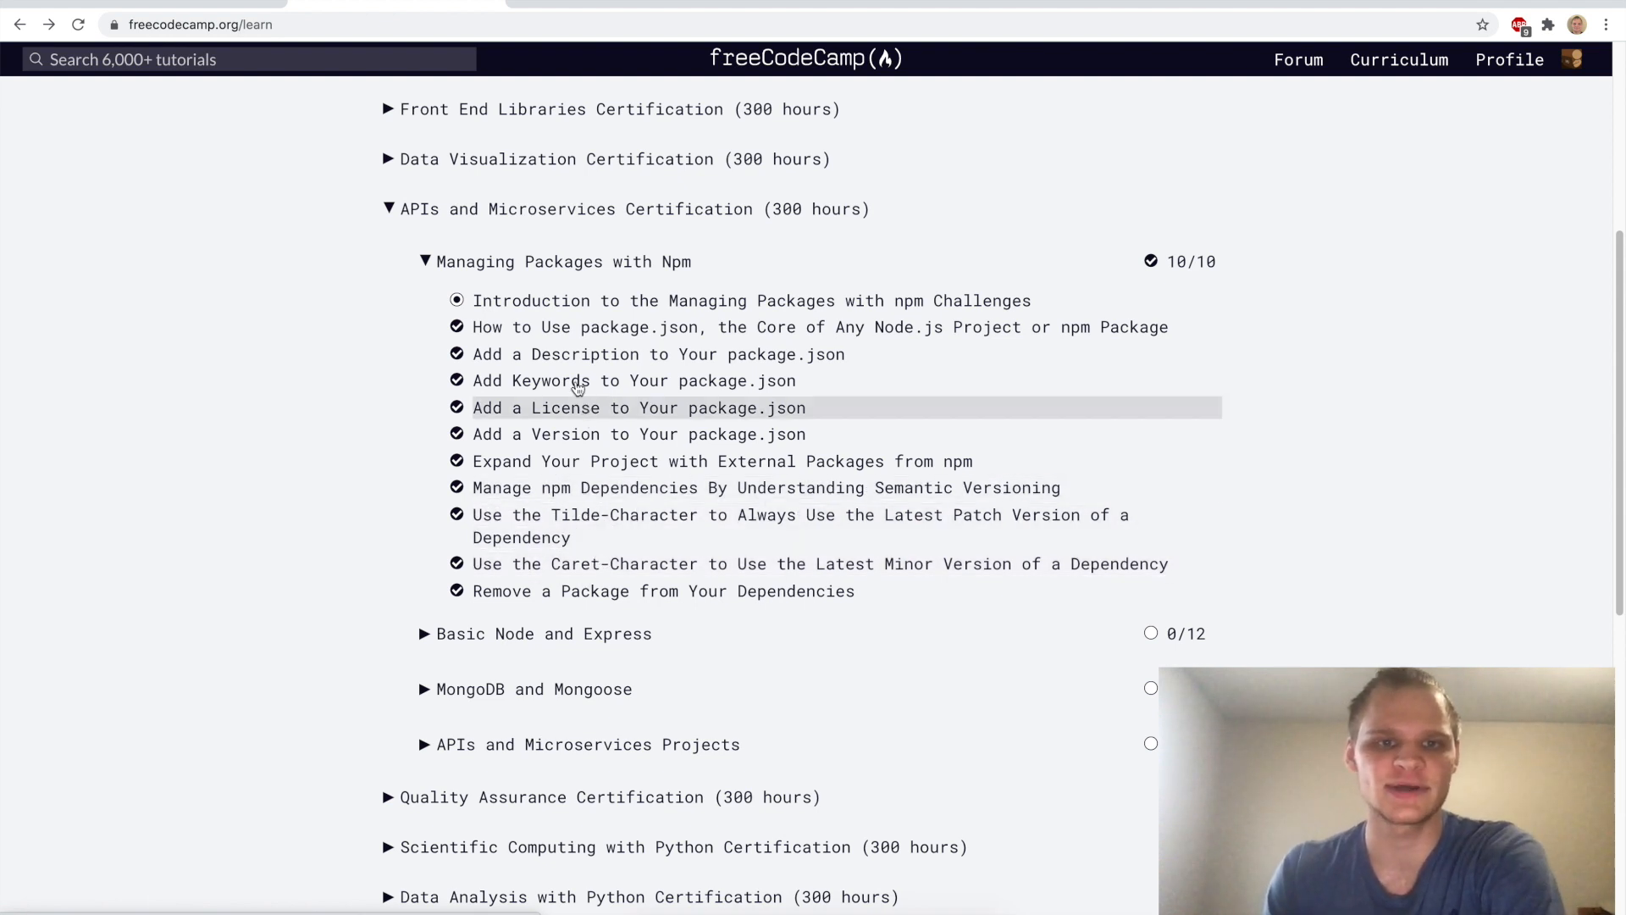
mouse_move(560, 433)
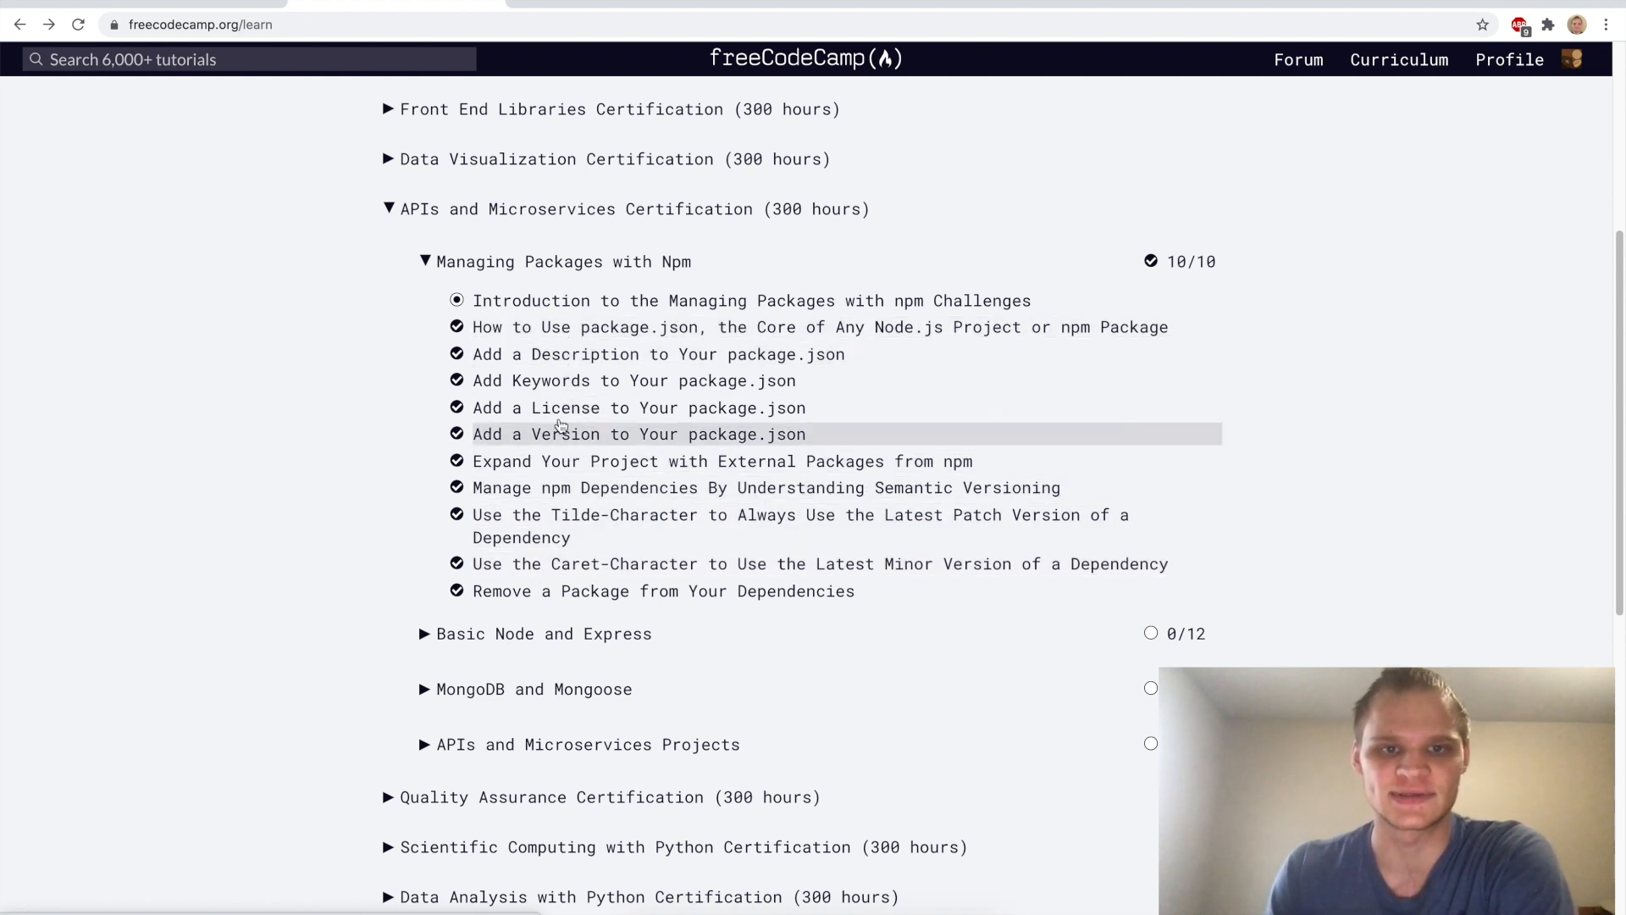
mouse_move(555, 460)
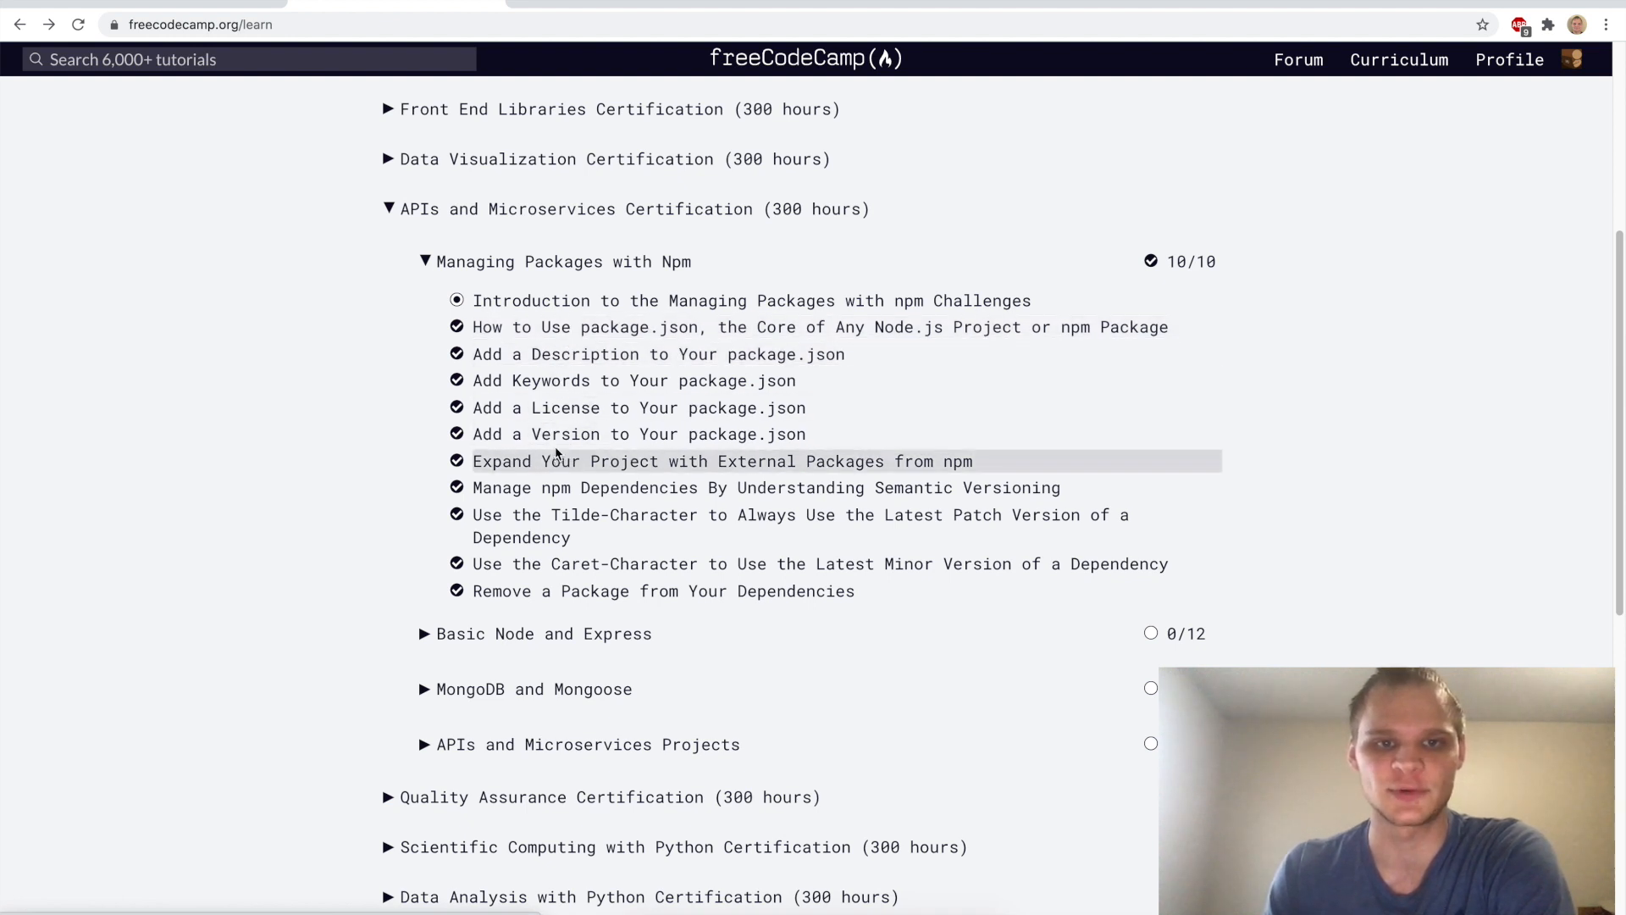
mouse_move(614, 422)
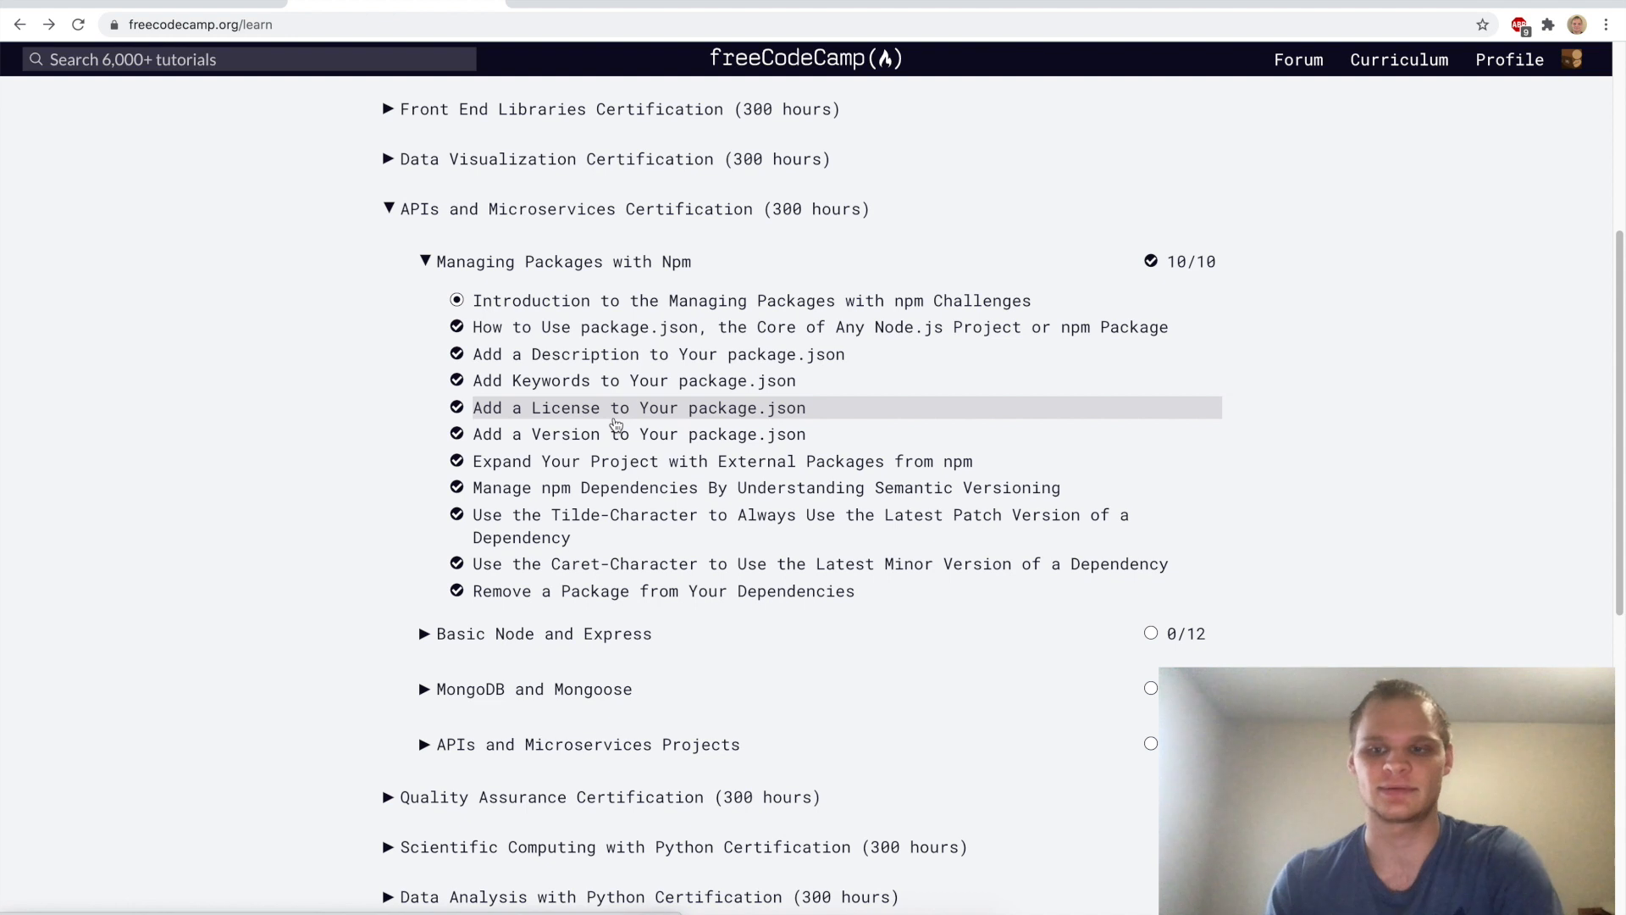
mouse_move(287, 357)
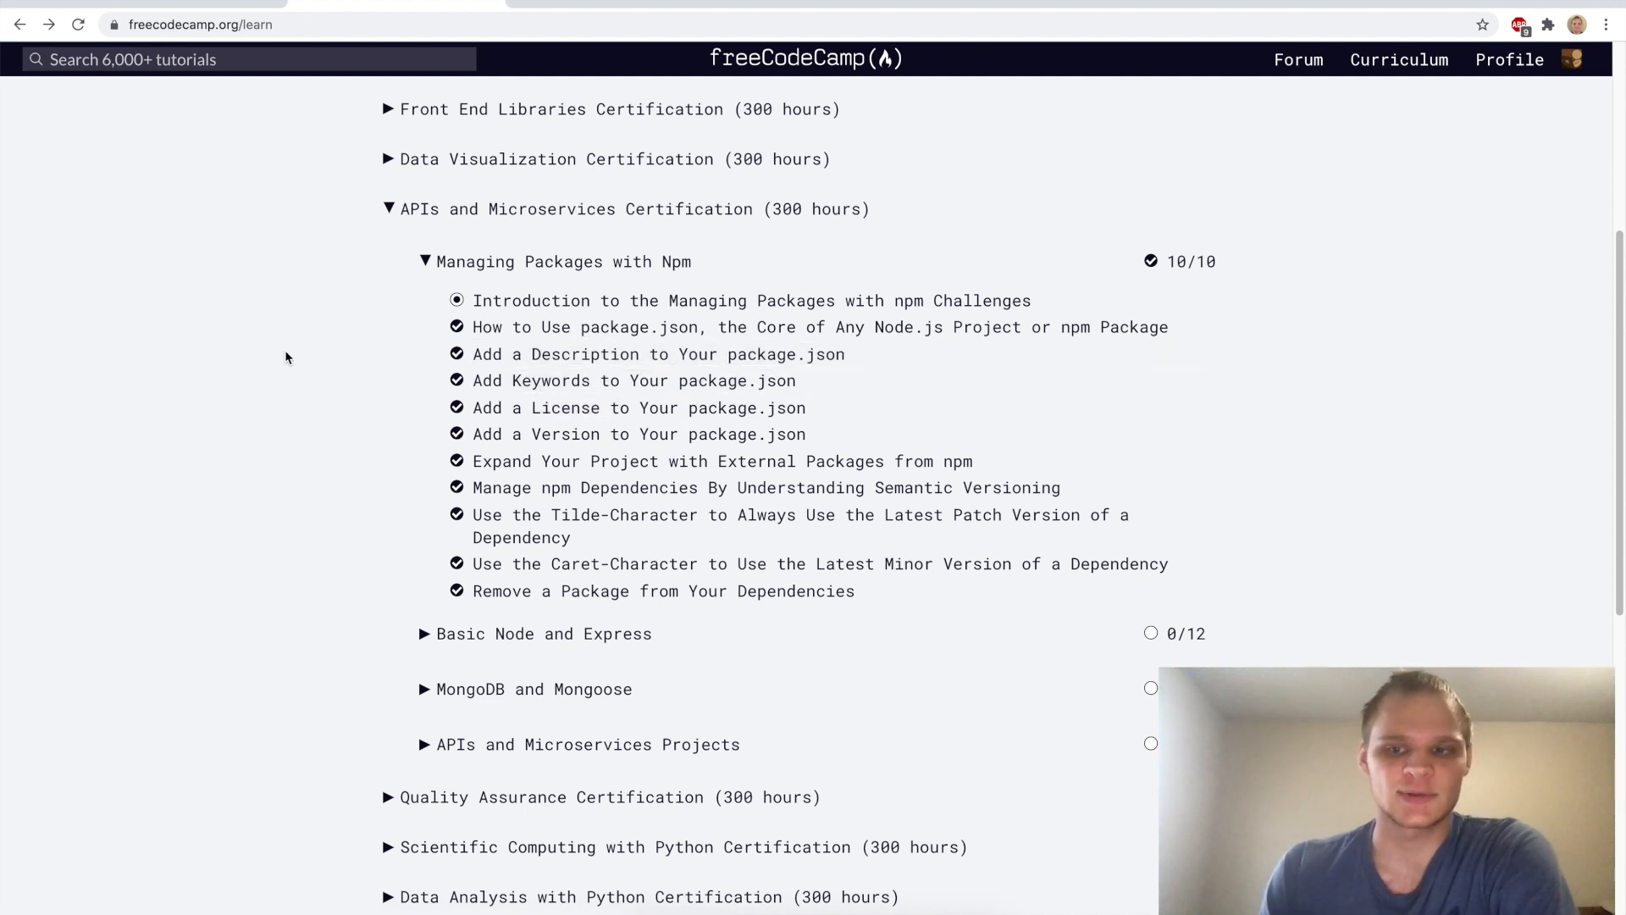
mouse_move(452, 641)
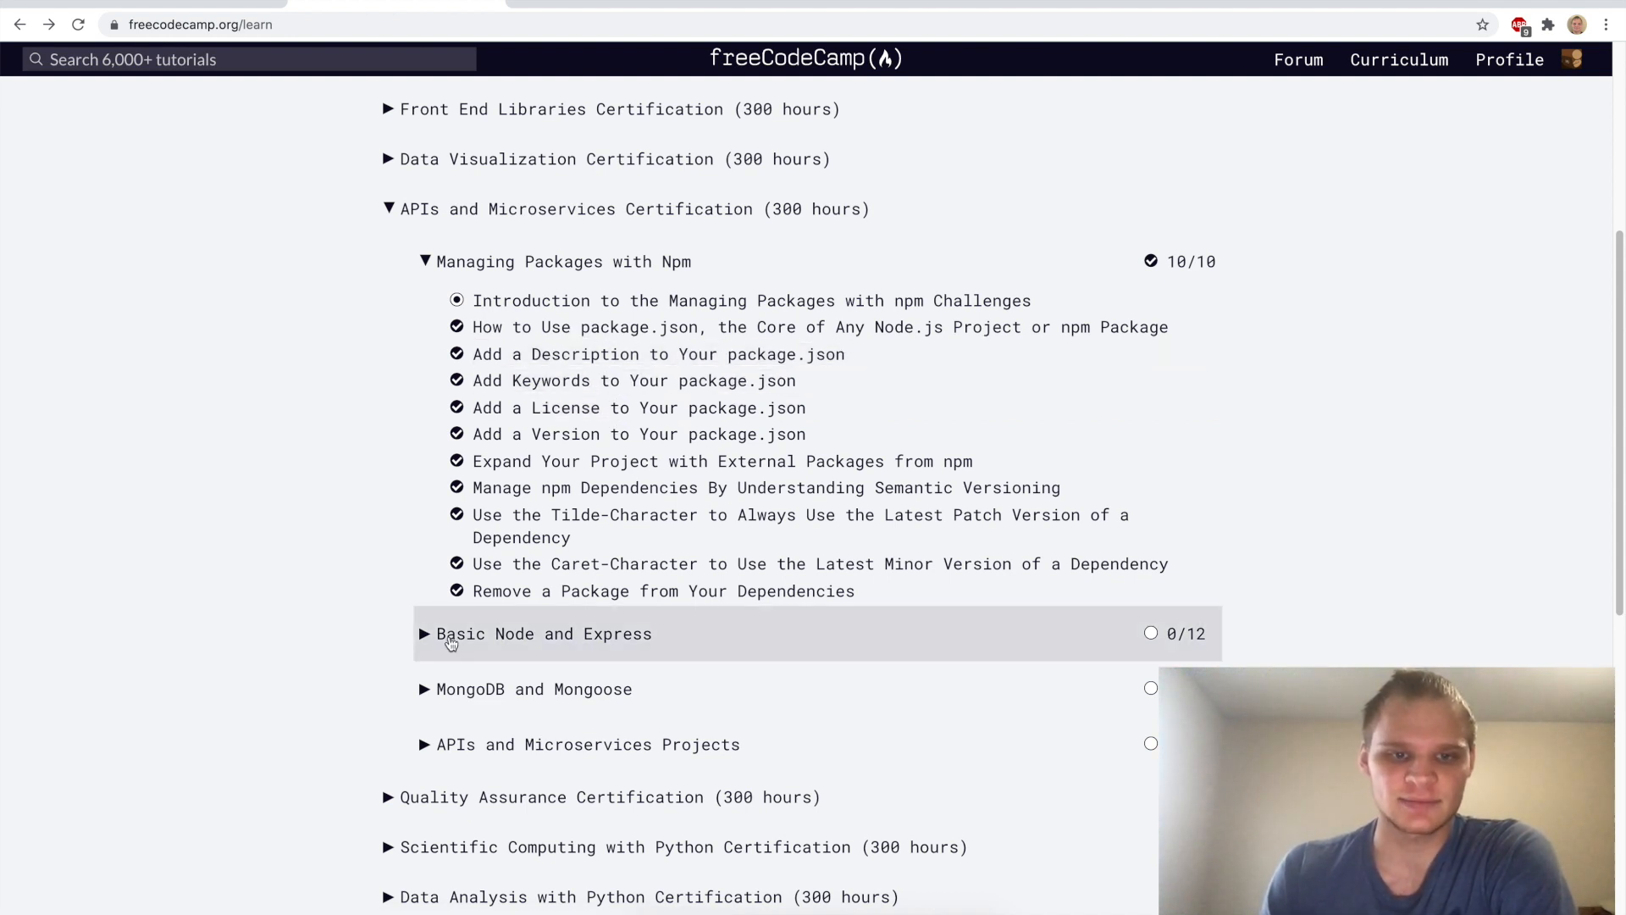
Expand Basic Node and Express to show its 12 lessons
left_click(544, 633)
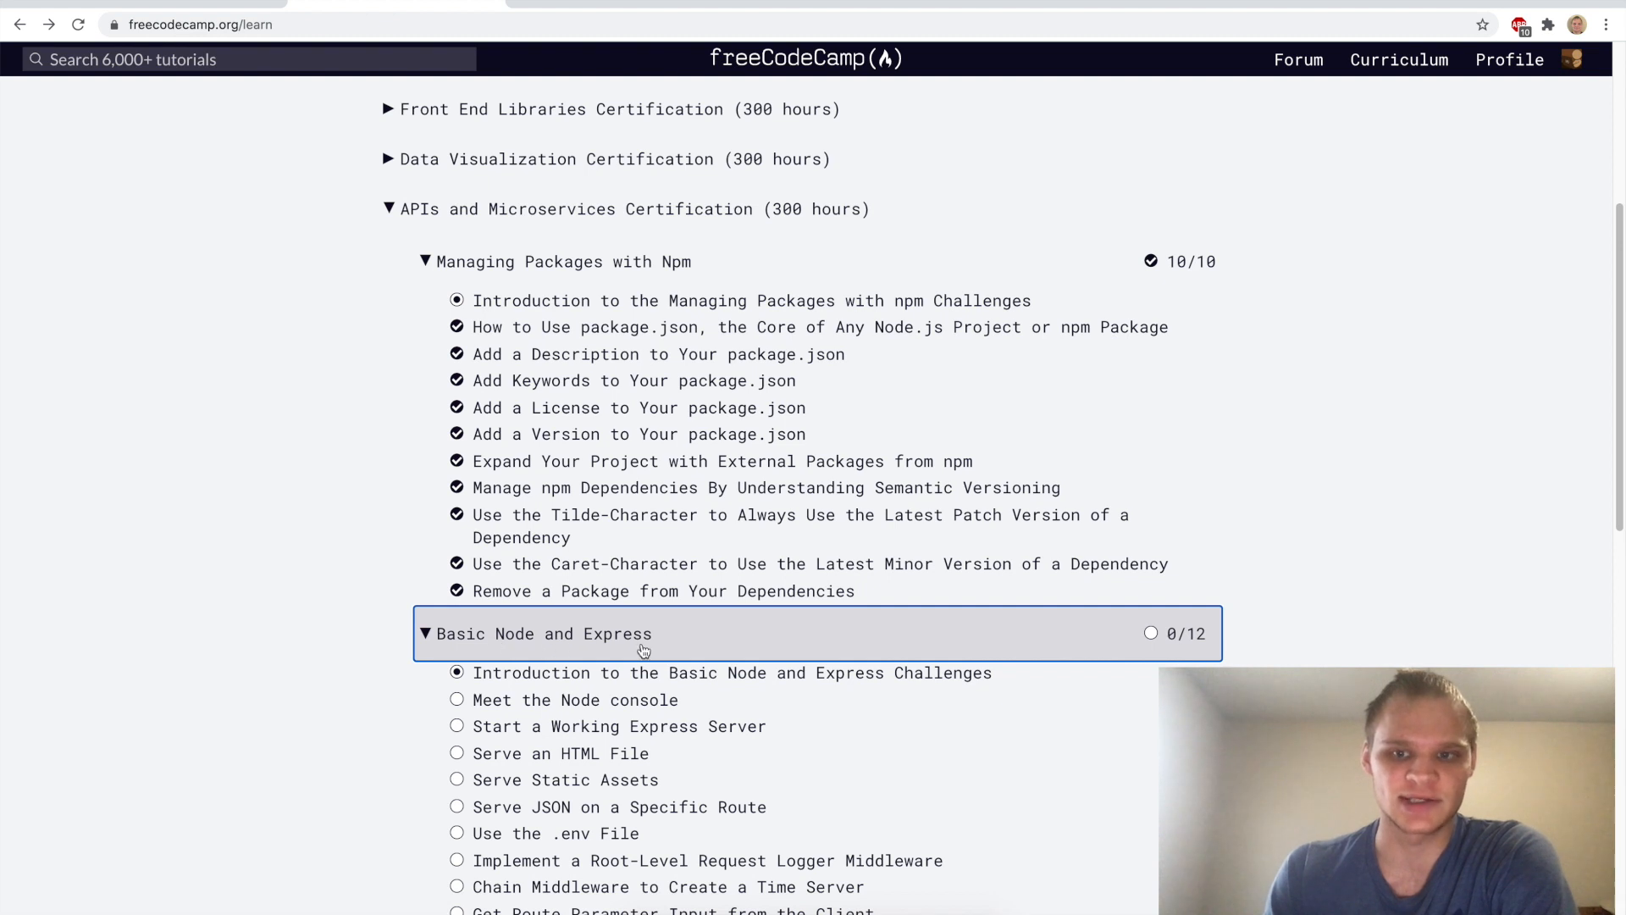